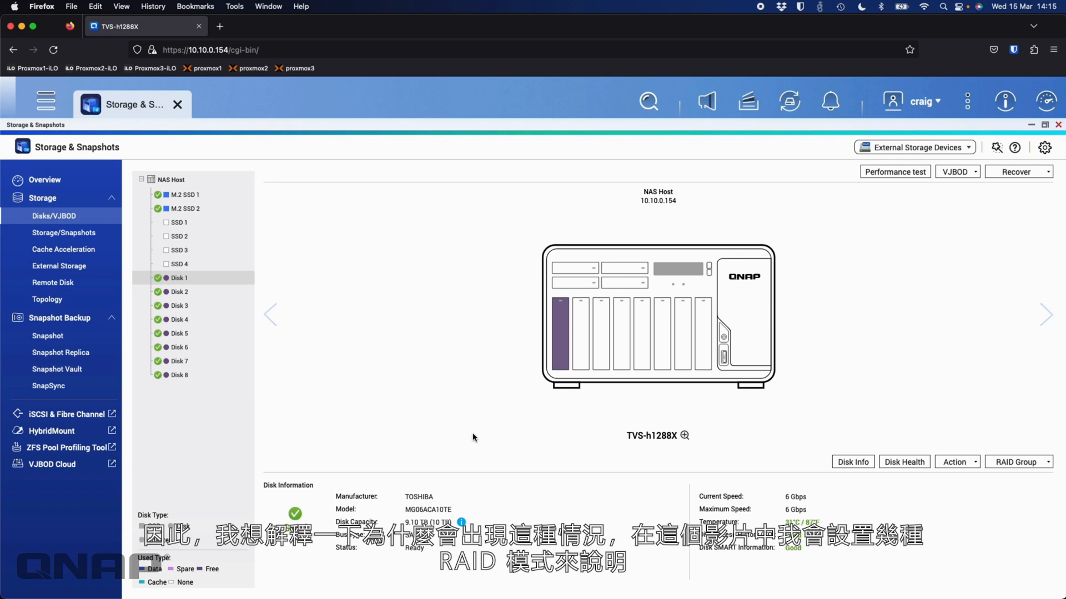
pyautogui.moveTo(489, 340)
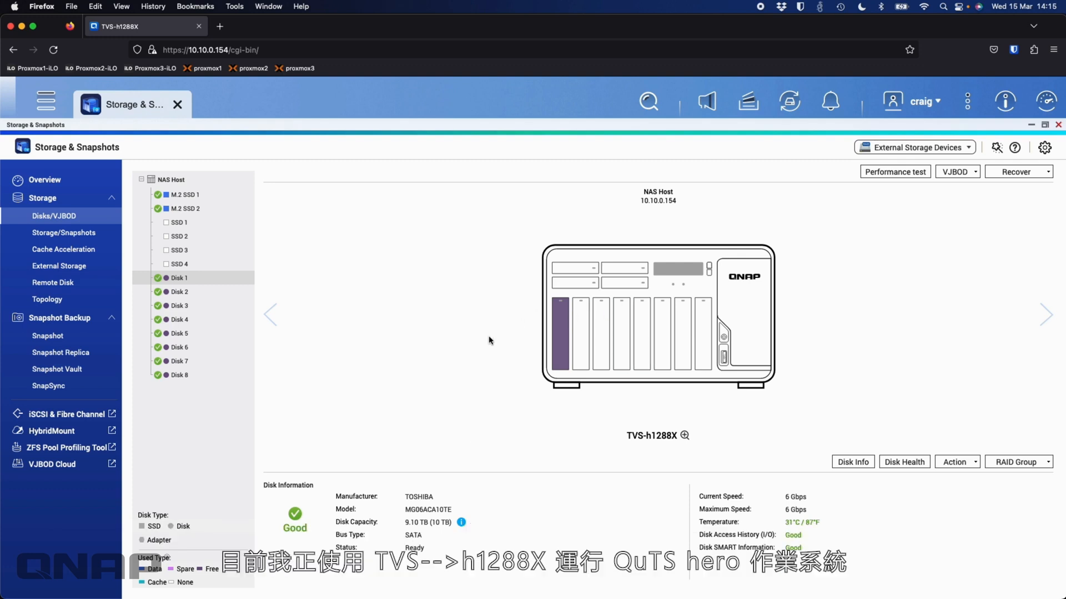
pyautogui.moveTo(641, 333)
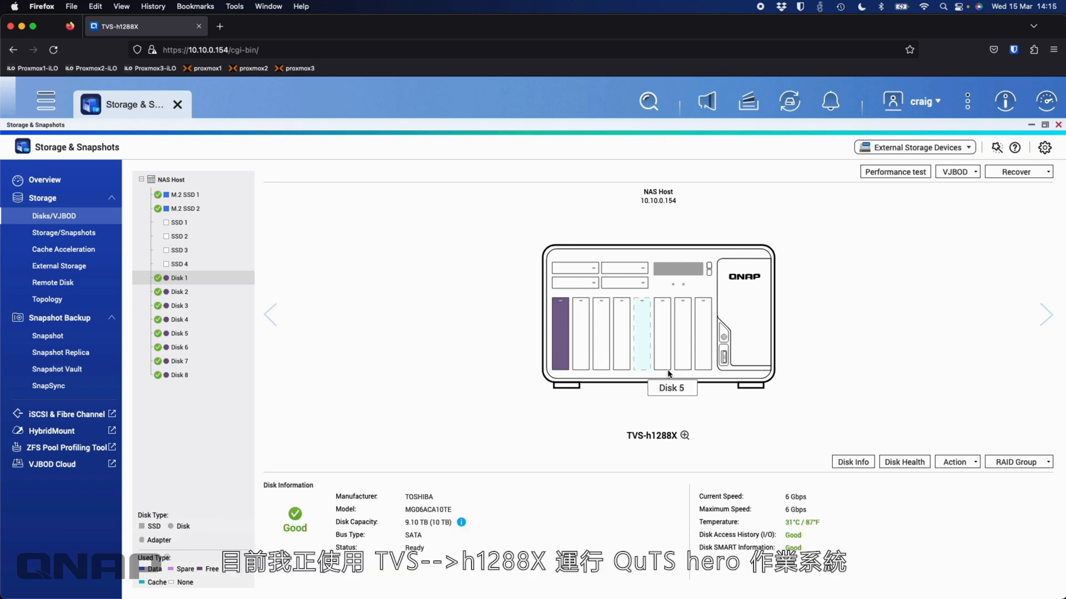
pyautogui.moveTo(576, 350)
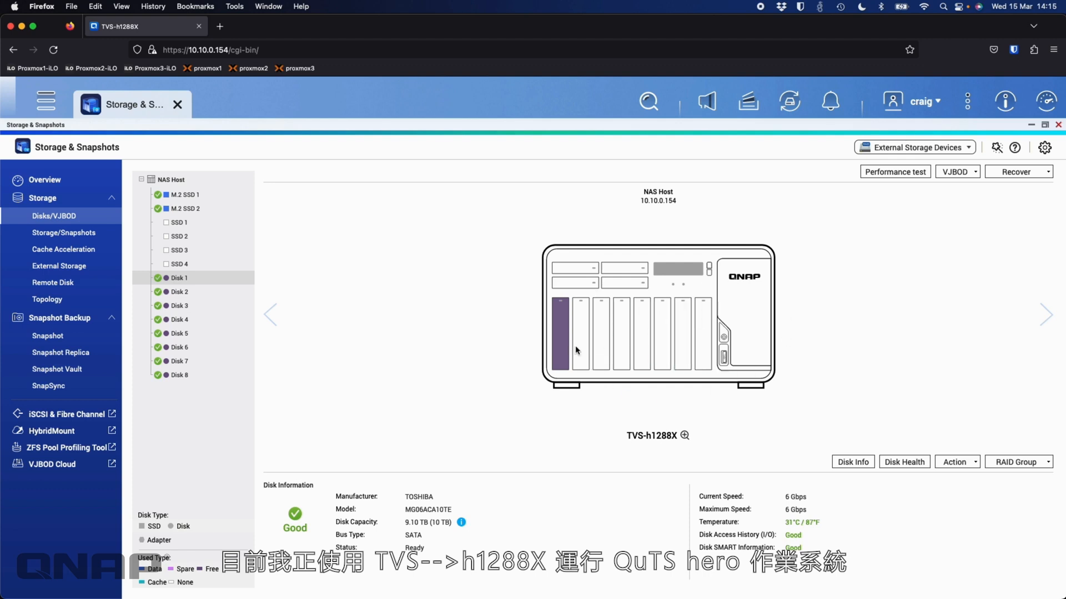
pyautogui.moveTo(400, 385)
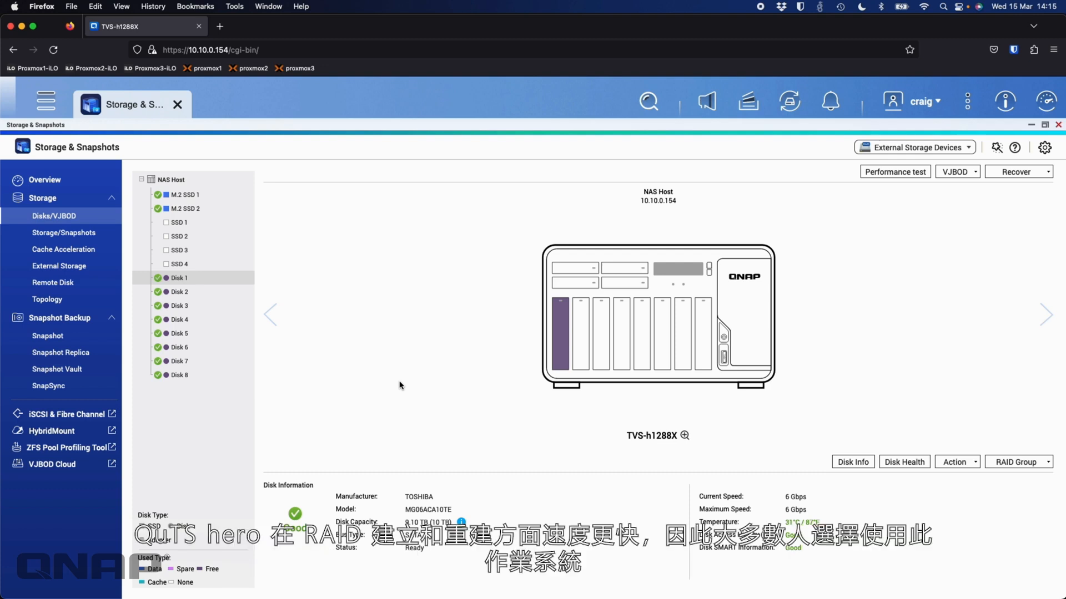
pyautogui.moveTo(434, 386)
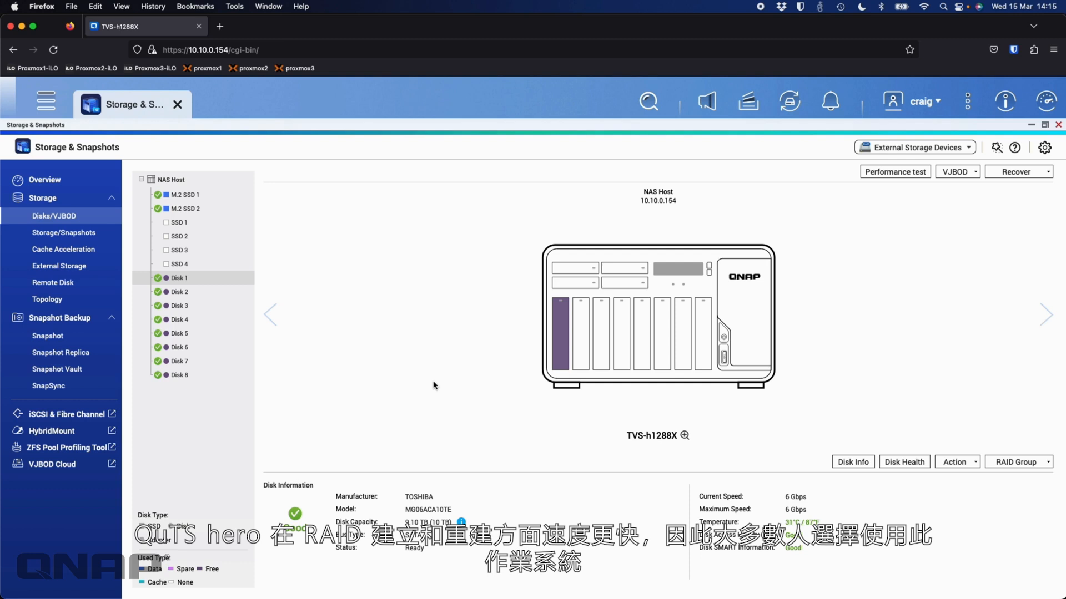
pyautogui.moveTo(435, 369)
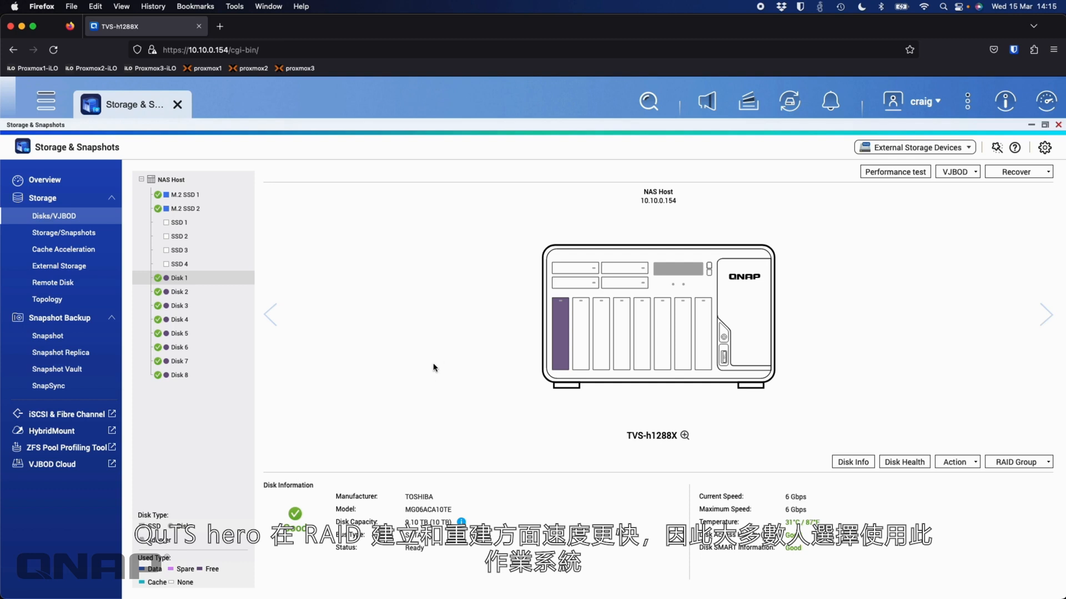
pyautogui.moveTo(184, 196)
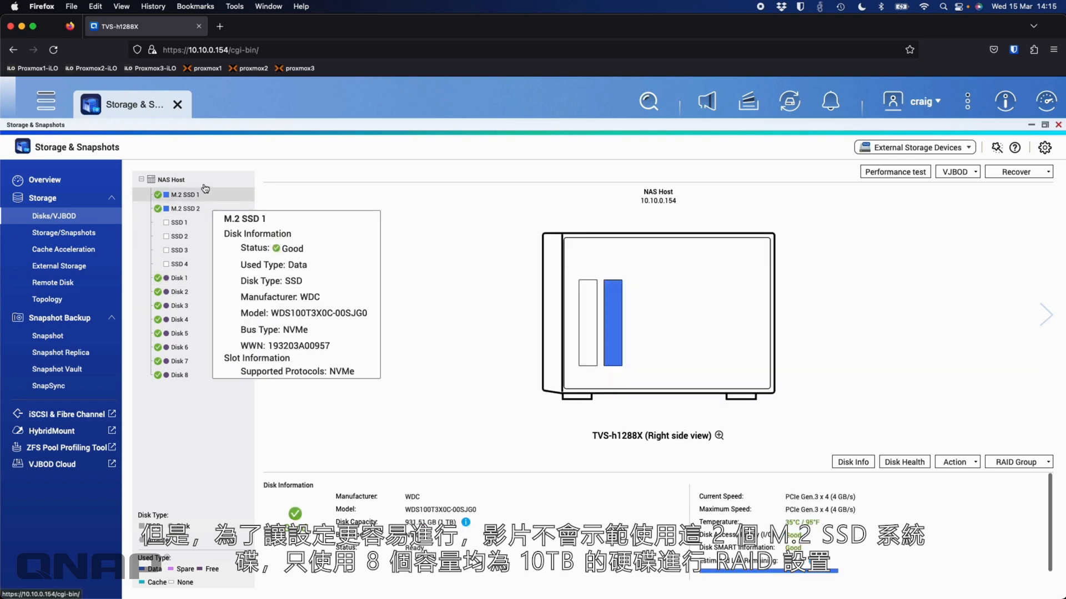
pyautogui.moveTo(185, 209)
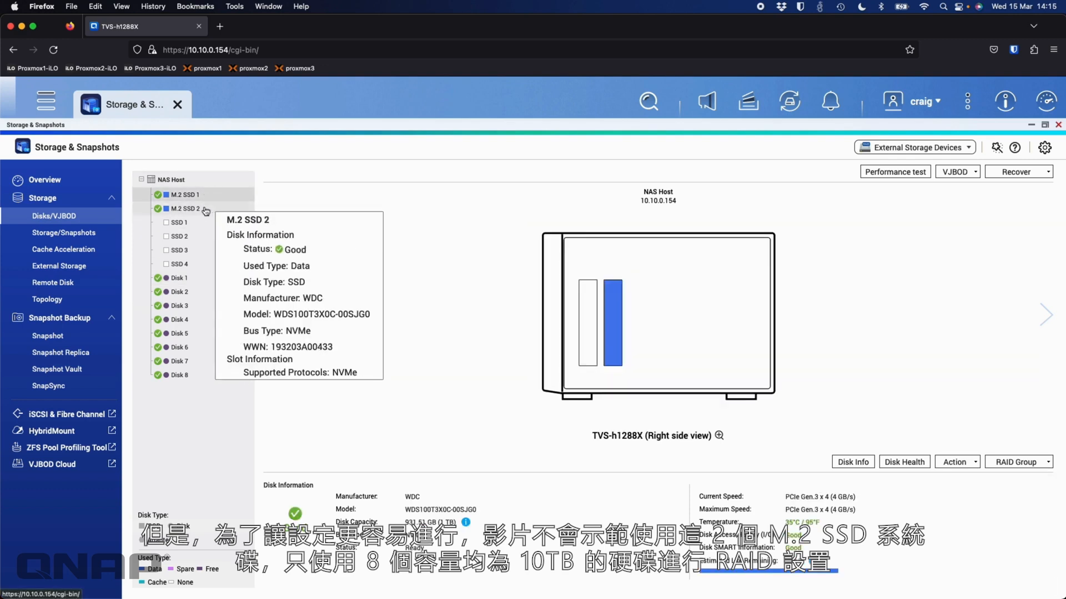
pyautogui.moveTo(184, 195)
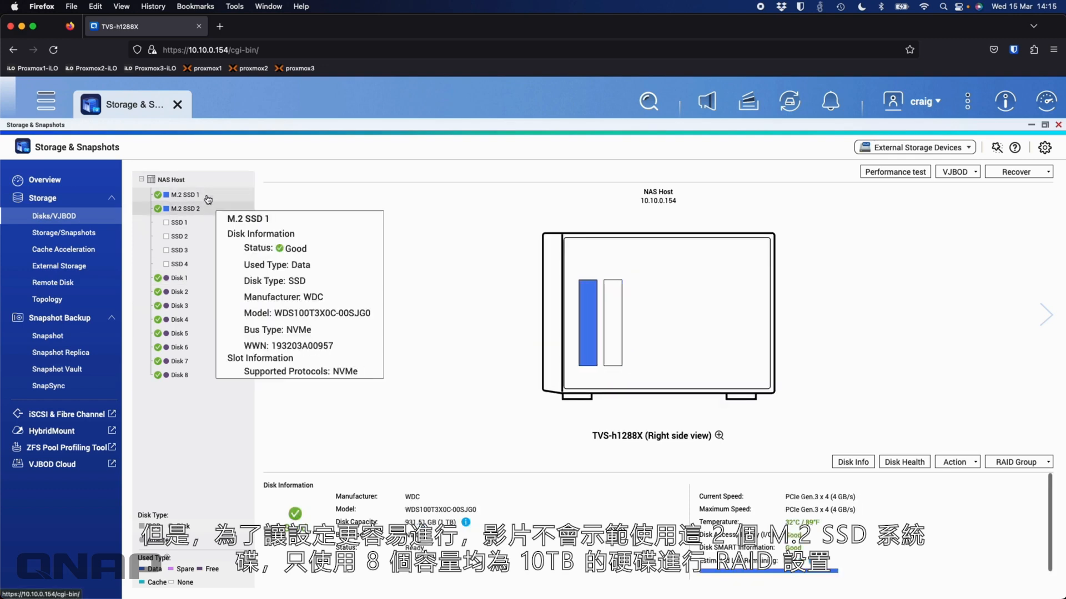
# - Select Disk 1 to review its details: a Toshiba 9.10 TB (10 TB) hard drive
pyautogui.click(180, 277)
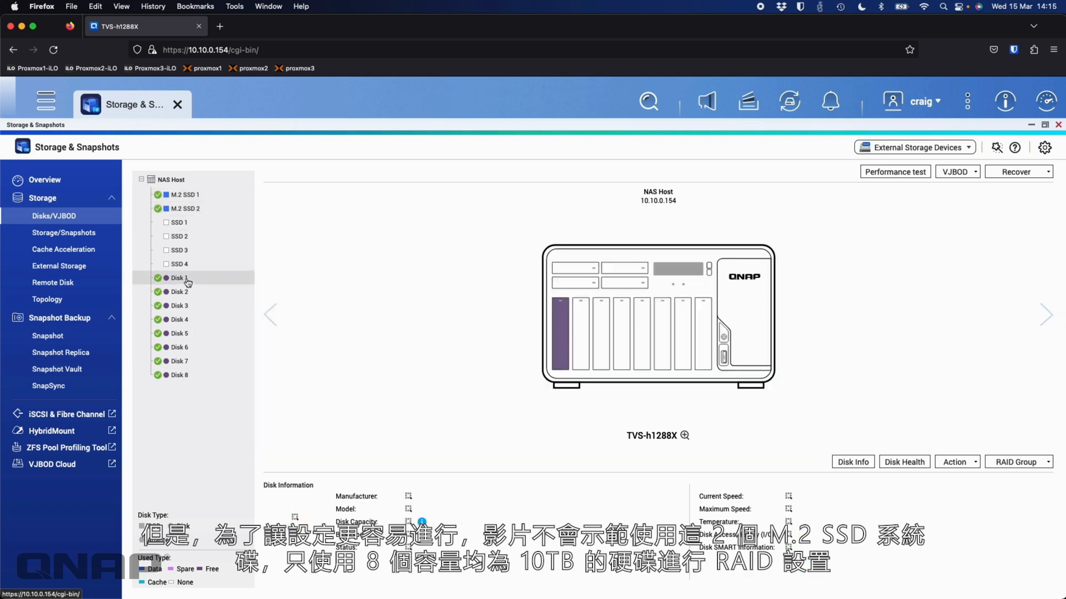
pyautogui.moveTo(177, 320)
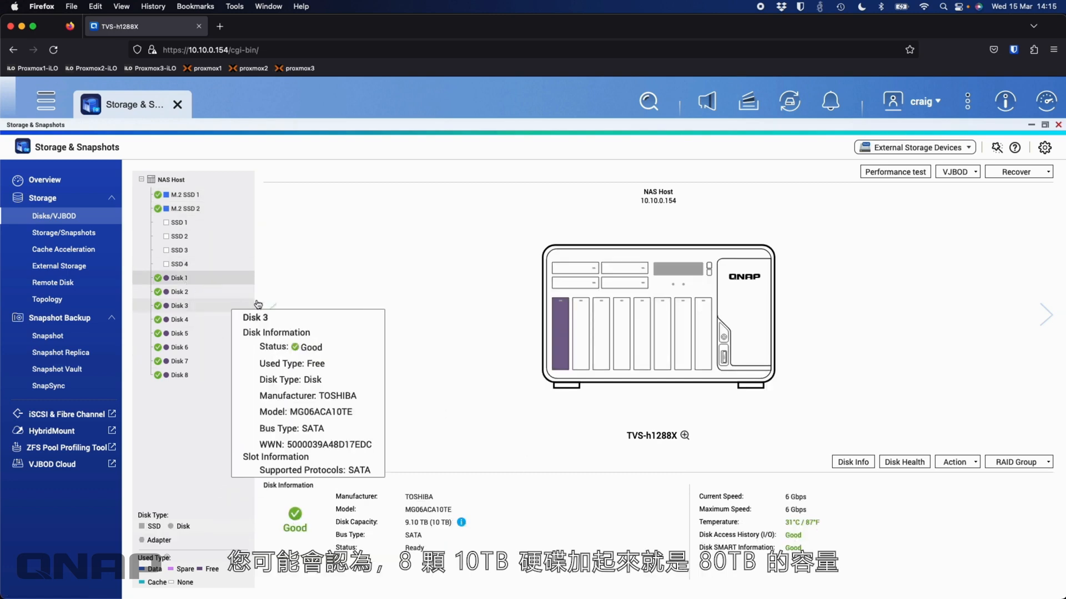
pyautogui.moveTo(450, 295)
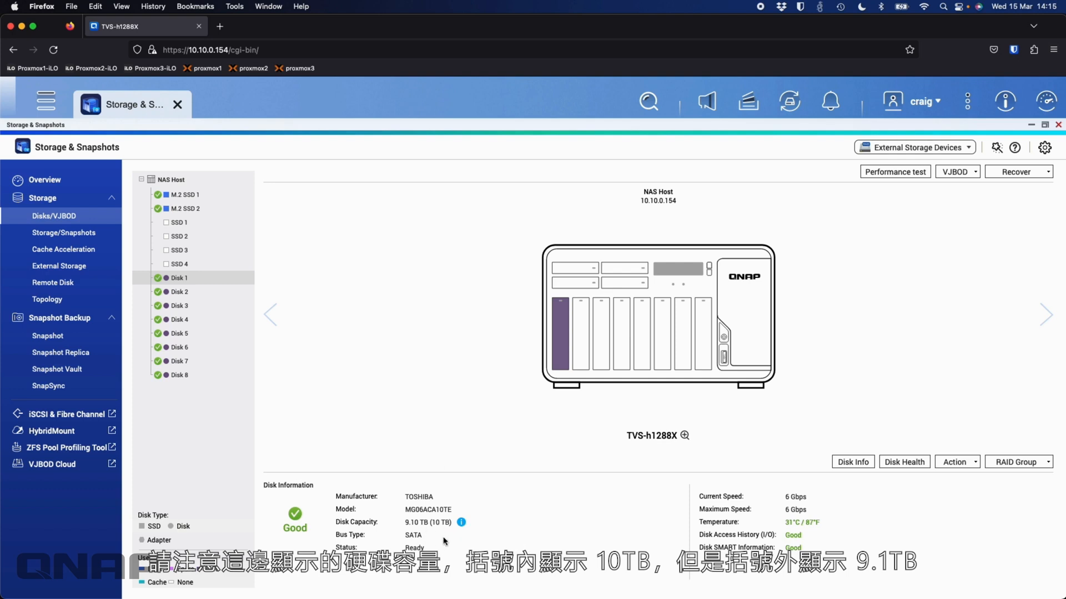
pyautogui.moveTo(441, 531)
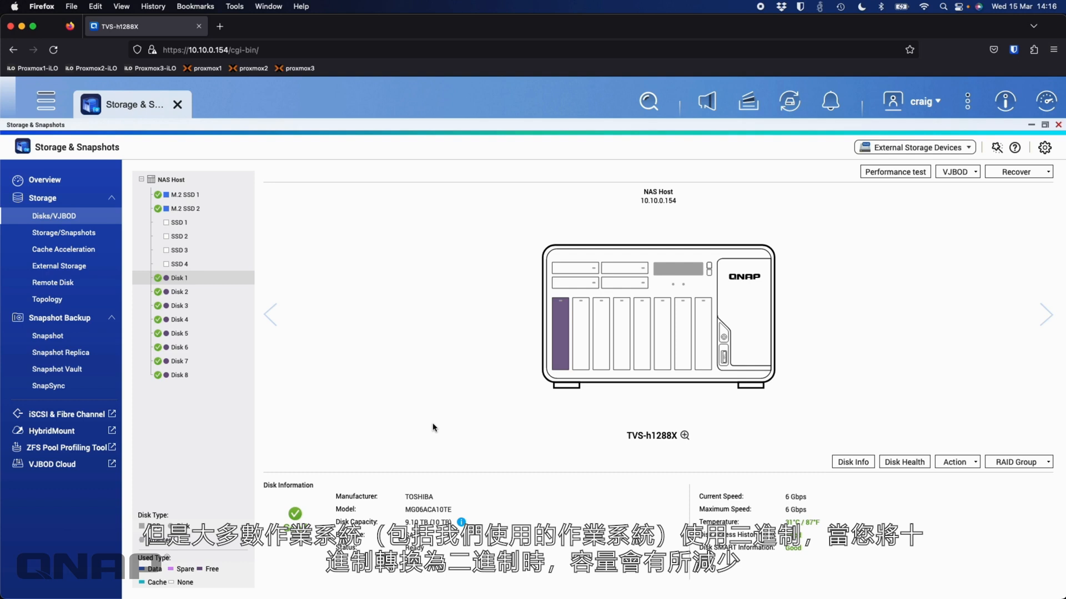
pyautogui.moveTo(435, 580)
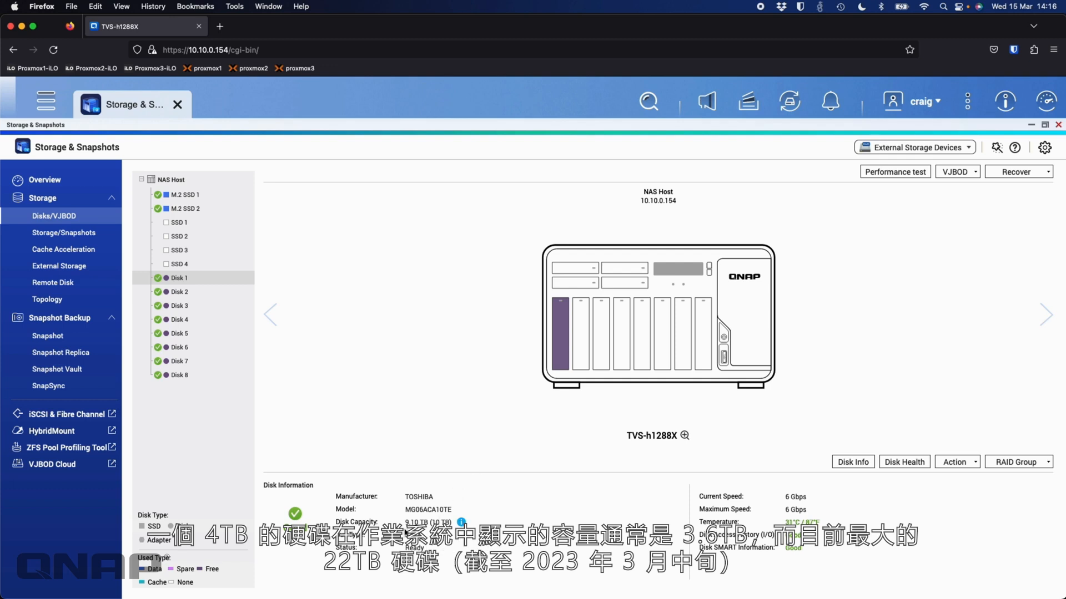
pyautogui.moveTo(441, 461)
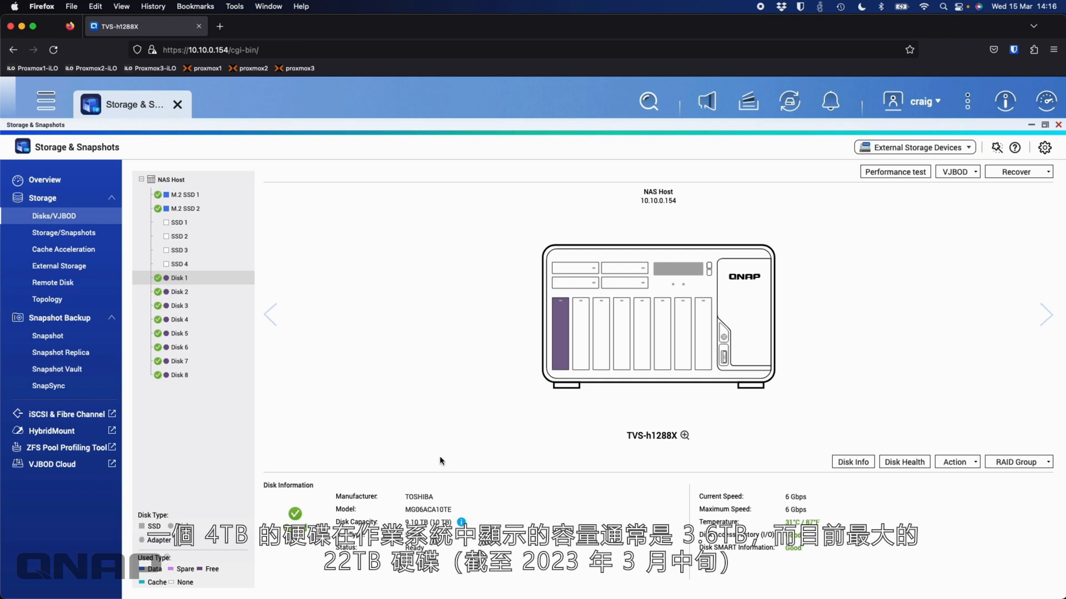
pyautogui.moveTo(425, 432)
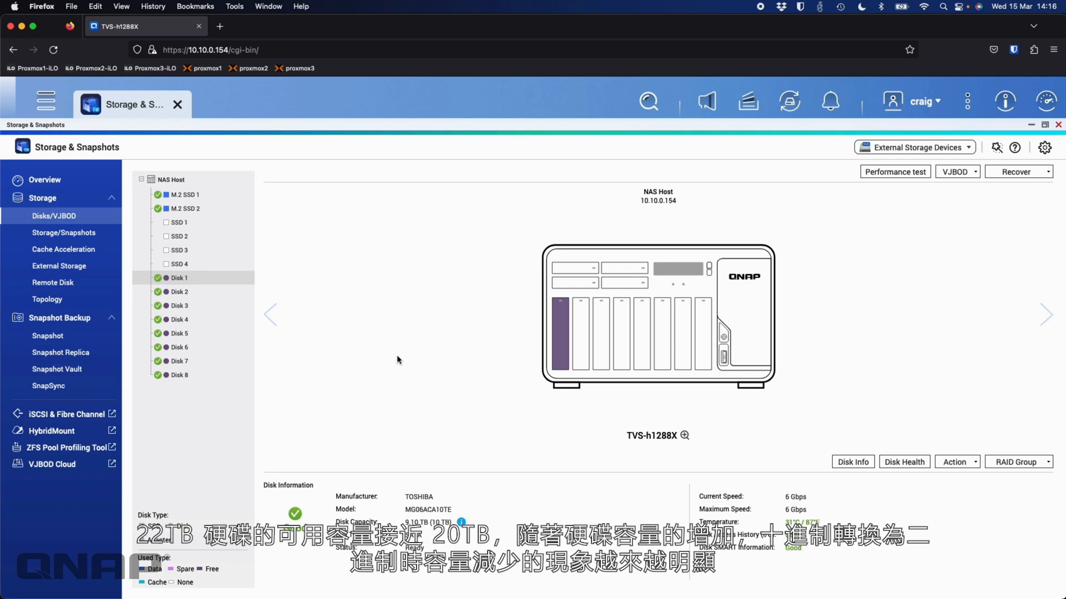
pyautogui.moveTo(404, 449)
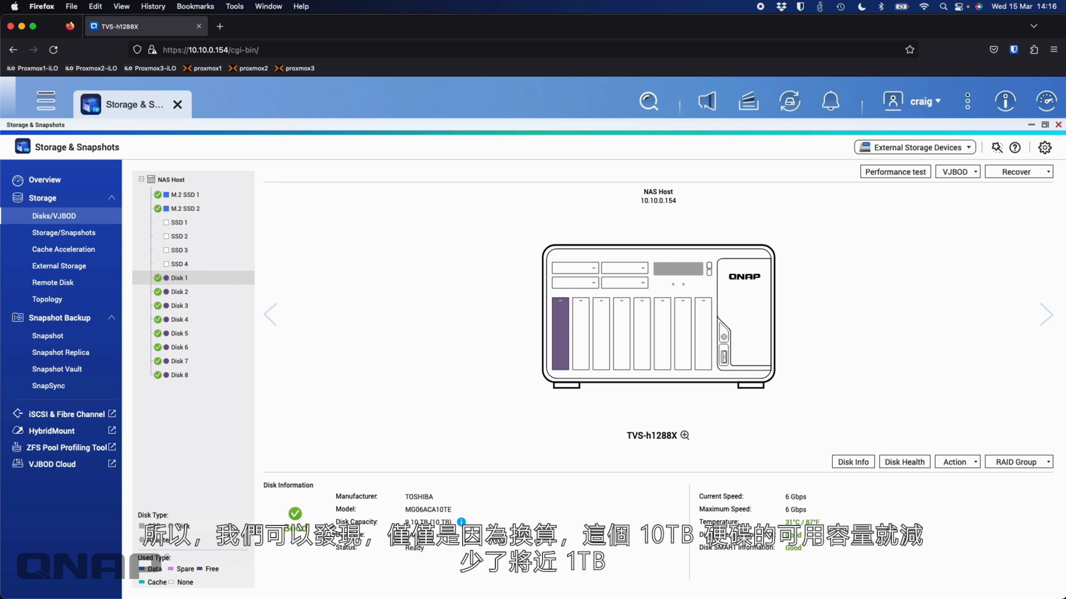
pyautogui.moveTo(397, 392)
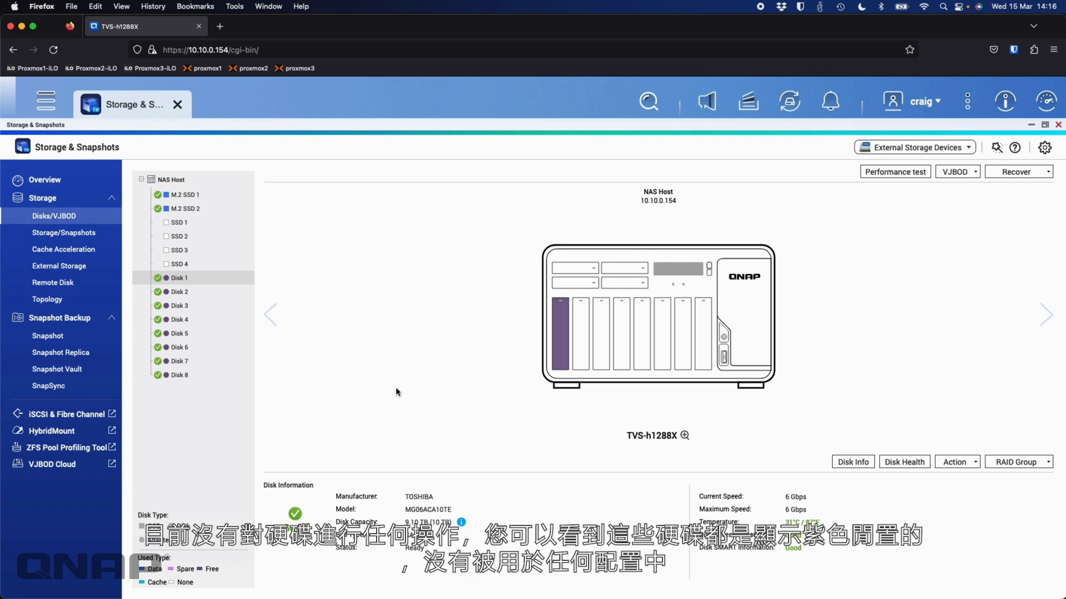
pyautogui.moveTo(178, 360)
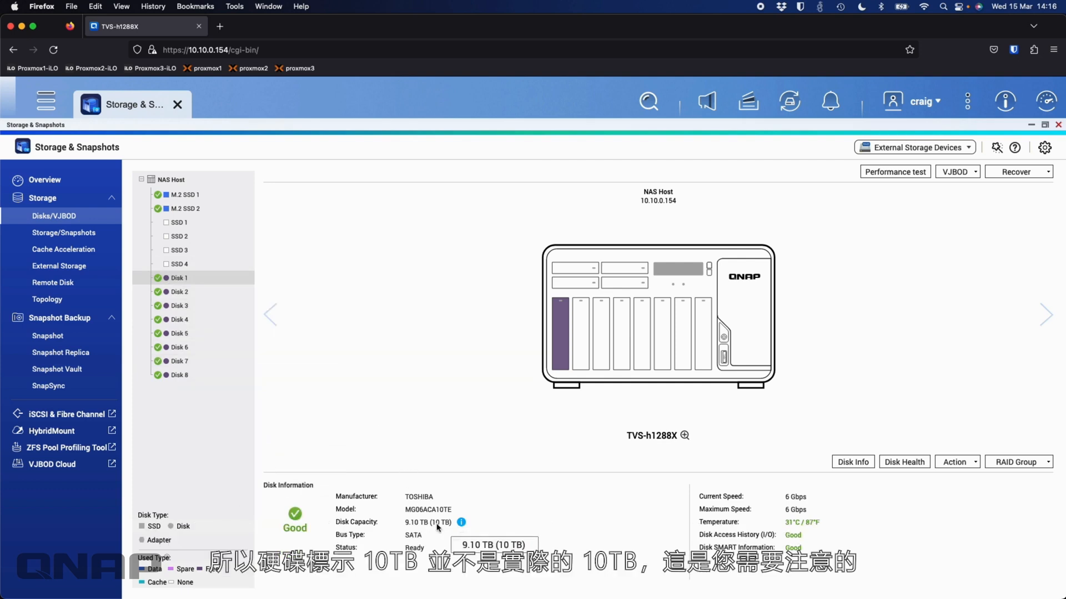
pyautogui.moveTo(444, 414)
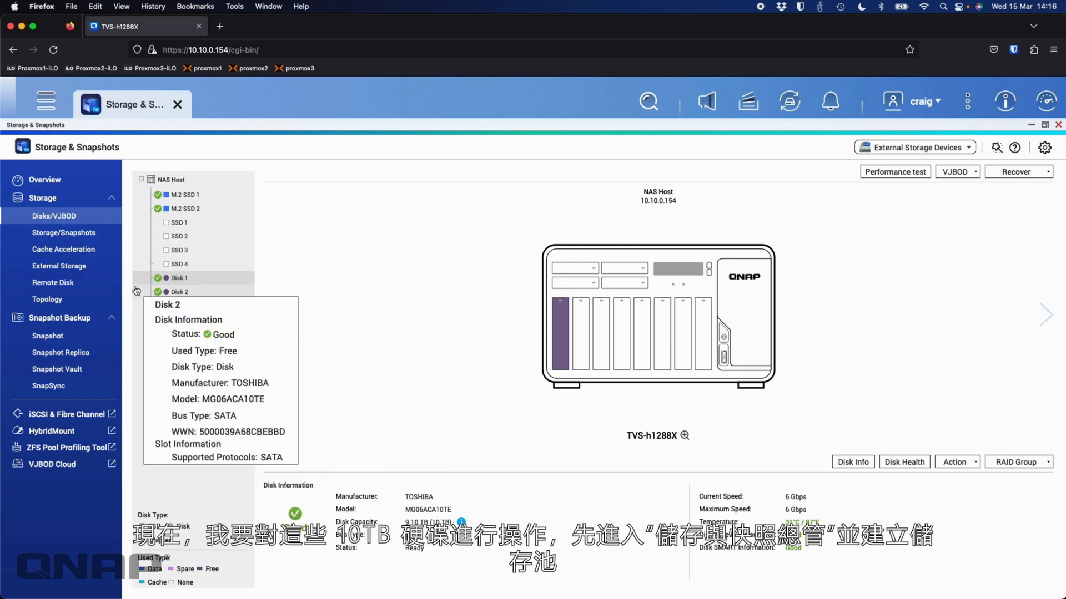
# - Go to the Storage/Snapshots overview listing Storage Pool 1 and bring up the Create menu
pyautogui.click(64, 233)
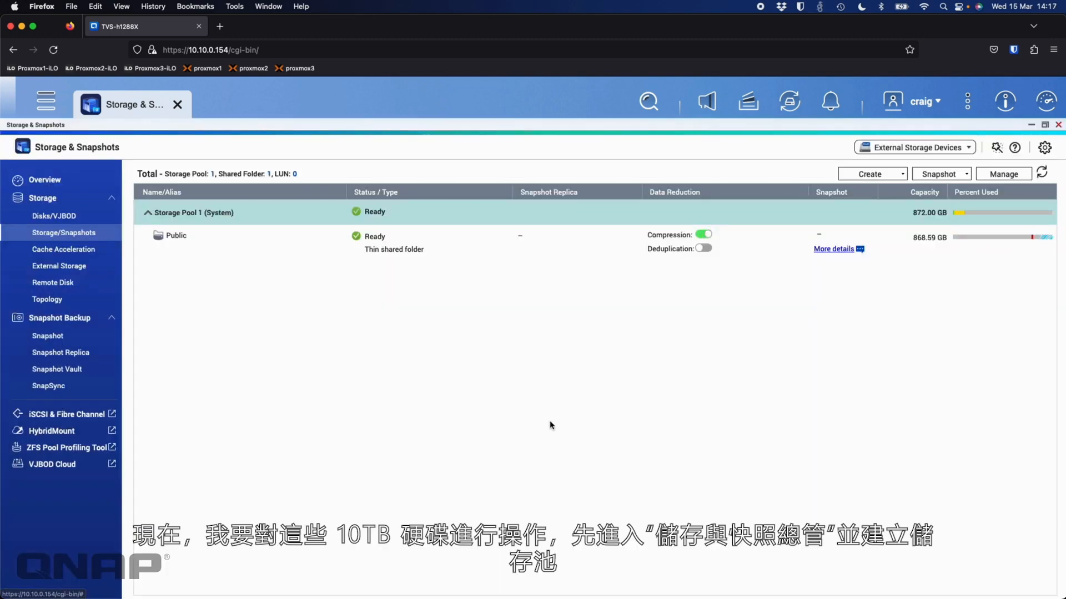
pyautogui.moveTo(697, 340)
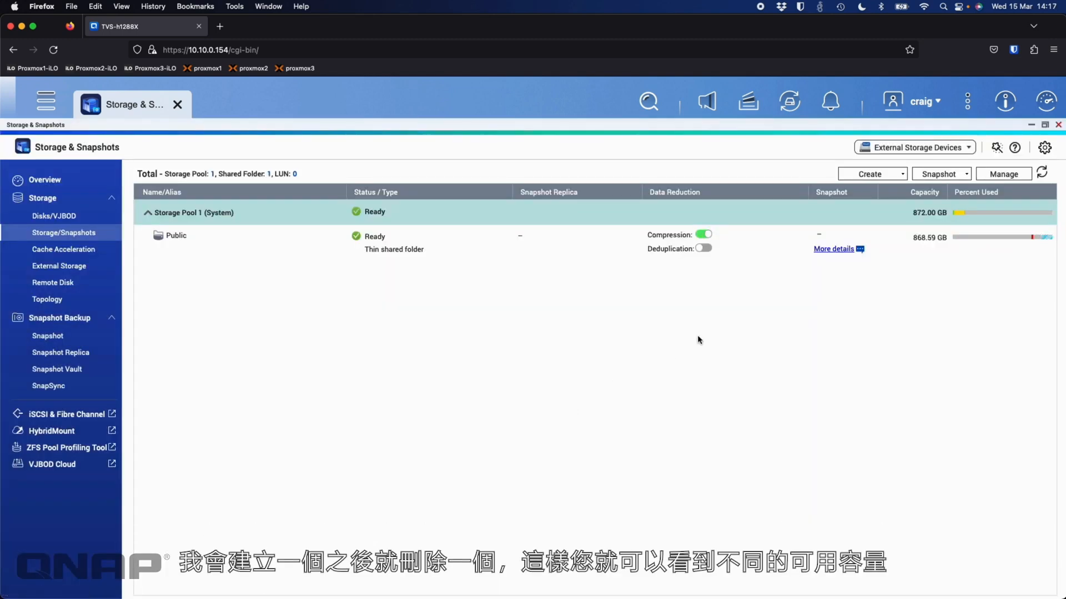
pyautogui.click(868, 175)
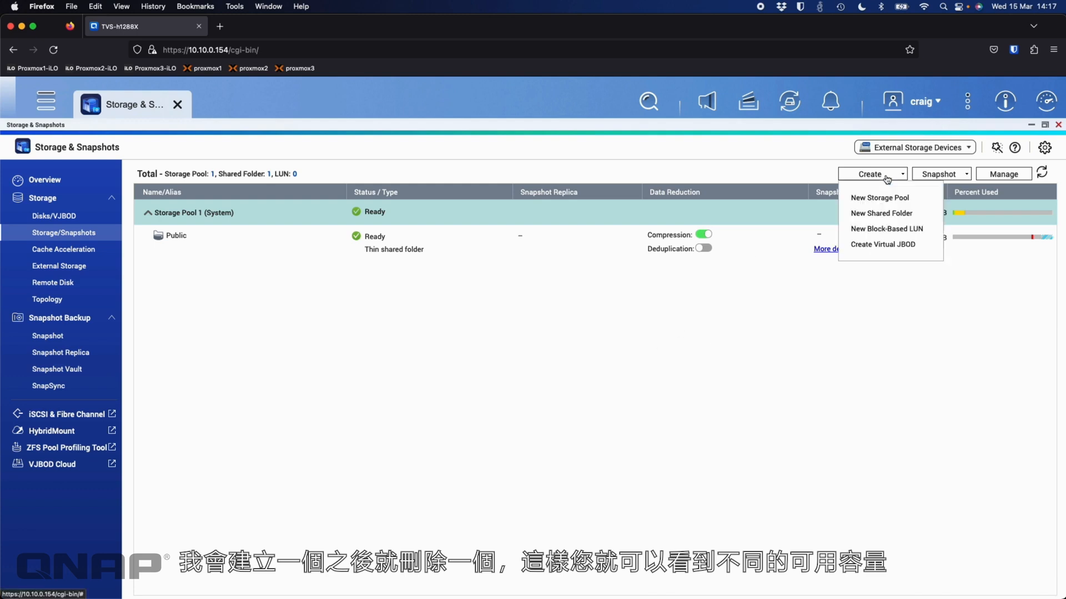
pyautogui.moveTo(885, 192)
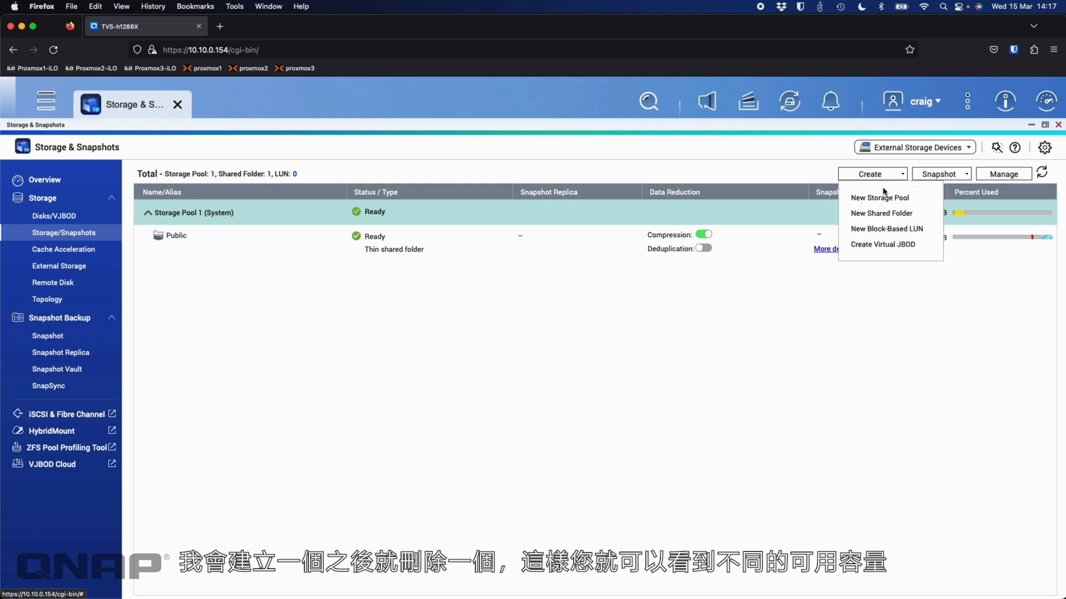
pyautogui.moveTo(879, 197)
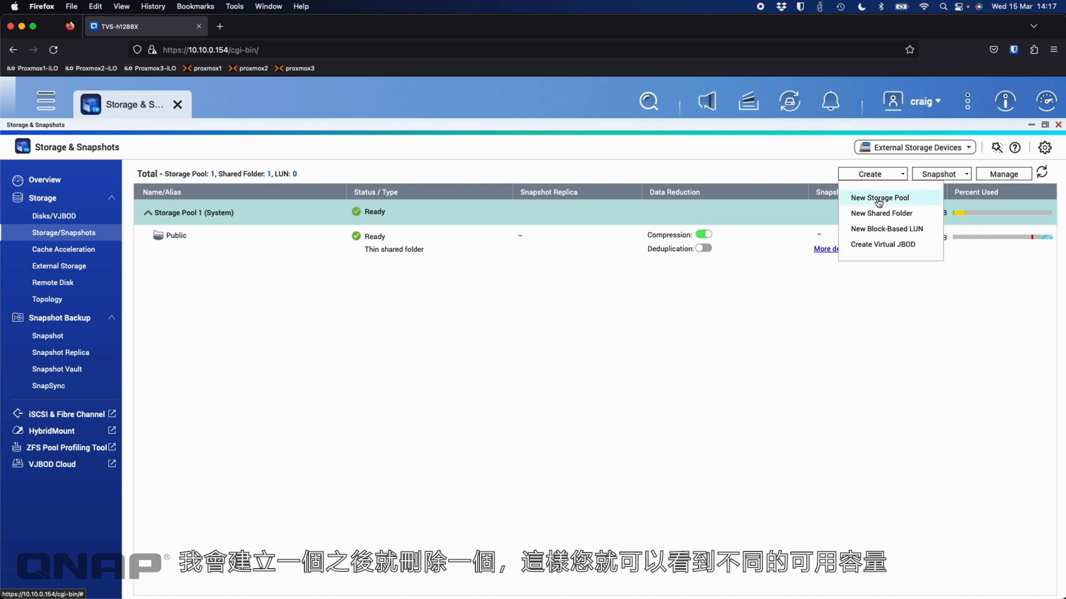
# - Start the Create Storage Pool Wizard and advance to the Select Disk(s) step
pyautogui.click(879, 198)
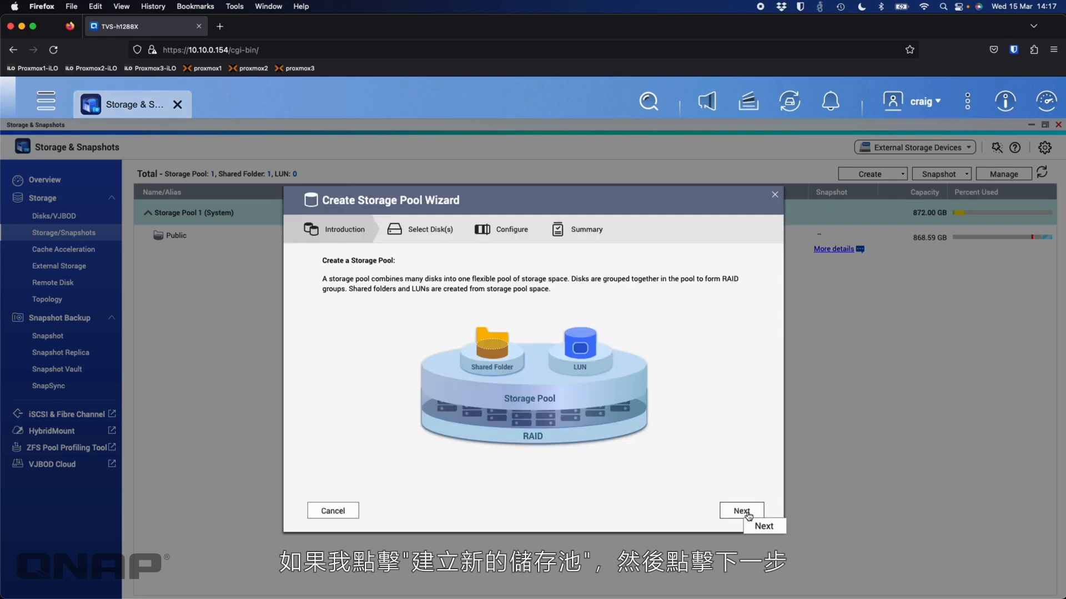
pyautogui.click(740, 510)
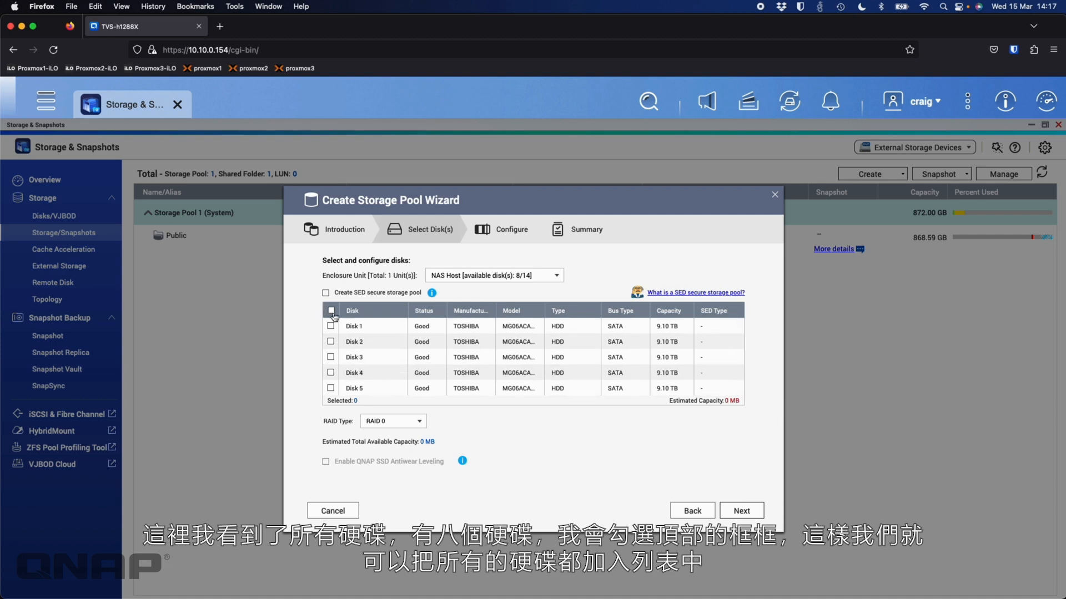
# - Select all eight 9.10 TB Toshiba disks with RAID 0, estimating about 70.50 TB usable
pyautogui.click(331, 311)
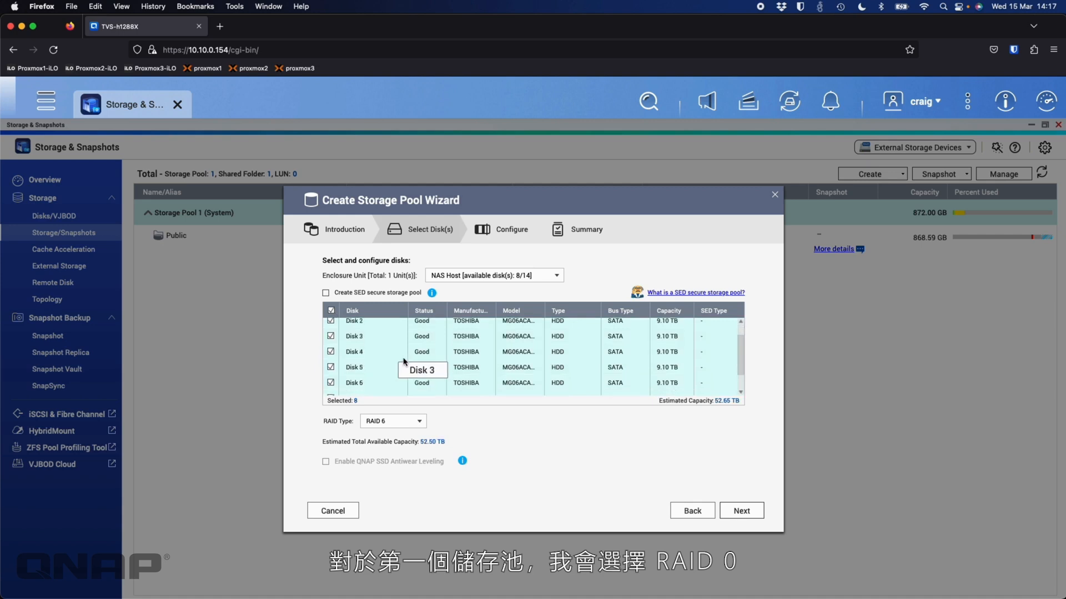
pyautogui.scroll(3)
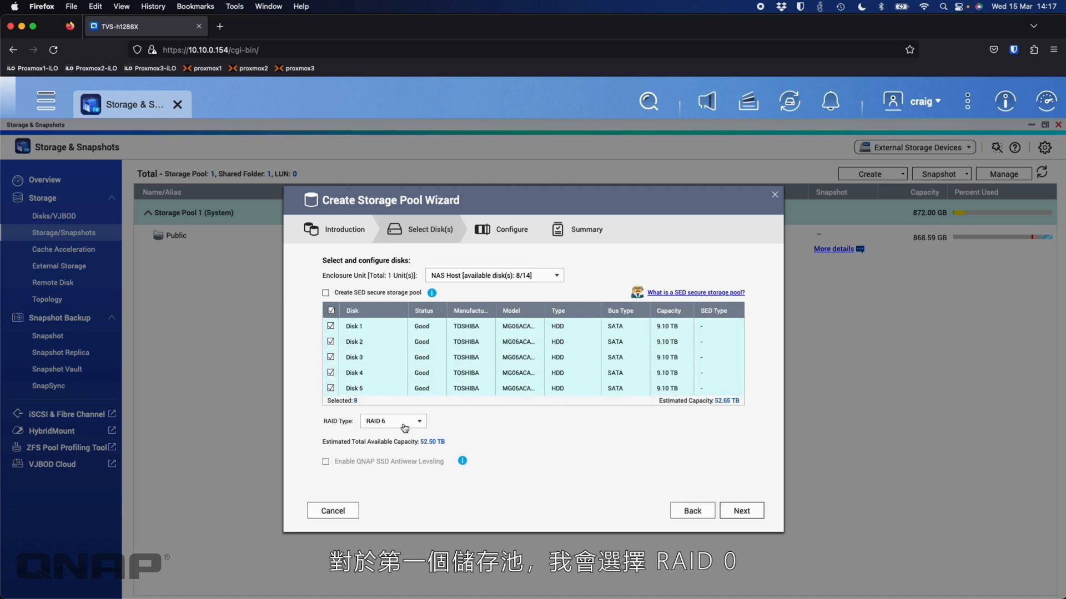
pyautogui.click(392, 421)
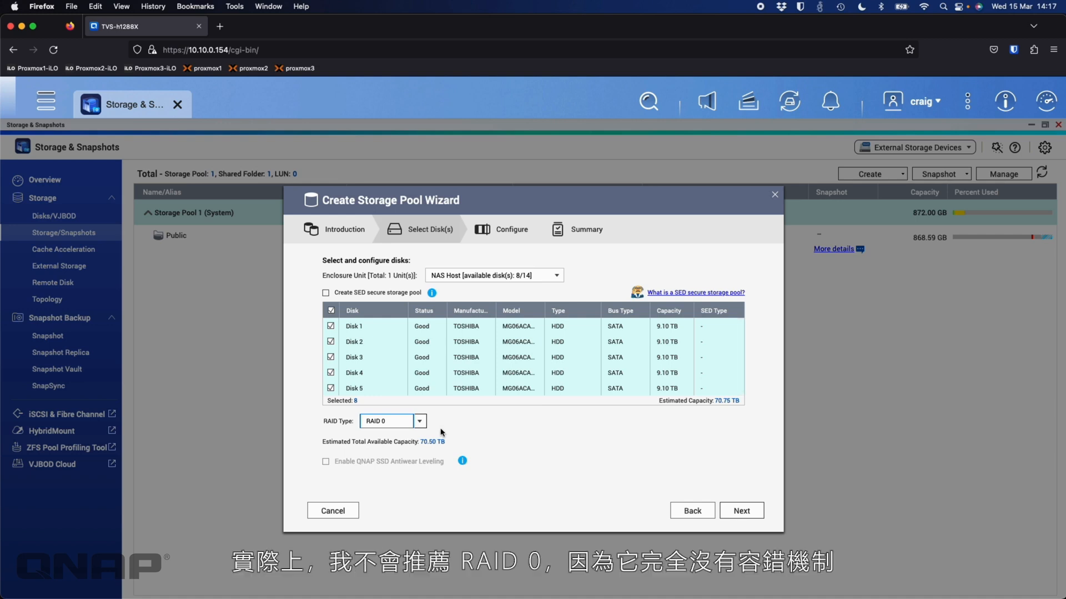
pyautogui.moveTo(576, 438)
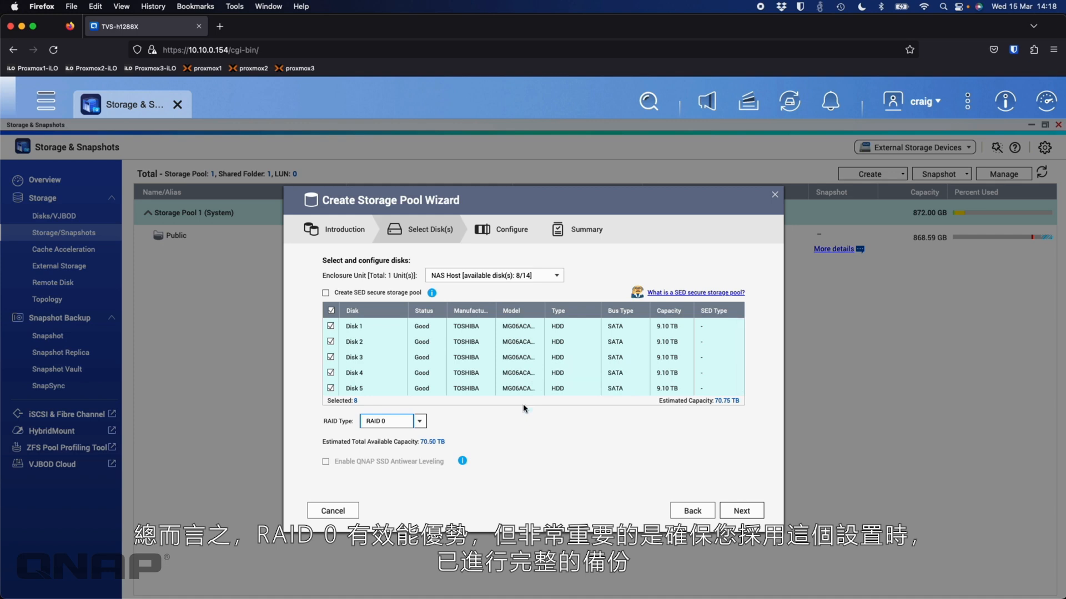
pyautogui.moveTo(534, 366)
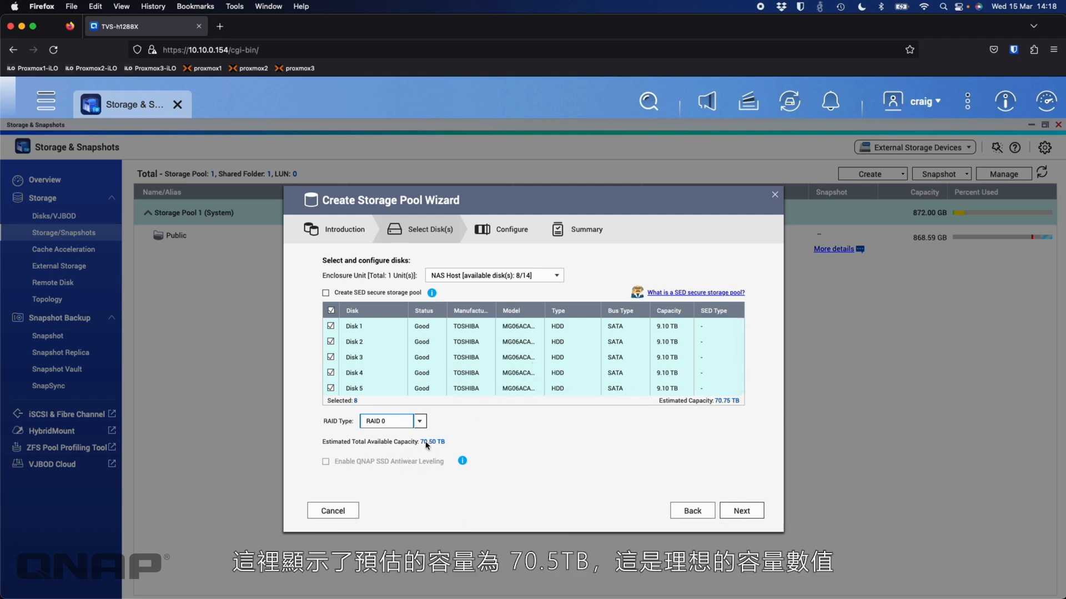
pyautogui.moveTo(426, 450)
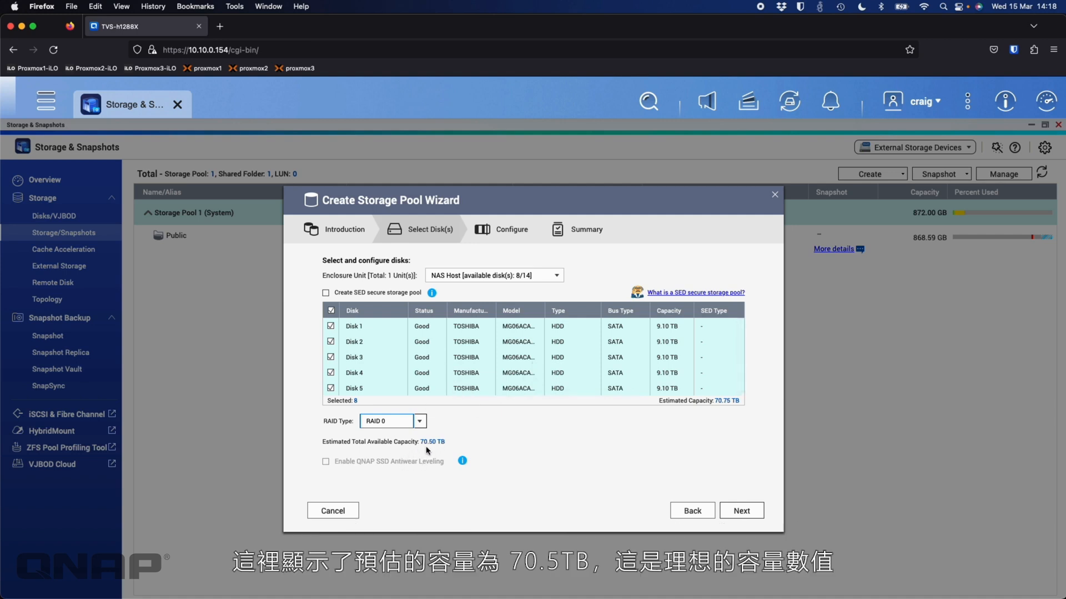
pyautogui.moveTo(525, 440)
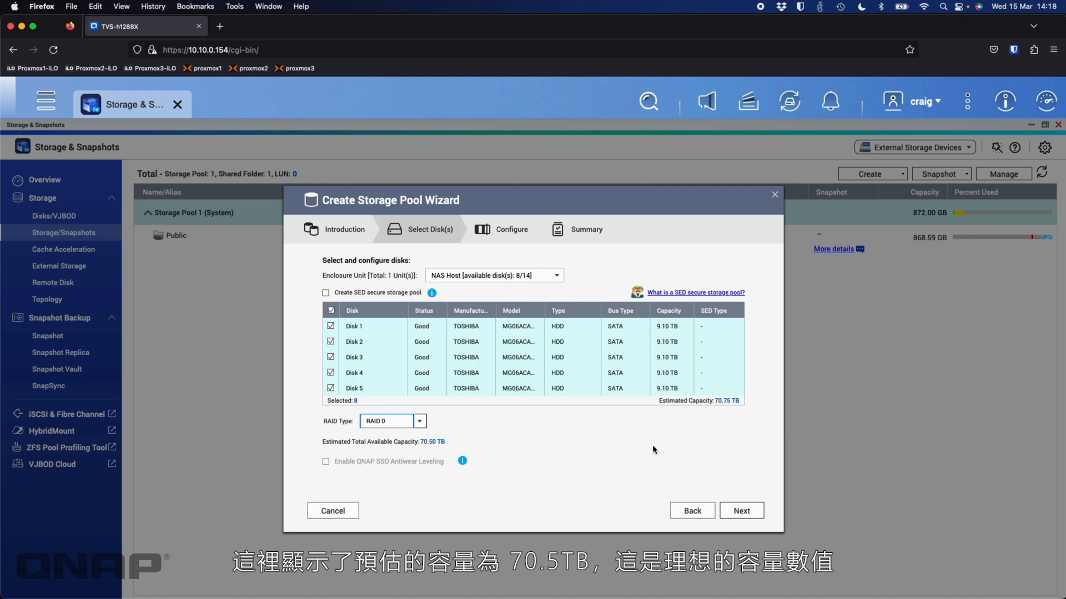
# - Advance to Configure and leave Optimize performance switched off, showing 49.07 TB estimated unallocated
pyautogui.click(741, 511)
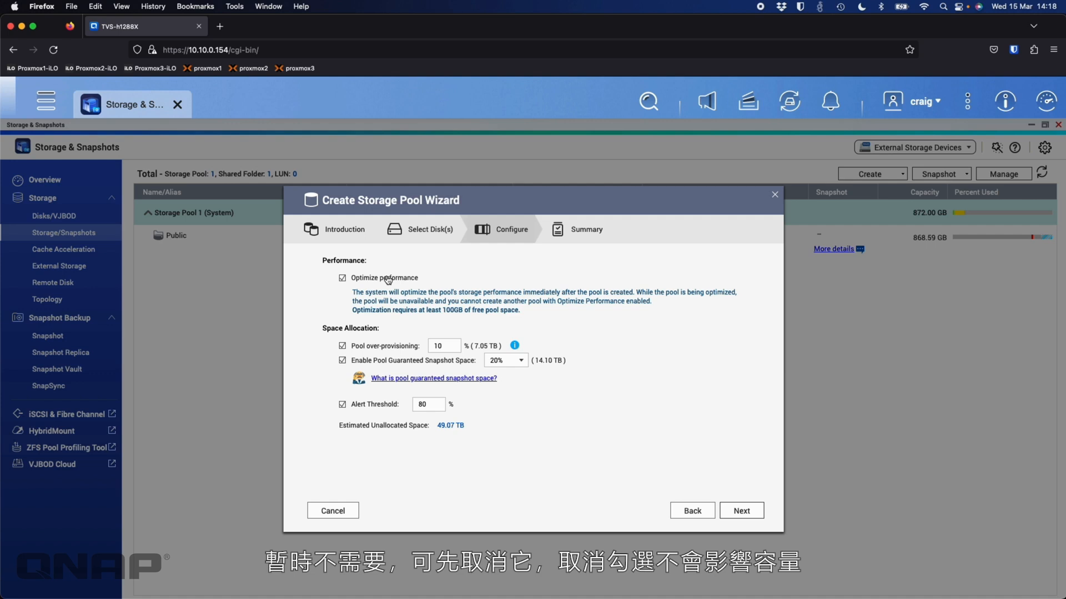
pyautogui.click(343, 277)
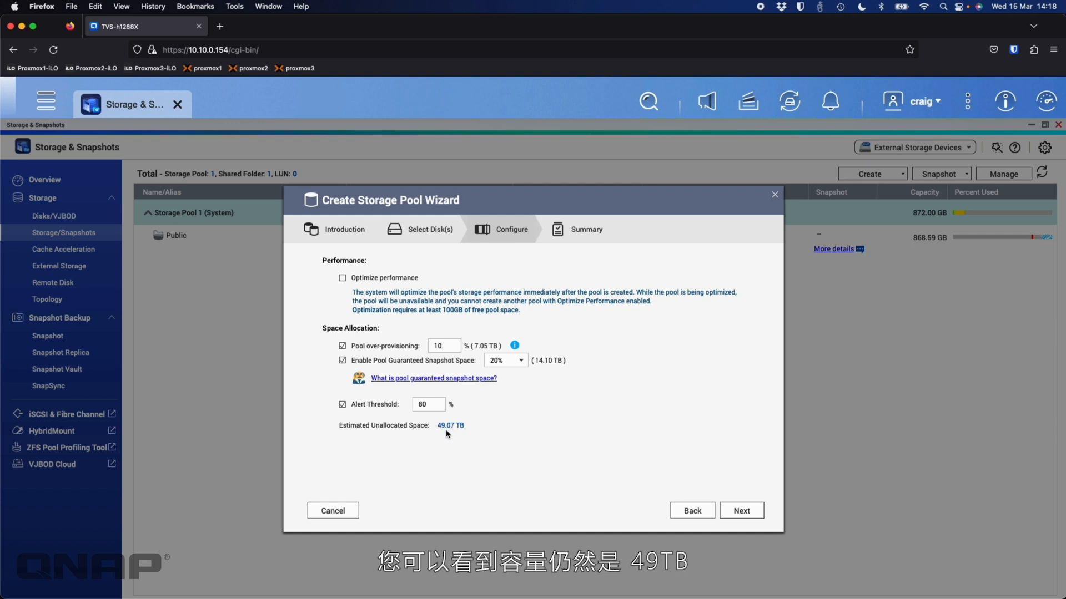
pyautogui.click(343, 278)
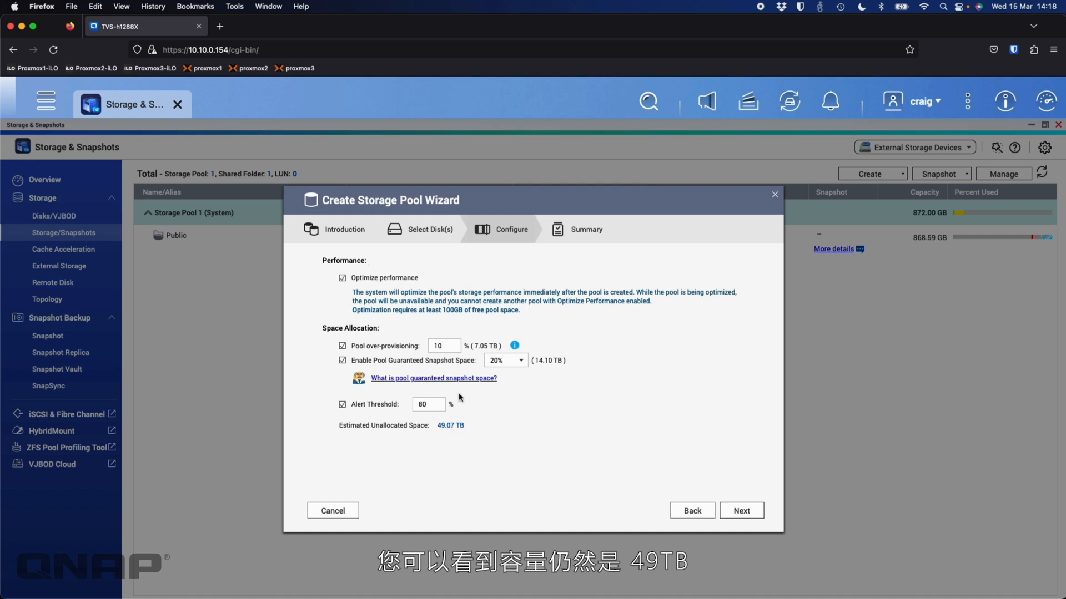
pyautogui.click(343, 278)
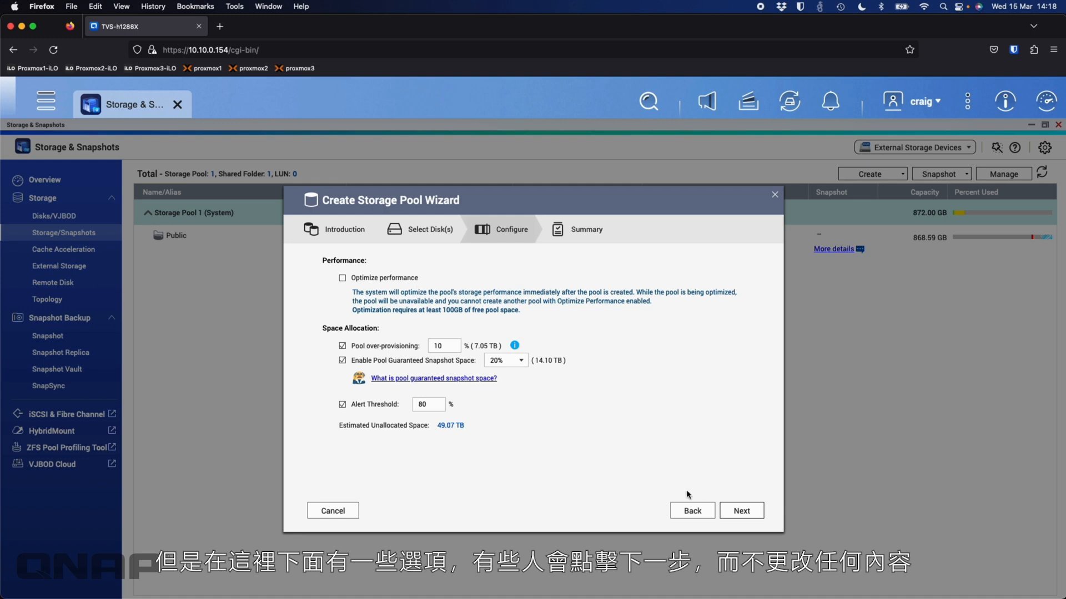
pyautogui.moveTo(485, 432)
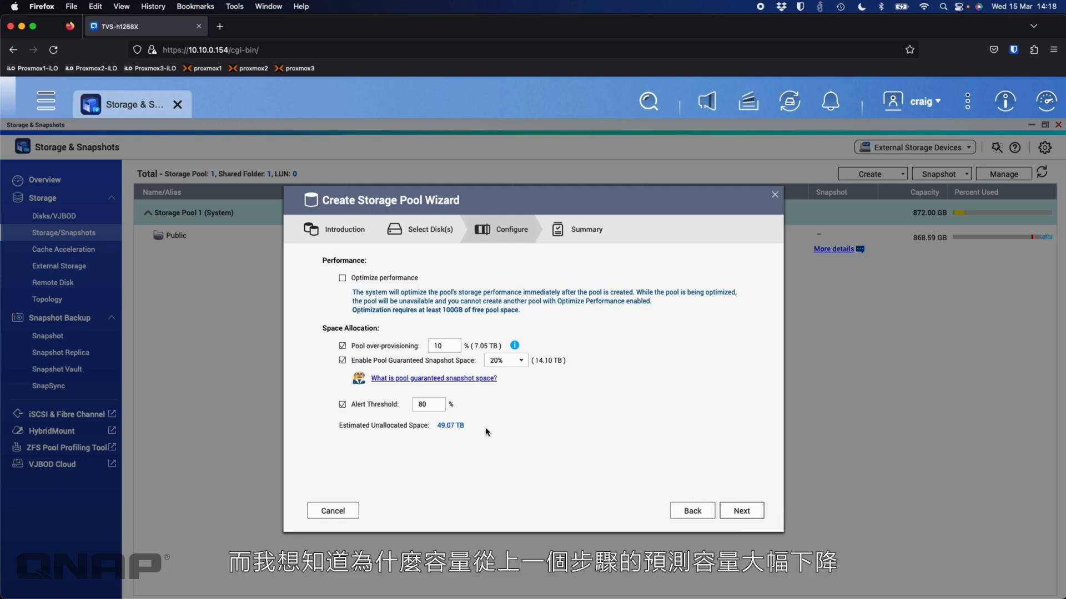
pyautogui.moveTo(464, 428)
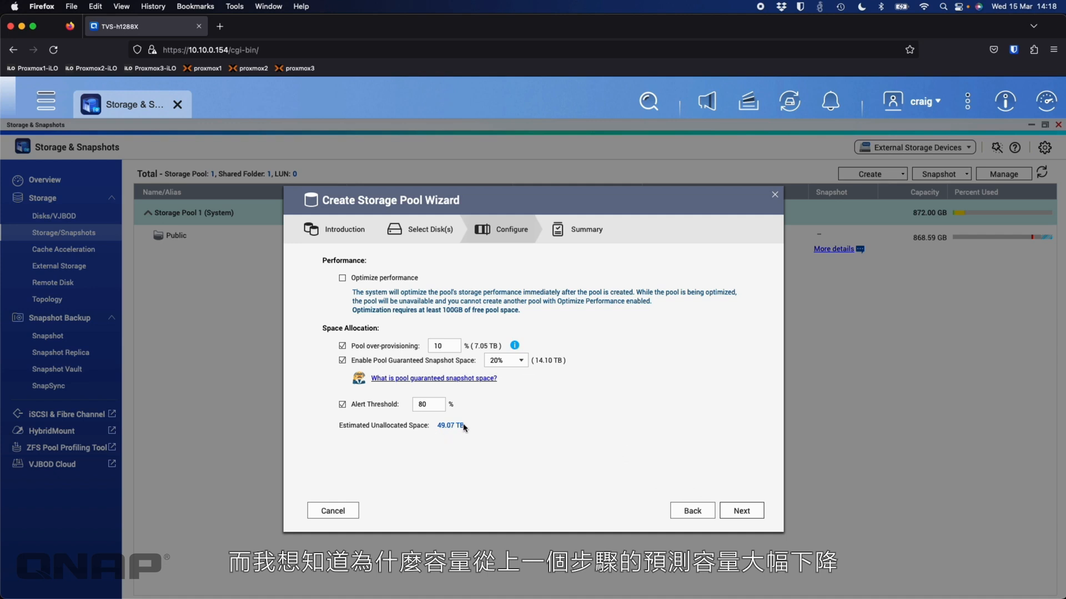
pyautogui.moveTo(437, 444)
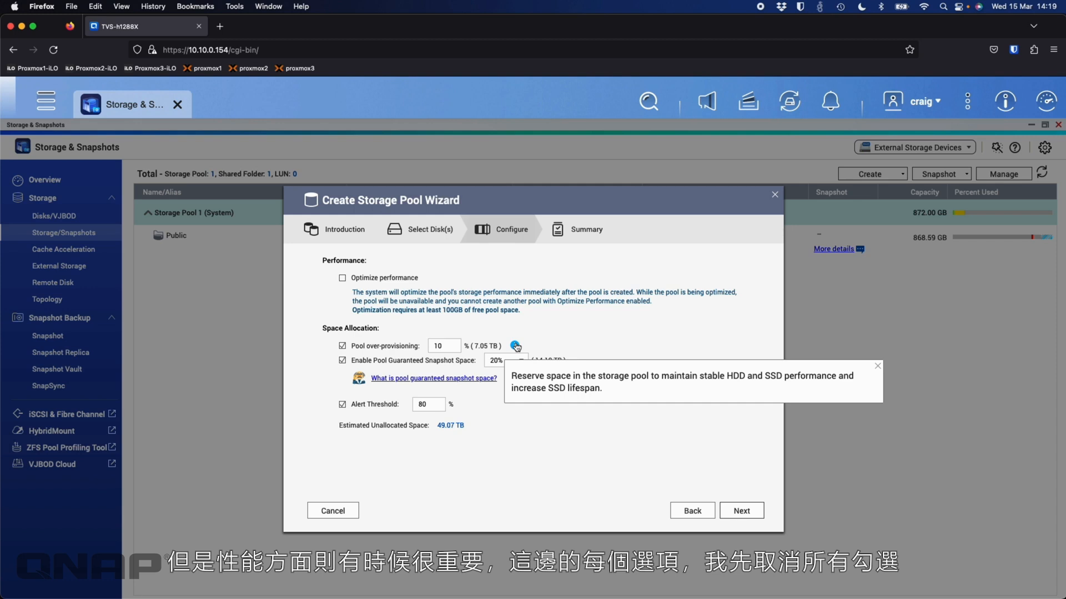
pyautogui.moveTo(421, 323)
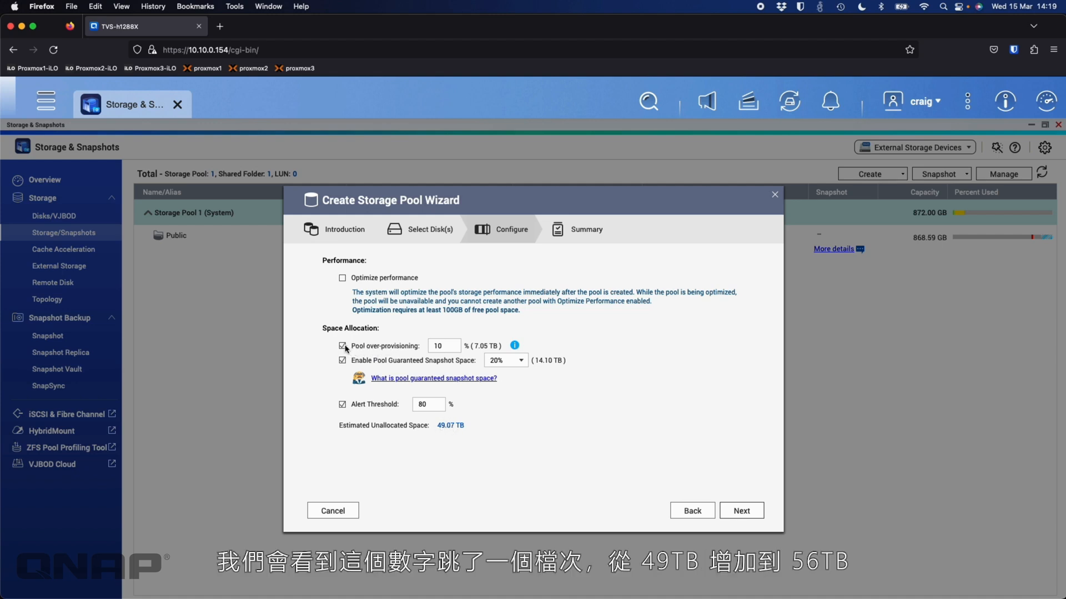
# - Disable Pool over-provisioning and Pool Guaranteed Snapshot Space, reaching the Summary with 70.22 TB unallocated
pyautogui.click(343, 346)
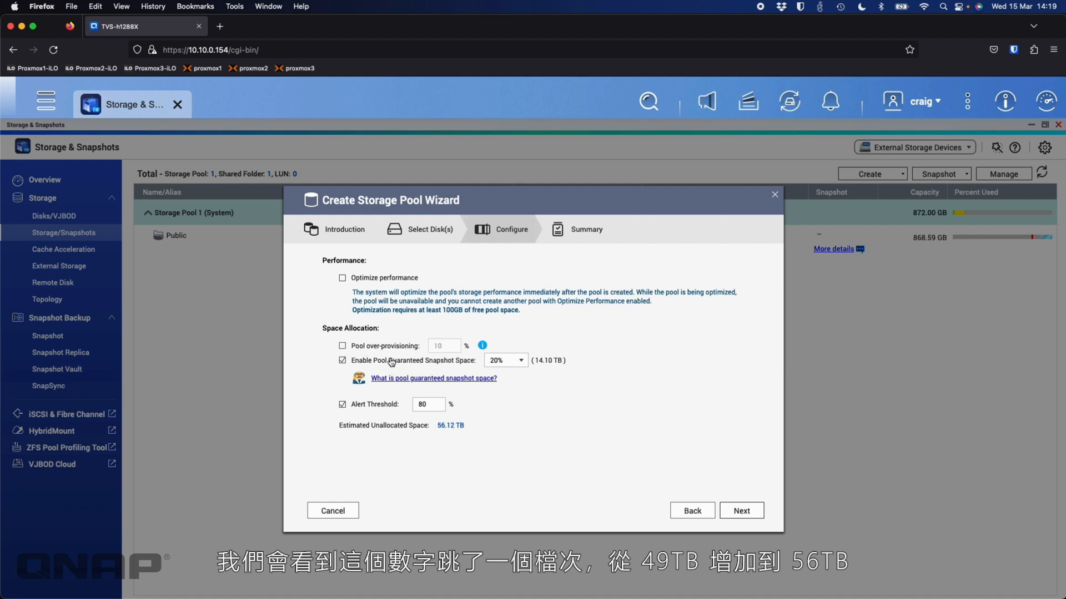
pyautogui.moveTo(422, 367)
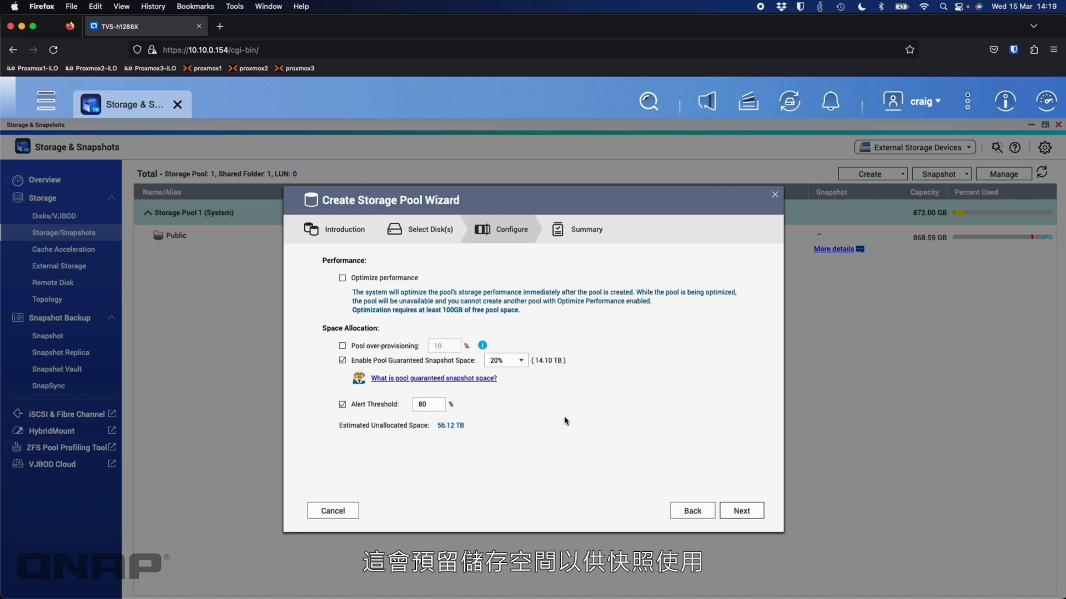
pyautogui.click(519, 359)
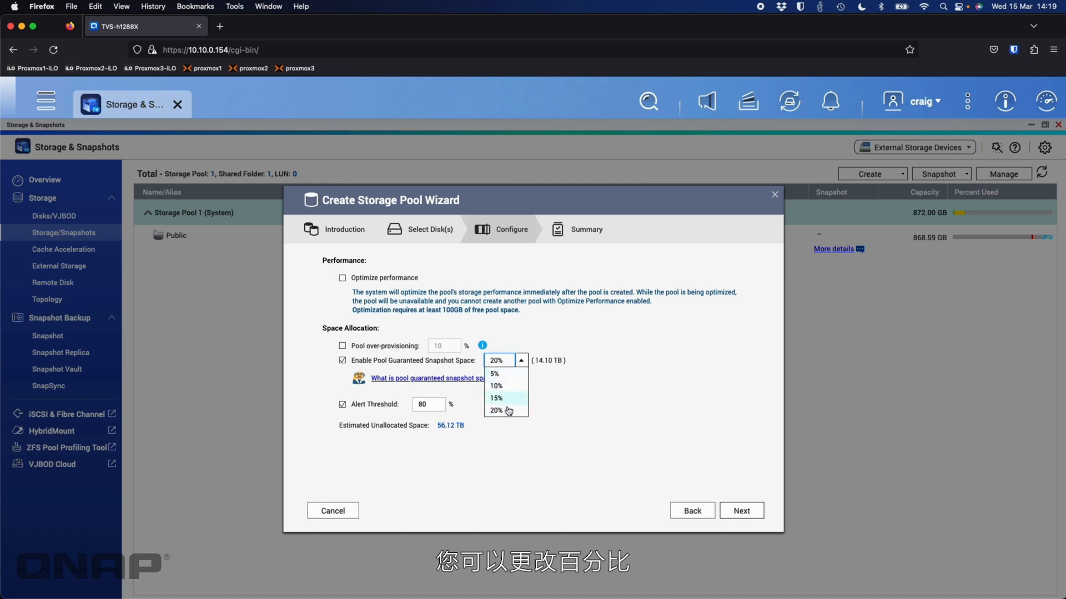
pyautogui.click(343, 360)
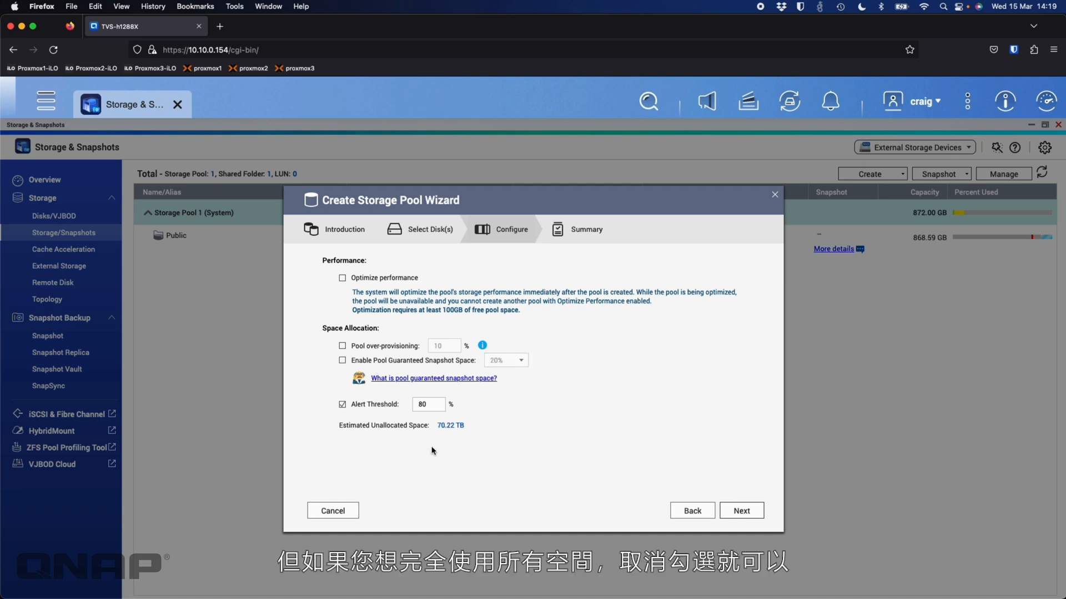
pyautogui.moveTo(453, 442)
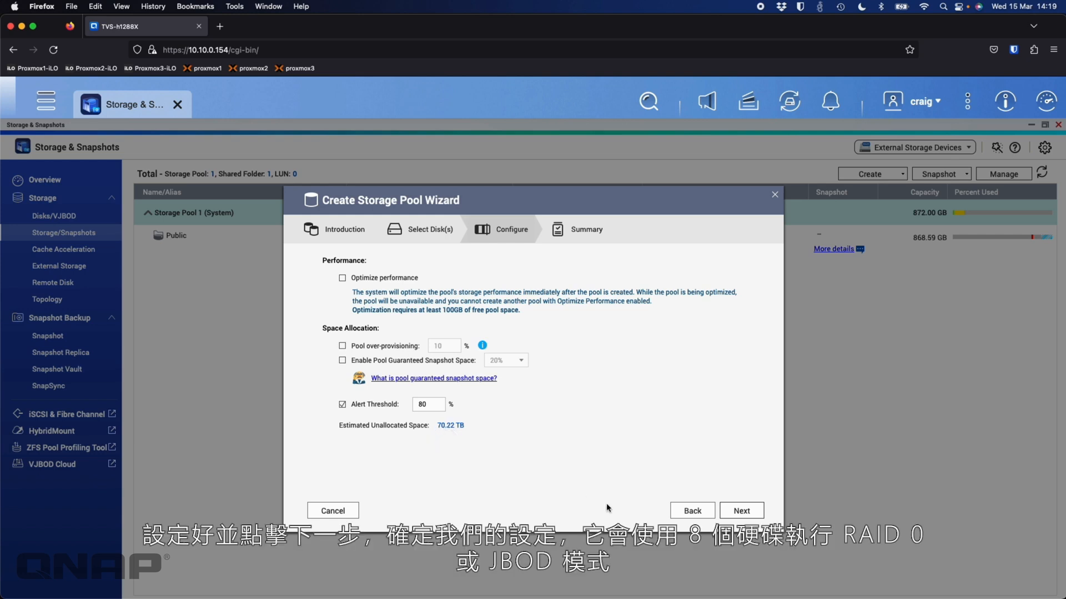
pyautogui.click(740, 510)
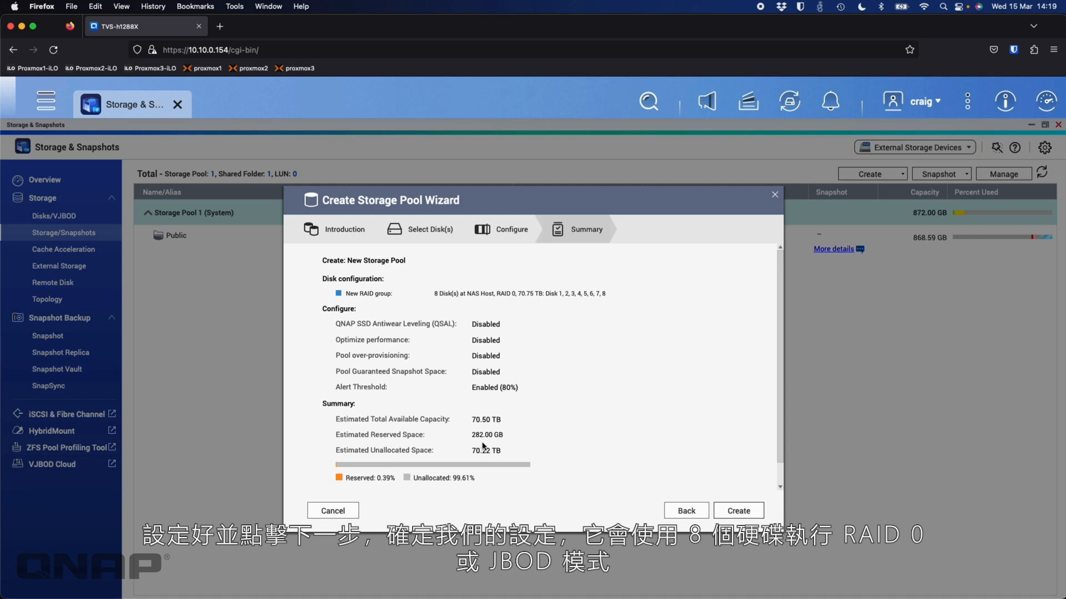
pyautogui.moveTo(503, 293)
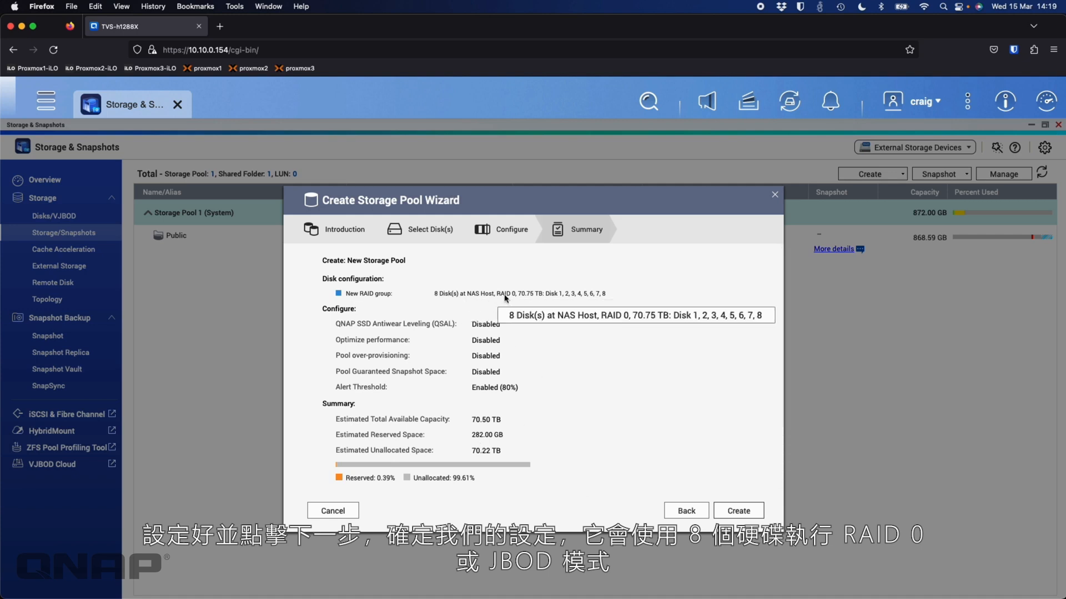
pyautogui.moveTo(701, 480)
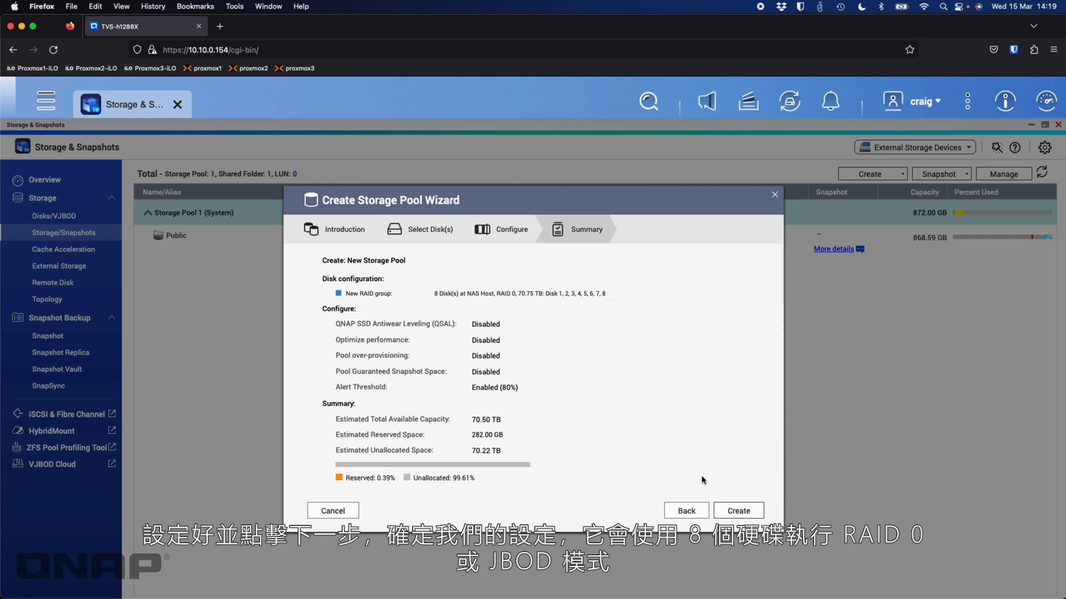
# - Create the pool, accepting the data-erase warning, so Storage Pool 2 appears Ready at 70.69 TB
pyautogui.click(739, 510)
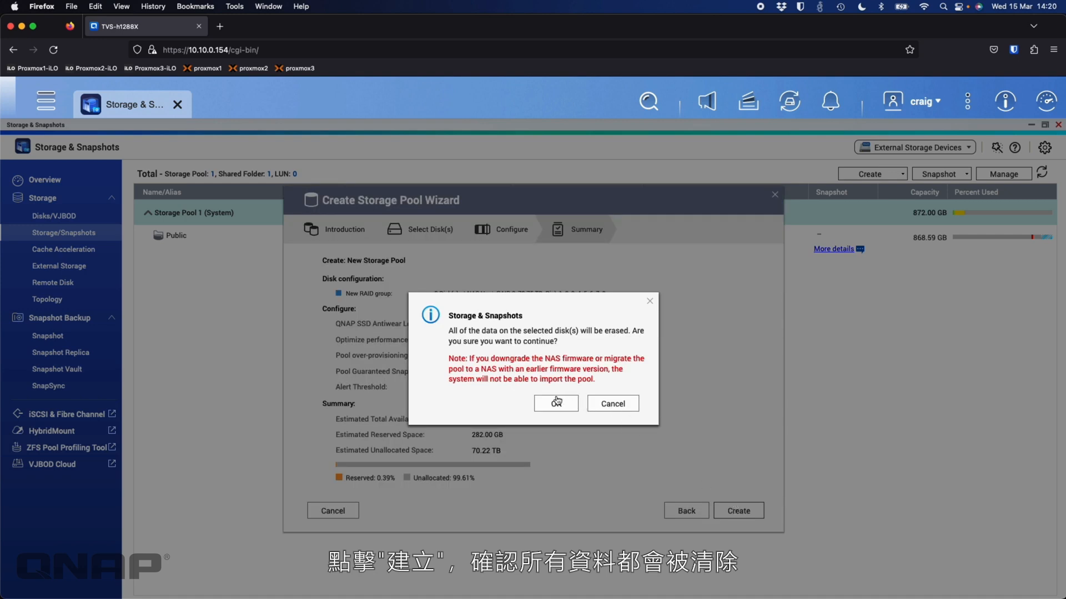
pyautogui.click(555, 403)
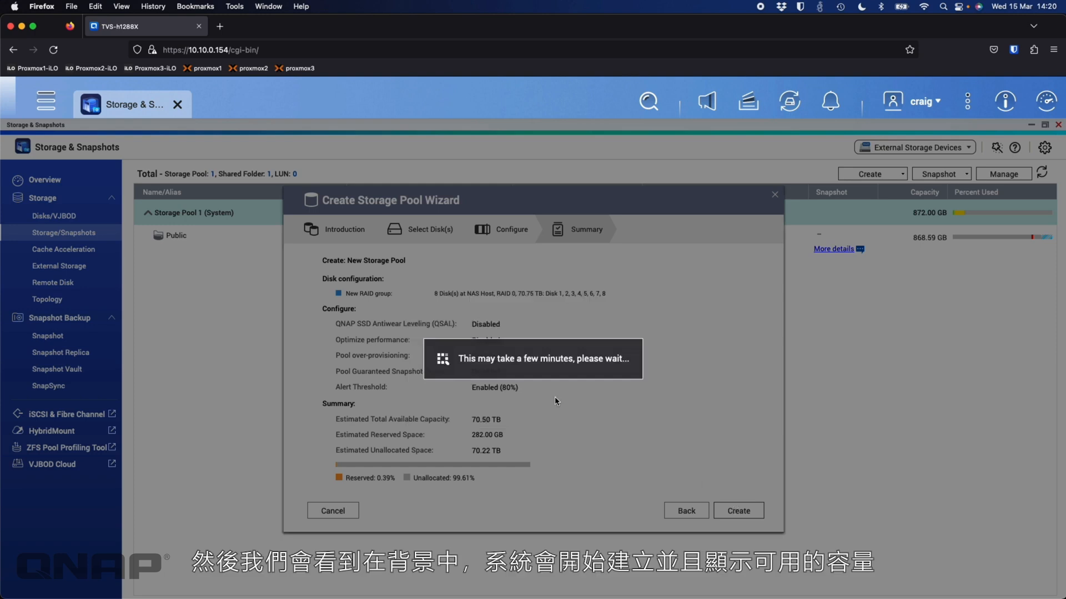
pyautogui.moveTo(913, 284)
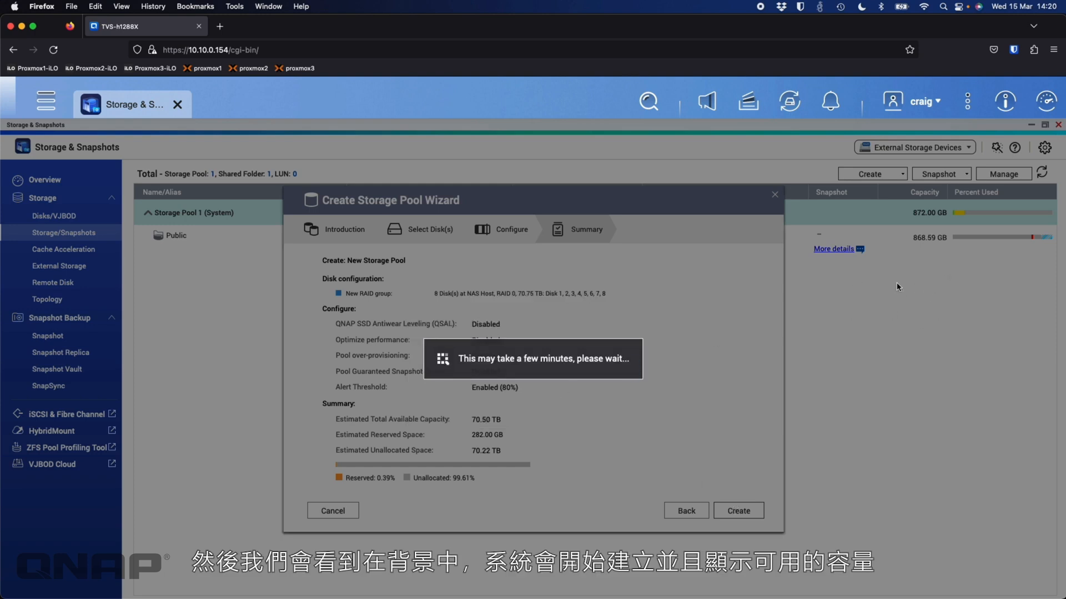
pyautogui.moveTo(895, 304)
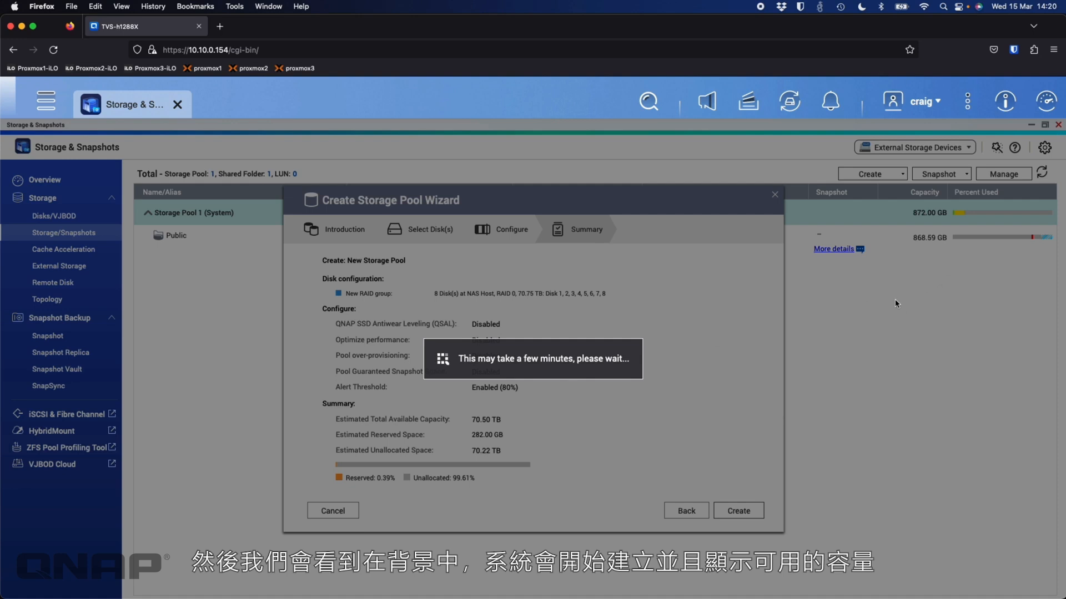
pyautogui.click(737, 510)
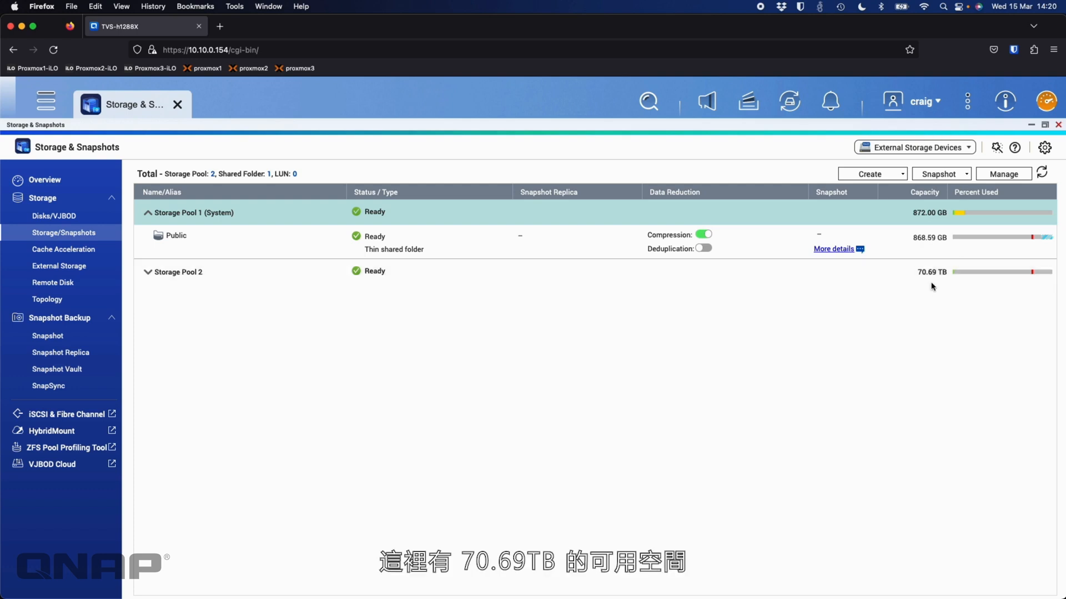
pyautogui.moveTo(908, 295)
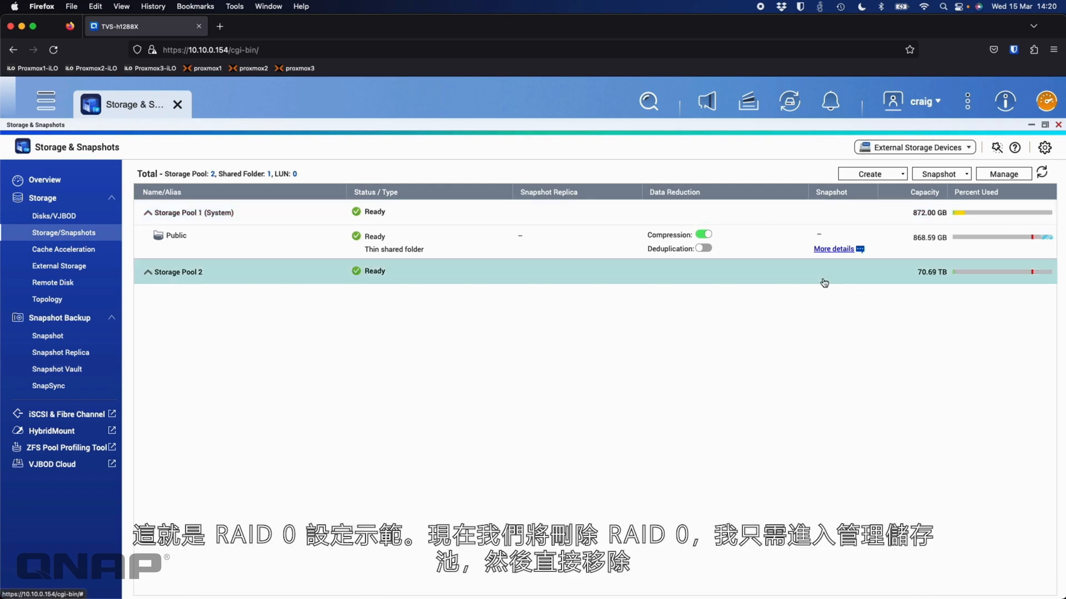
# - Remove Storage Pool 2 with all its shared folders, LUNs and vaults, confirming with the password
pyautogui.rightClick(824, 283)
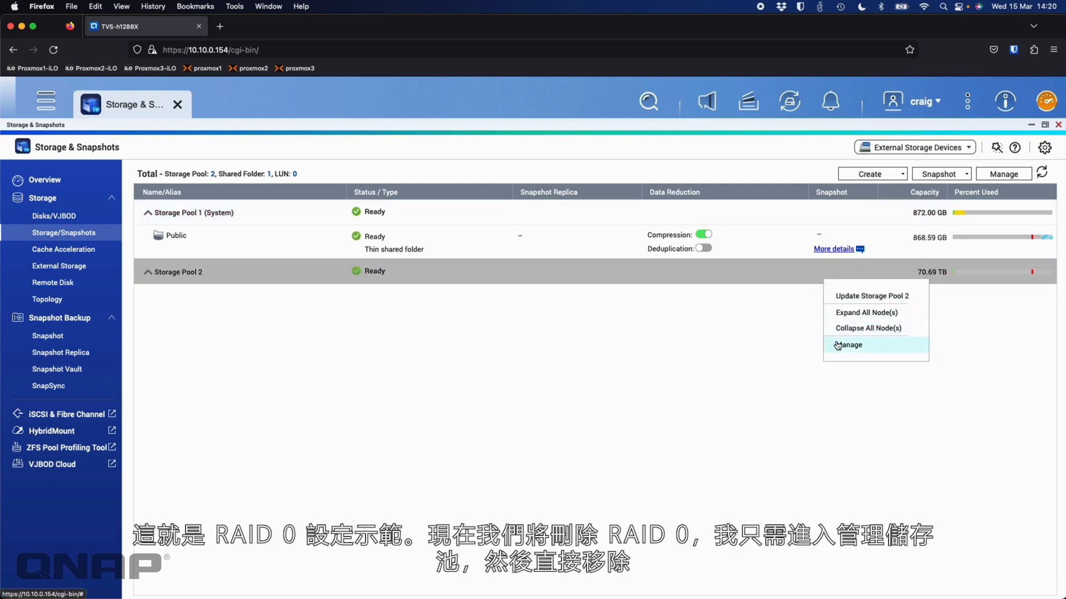
pyautogui.click(849, 346)
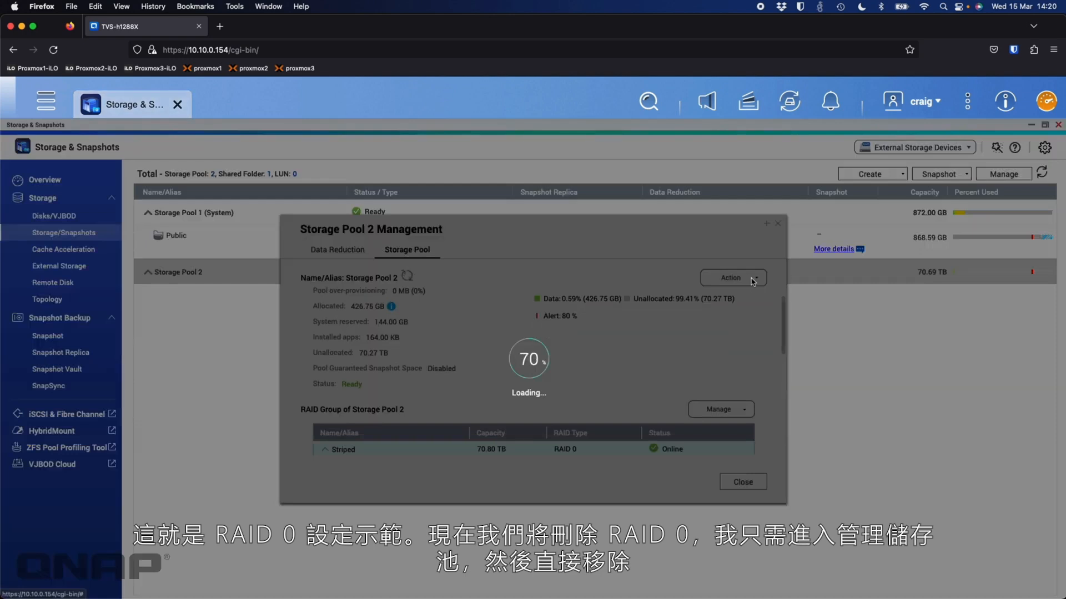
pyautogui.click(732, 277)
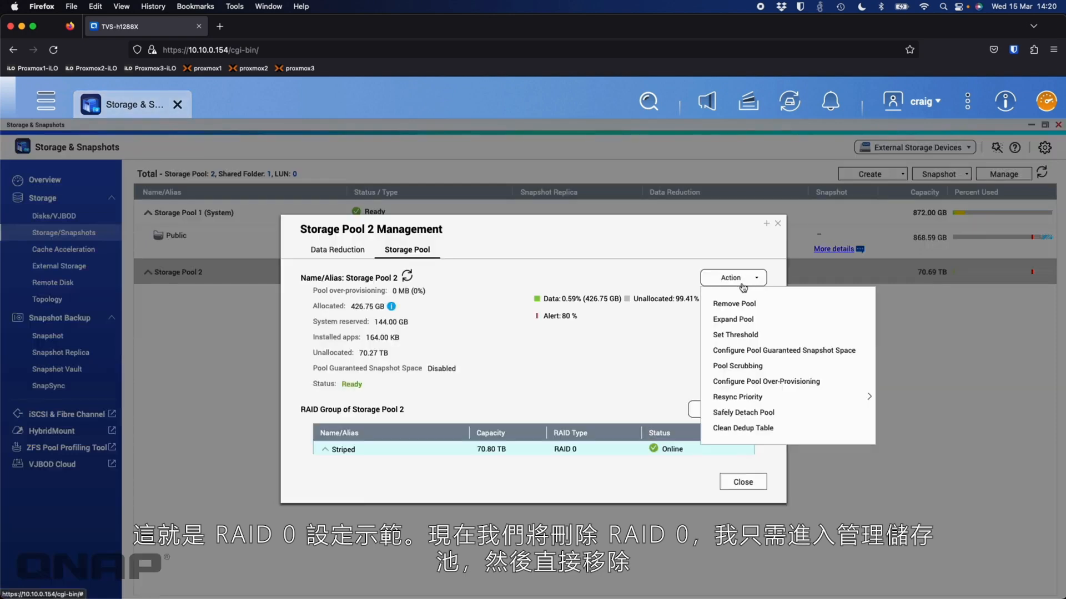
pyautogui.click(734, 305)
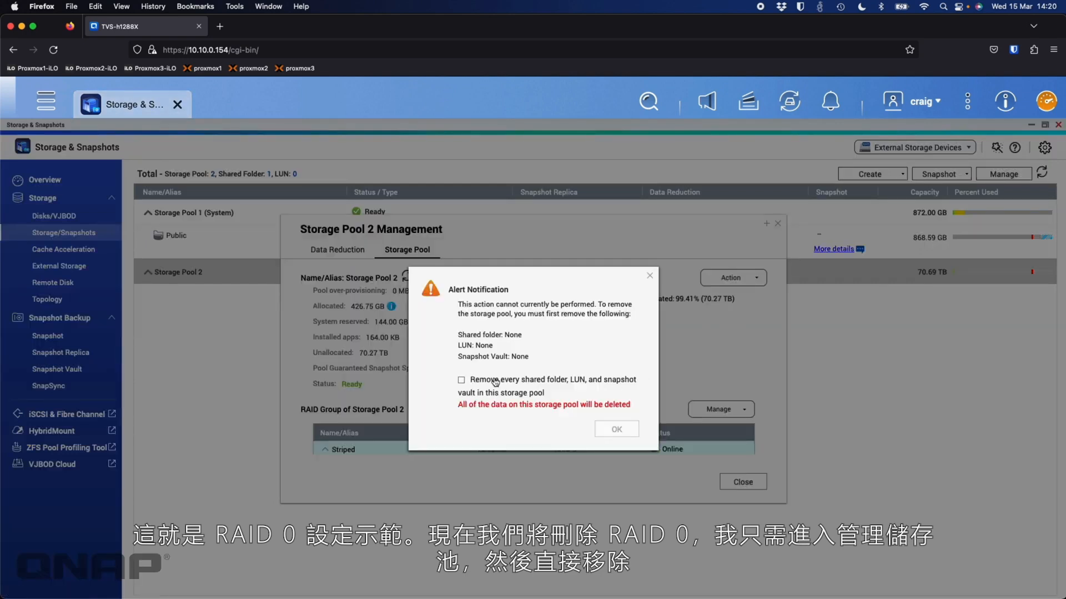
pyautogui.click(615, 429)
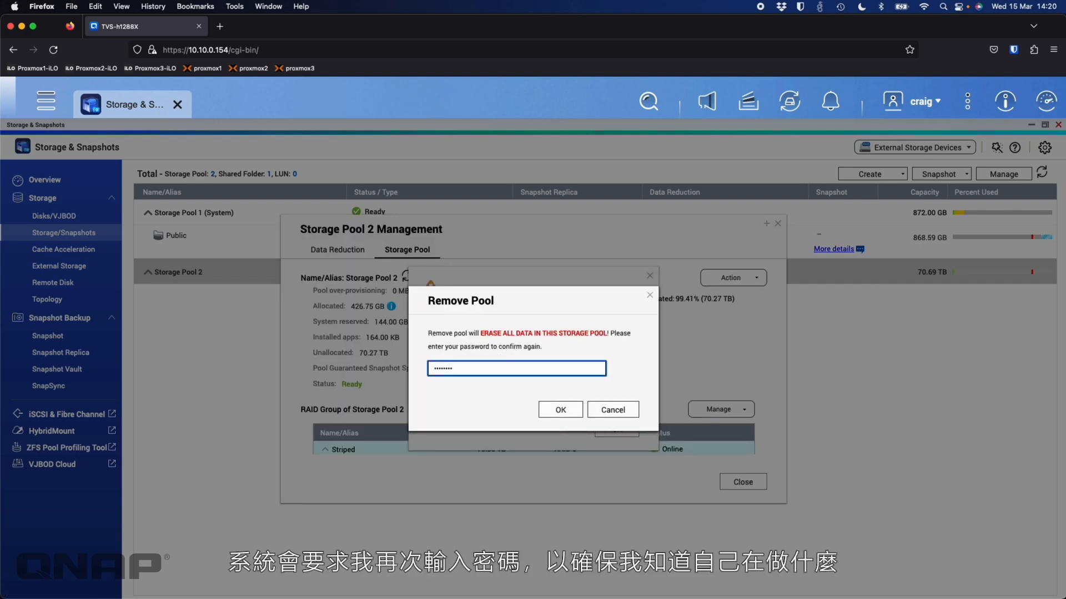
pyautogui.click(559, 410)
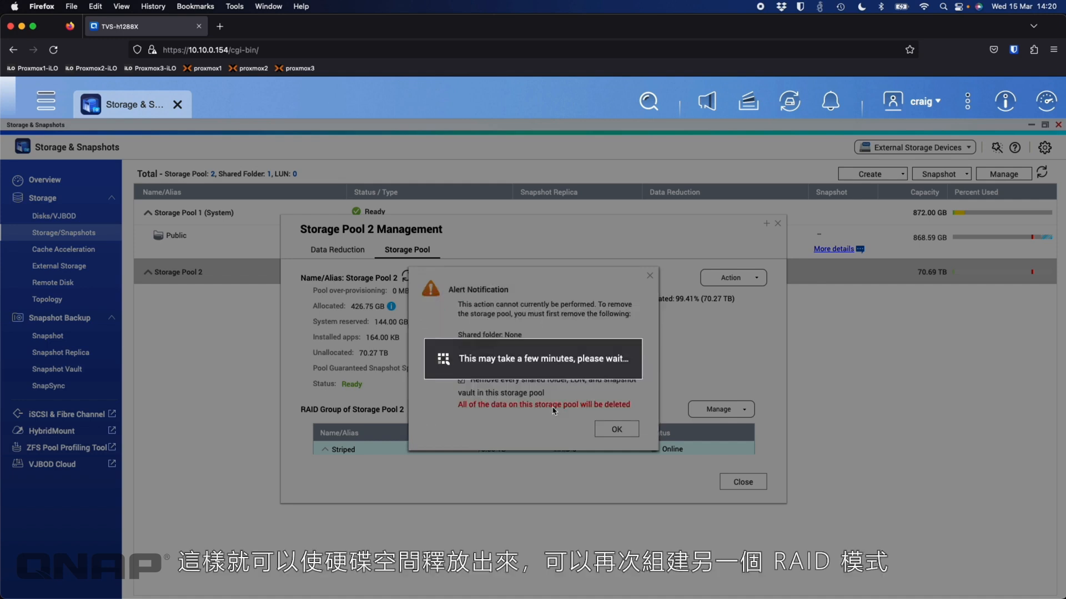
pyautogui.click(614, 429)
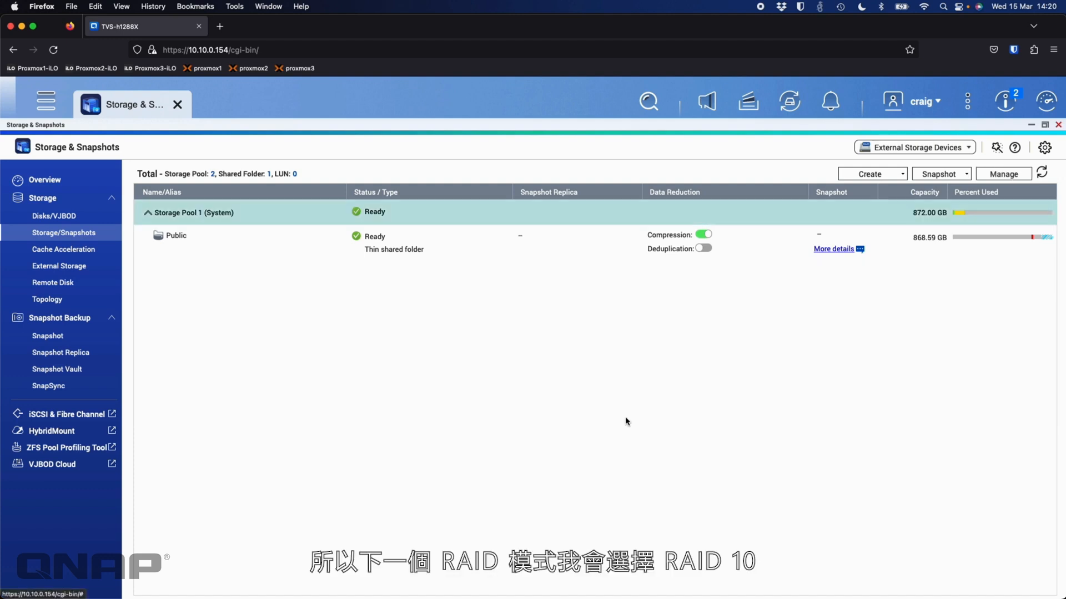
pyautogui.moveTo(712, 331)
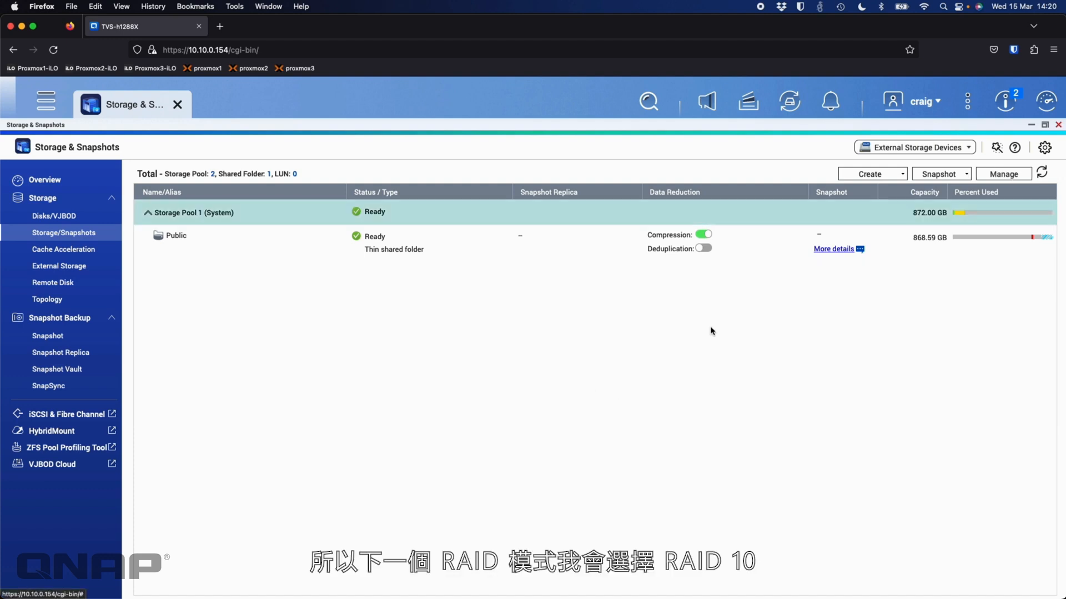
# - Start a new storage pool using all eight disks with RAID 10, estimating 35.25 TB usable
pyautogui.click(869, 174)
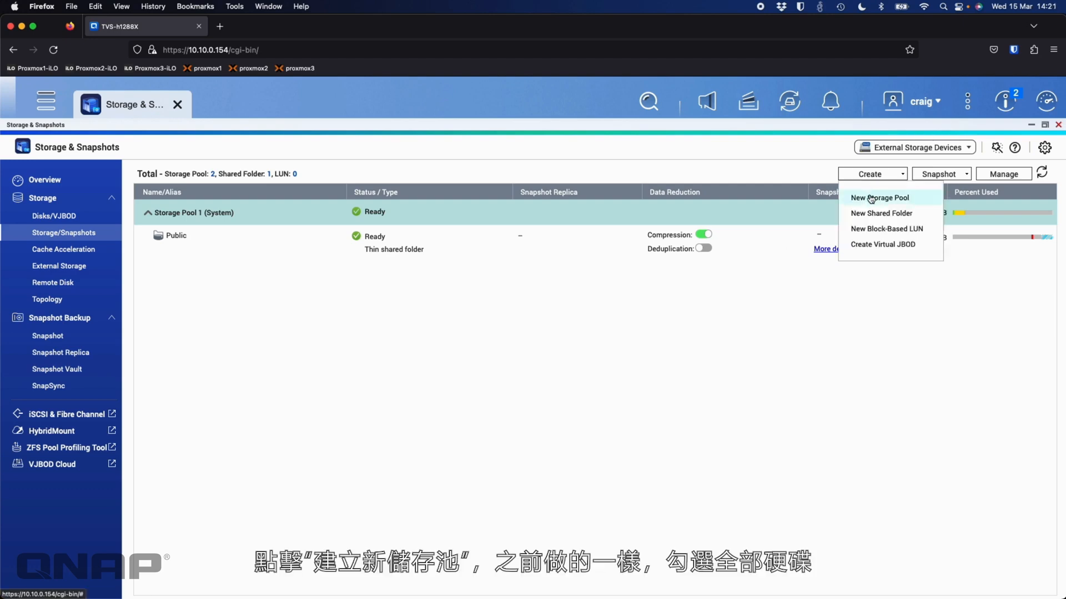
pyautogui.click(878, 198)
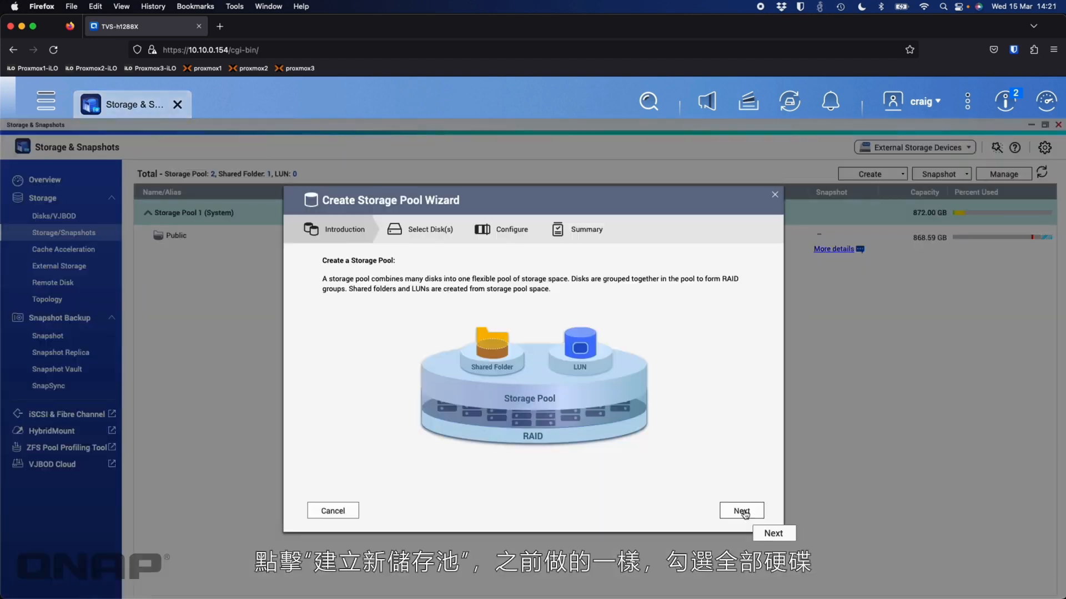
pyautogui.click(741, 511)
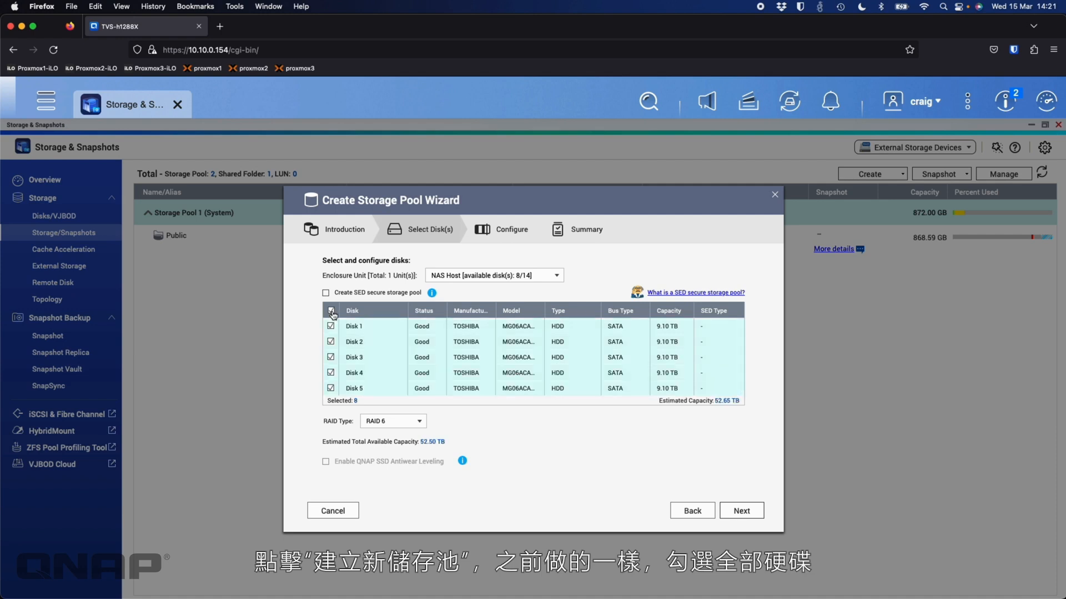
pyautogui.click(391, 421)
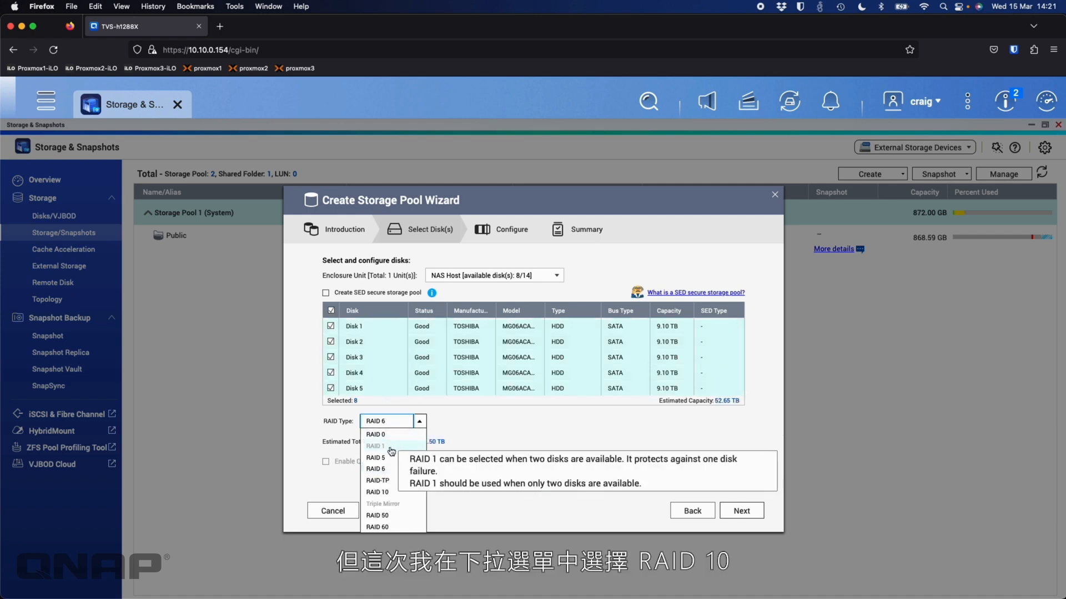
pyautogui.click(380, 492)
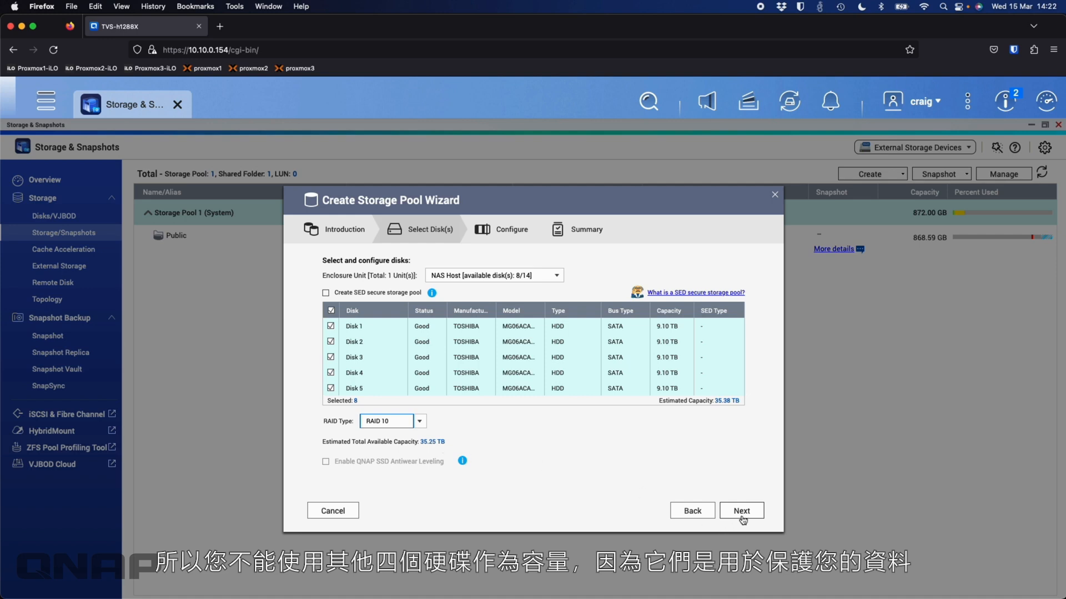
# - Disable Optimize performance, over-provisioning and guaranteed snapshot space, reaching the summary with 35.11 TB unallocated
pyautogui.click(741, 511)
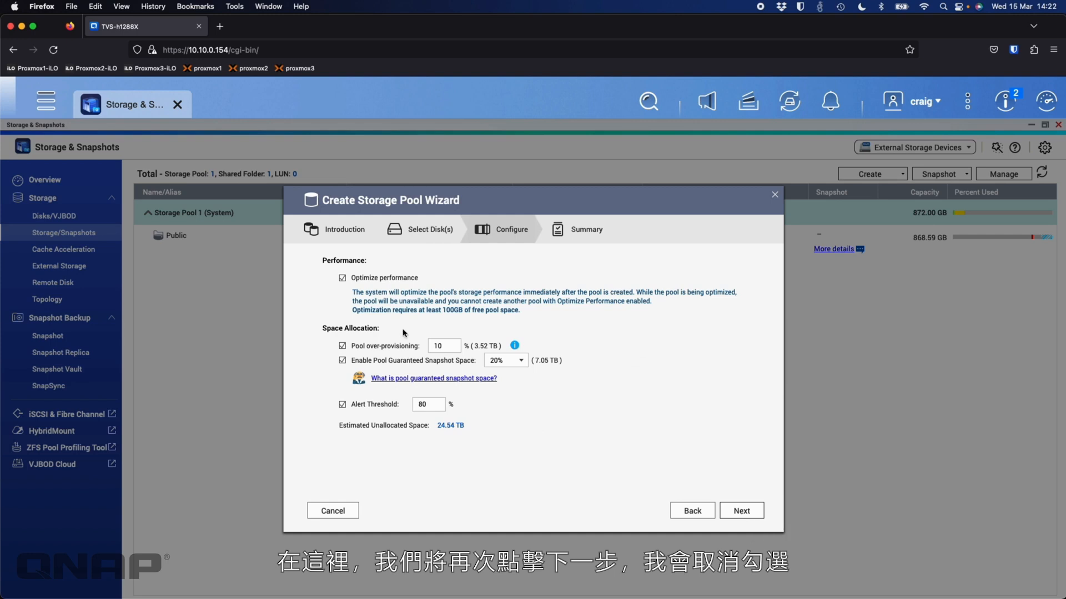
pyautogui.click(343, 277)
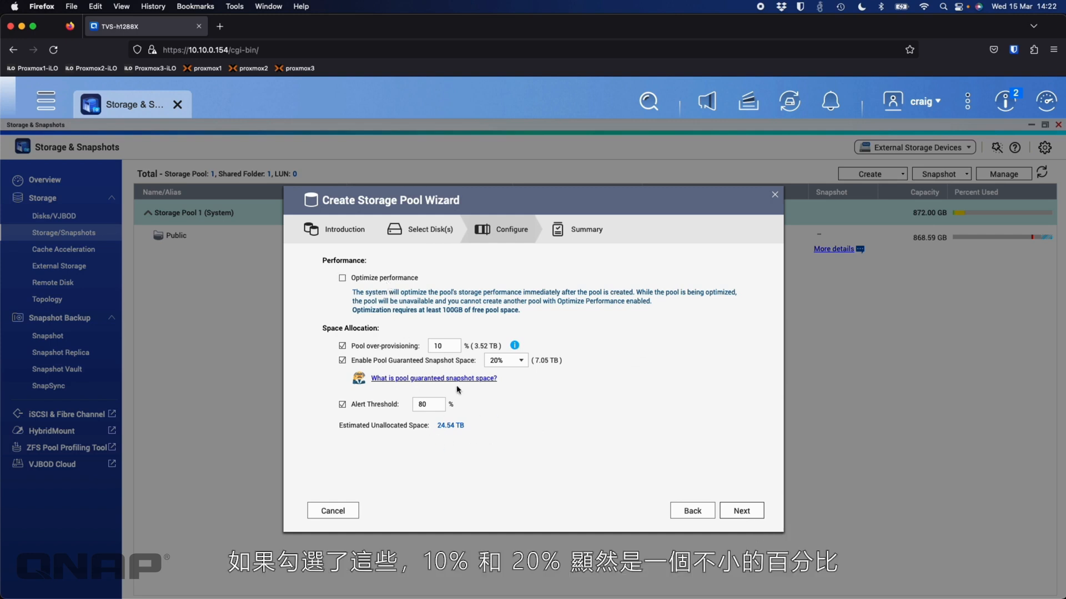
pyautogui.moveTo(501, 434)
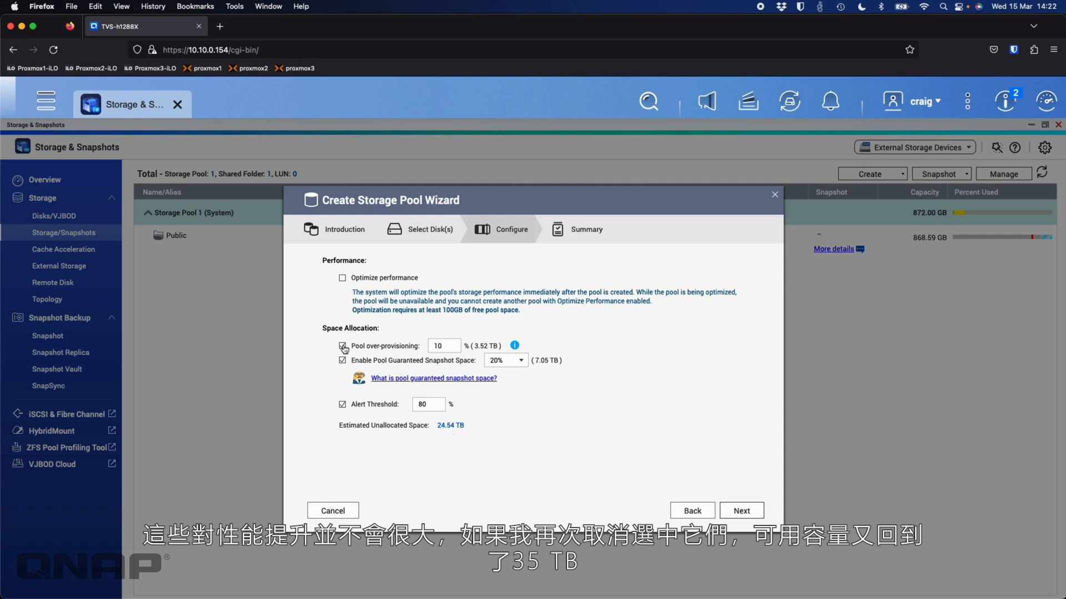
pyautogui.click(343, 346)
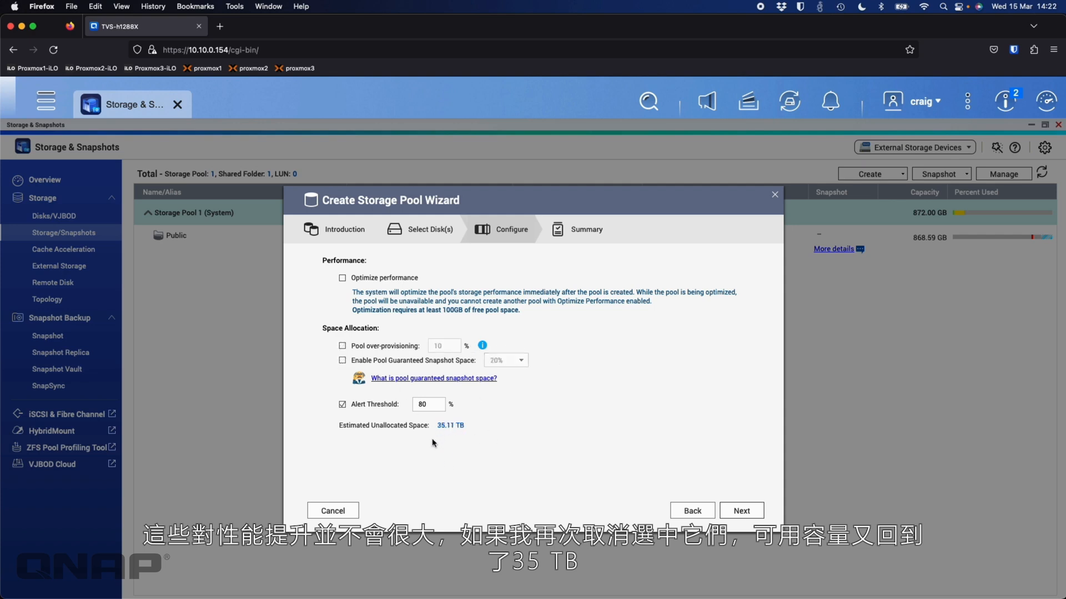
pyautogui.click(740, 511)
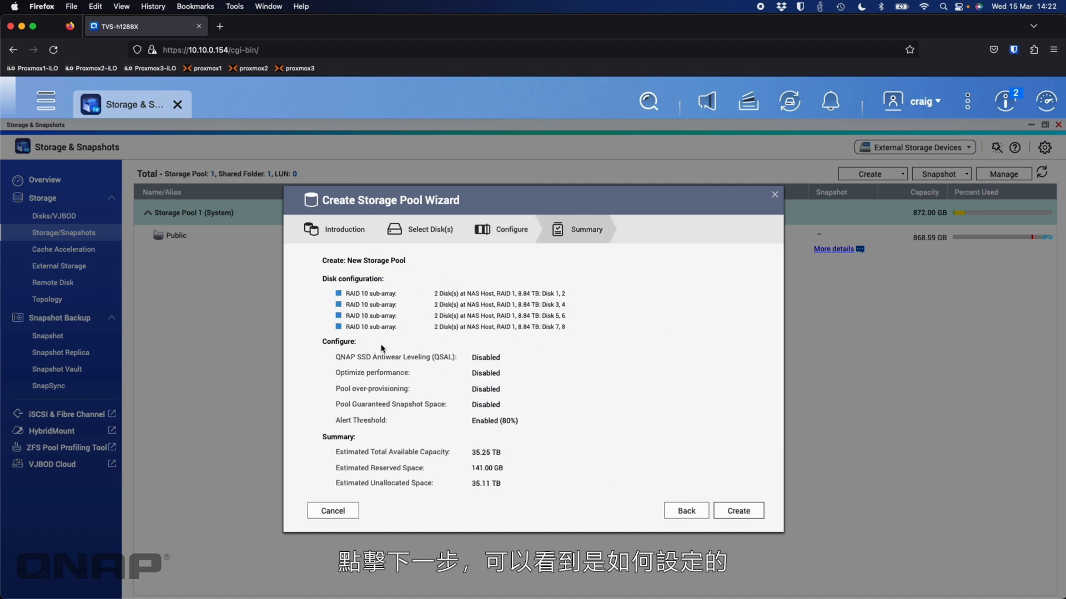
pyautogui.moveTo(544, 364)
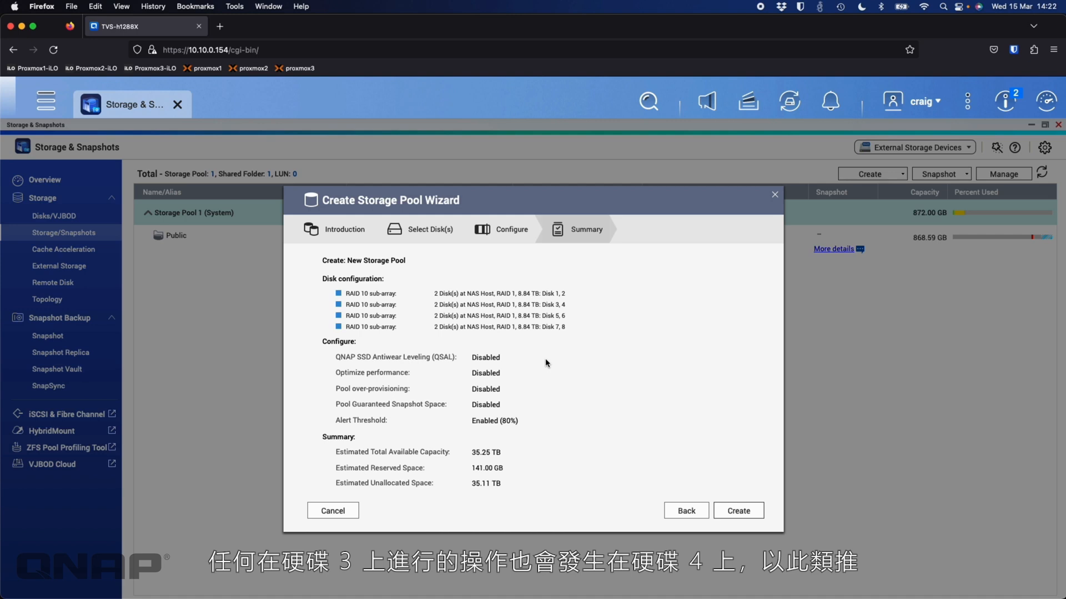
pyautogui.moveTo(516, 293)
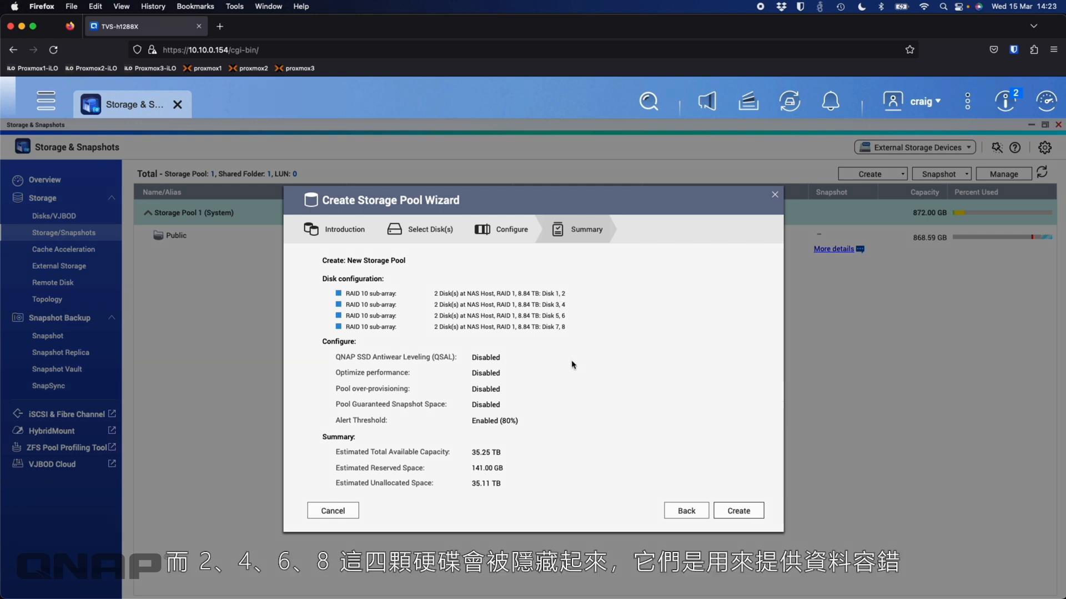
pyautogui.moveTo(696, 474)
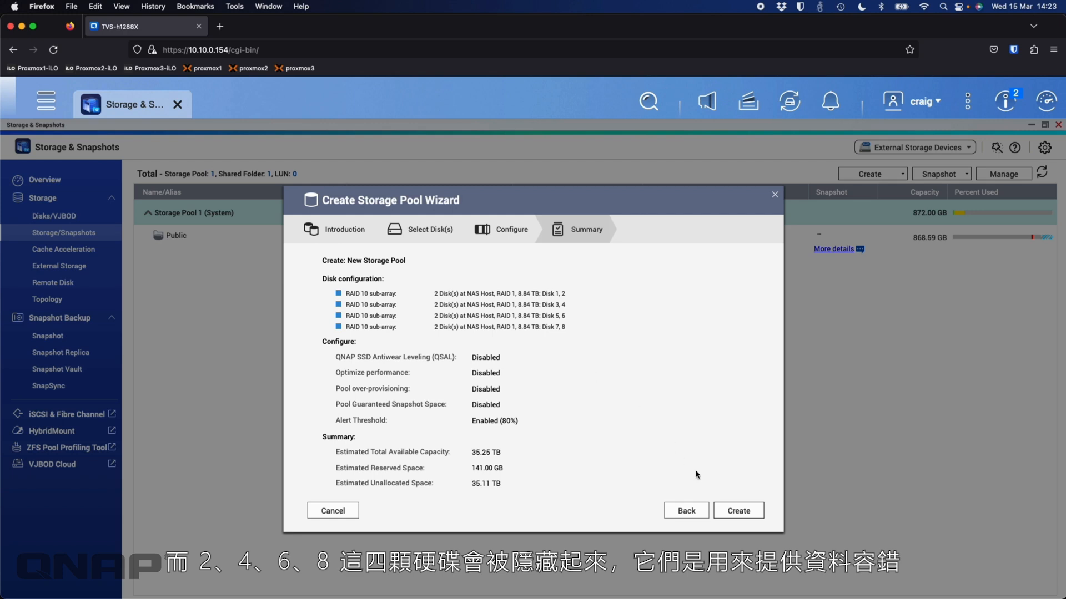
# - Create Storage Pool 2 as RAID 10, accepting the disk-erase warning; pool Ready at 35.31 TB
pyautogui.click(738, 510)
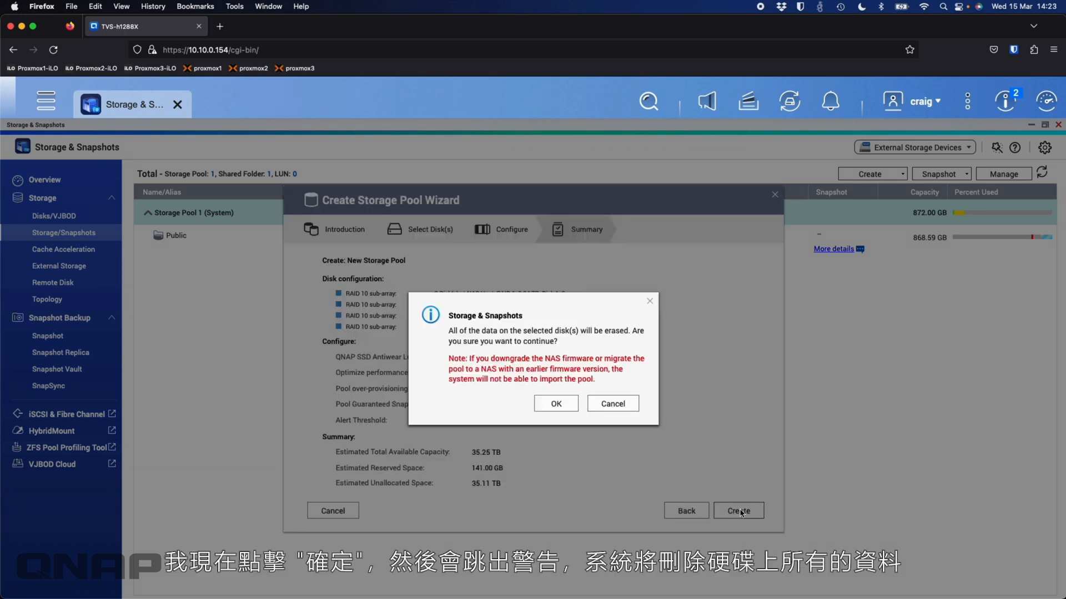
pyautogui.click(555, 403)
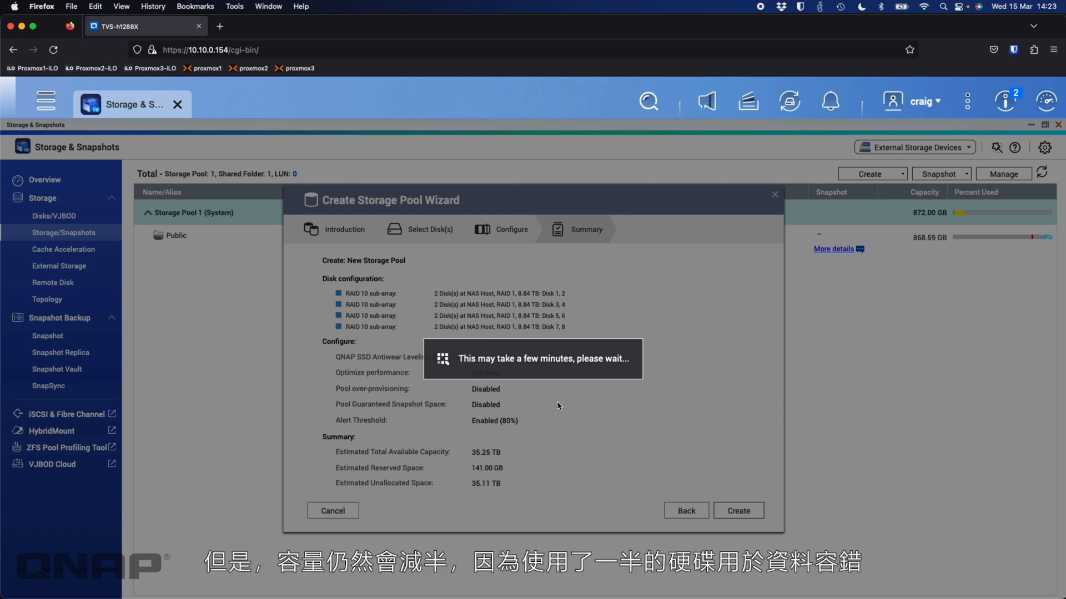
pyautogui.click(737, 510)
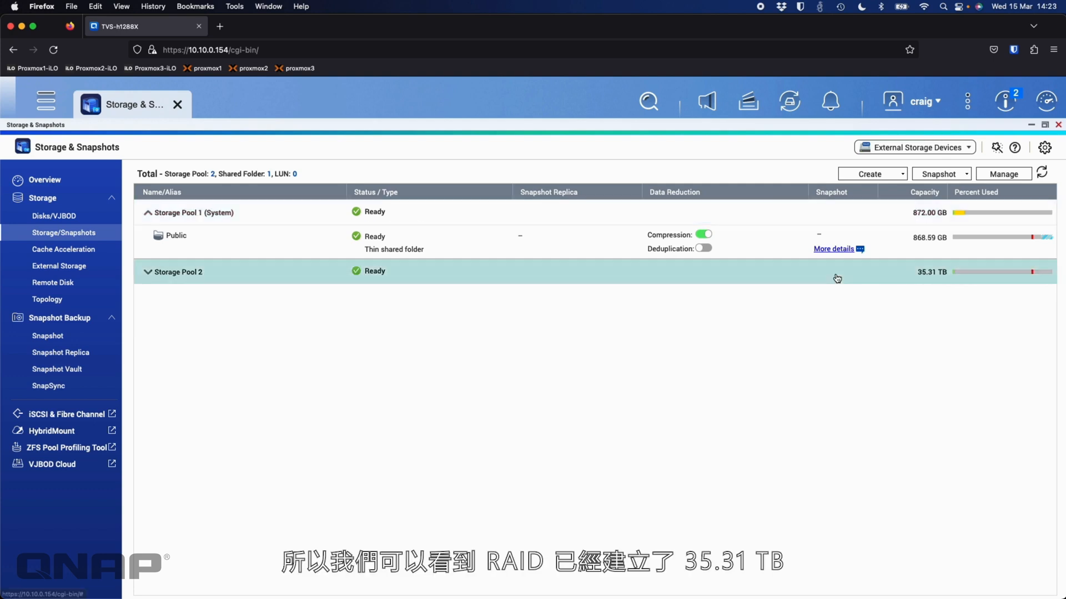
# - Remove Storage Pool 2 including all folders, LUNs and vaults, confirmed with the account password
pyautogui.click(178, 272)
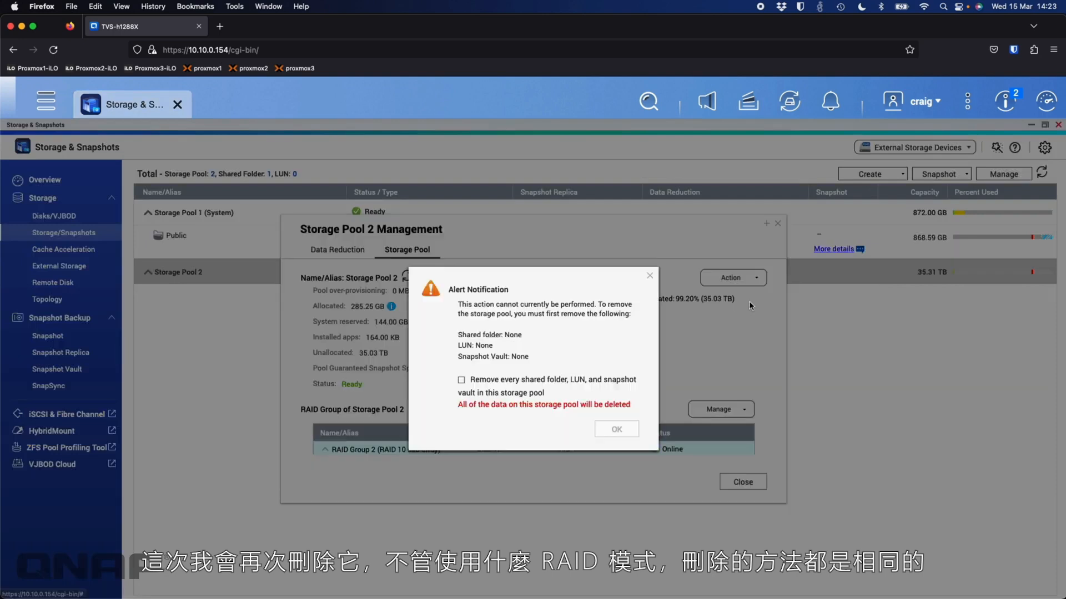
pyautogui.click(461, 380)
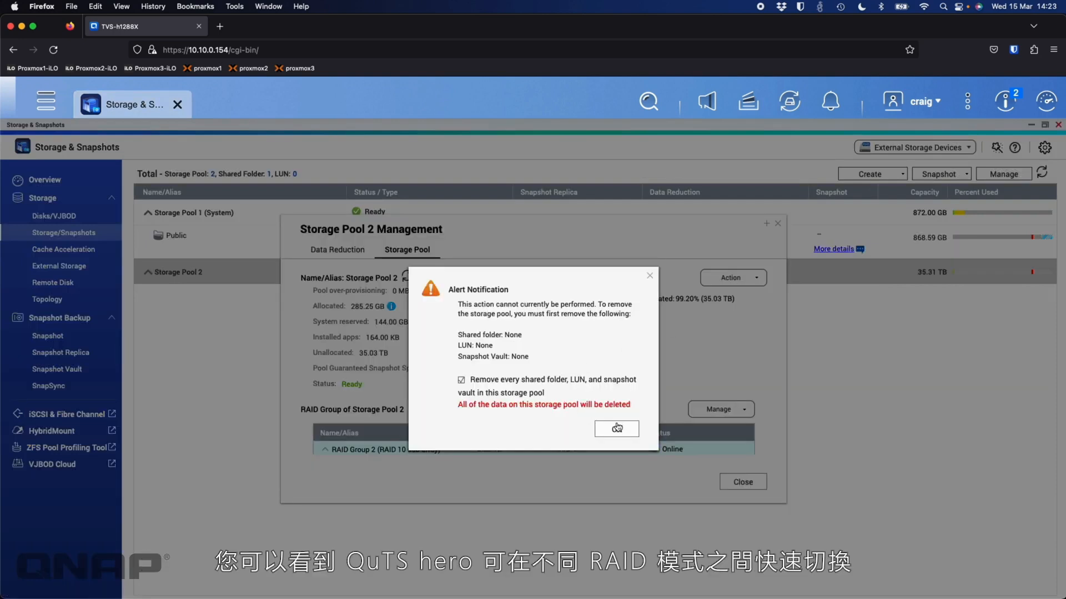
pyautogui.click(615, 427)
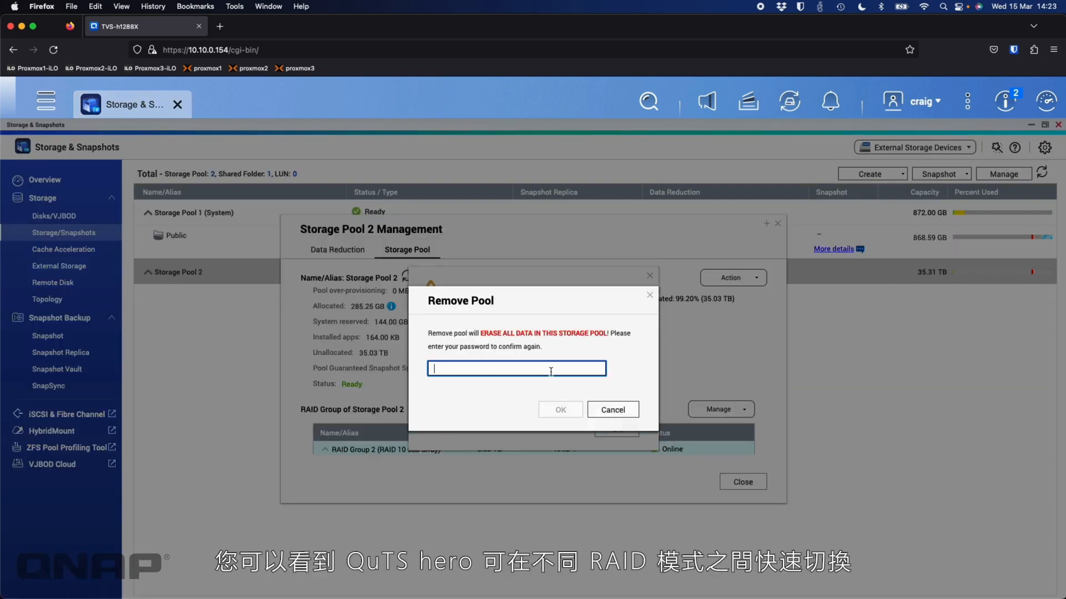
pyautogui.write('password')
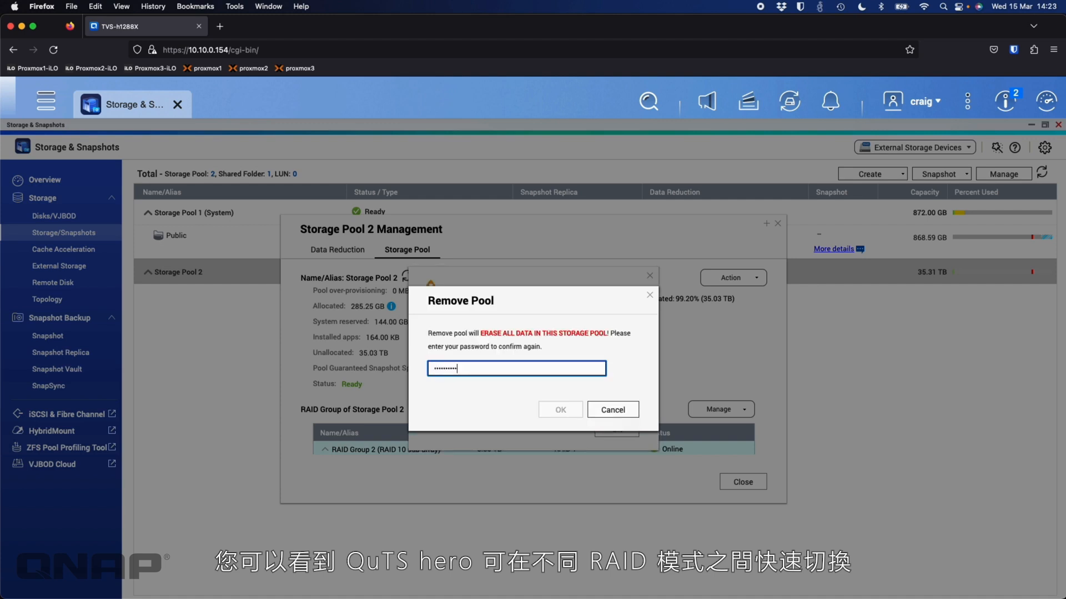
pyautogui.click(560, 410)
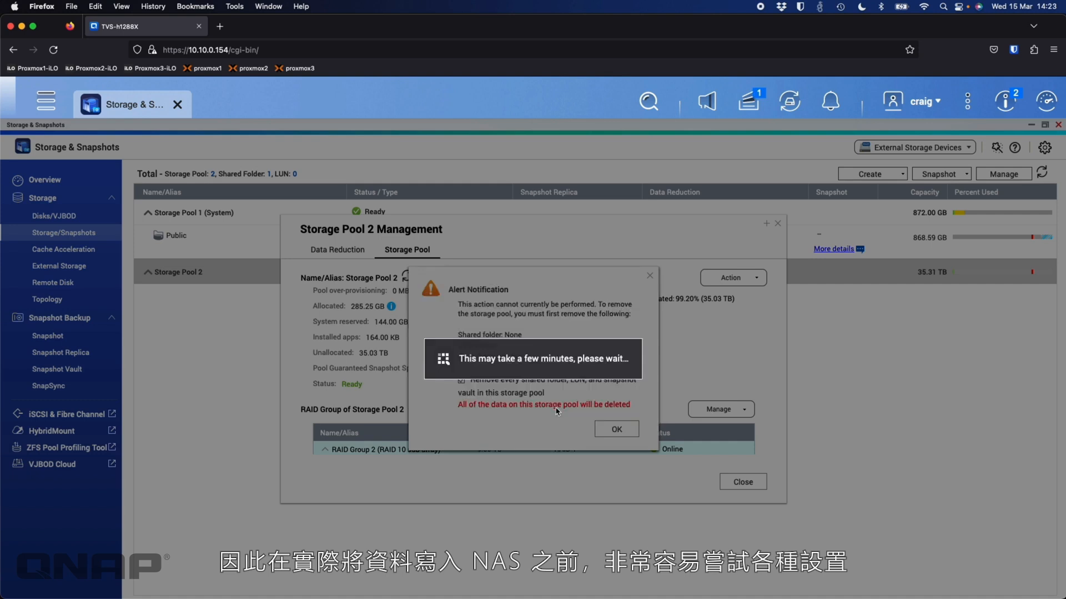
pyautogui.click(615, 429)
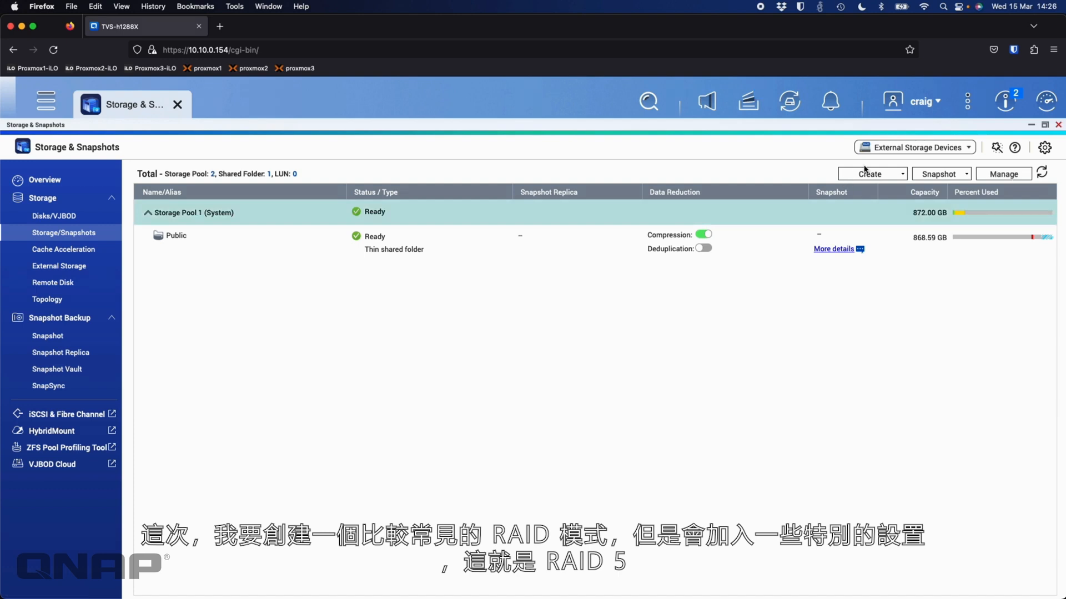
# - Start a new storage pool on Disks 1–7 (Disk 8 excluded) with RAID 5, 52.50 TB usable
pyautogui.click(868, 174)
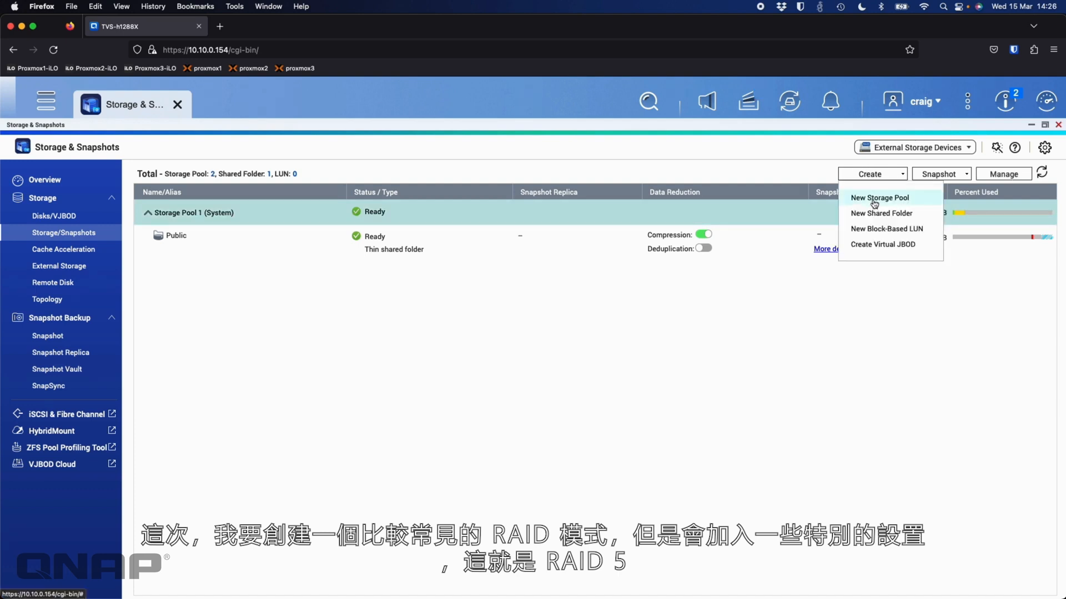
pyautogui.click(879, 197)
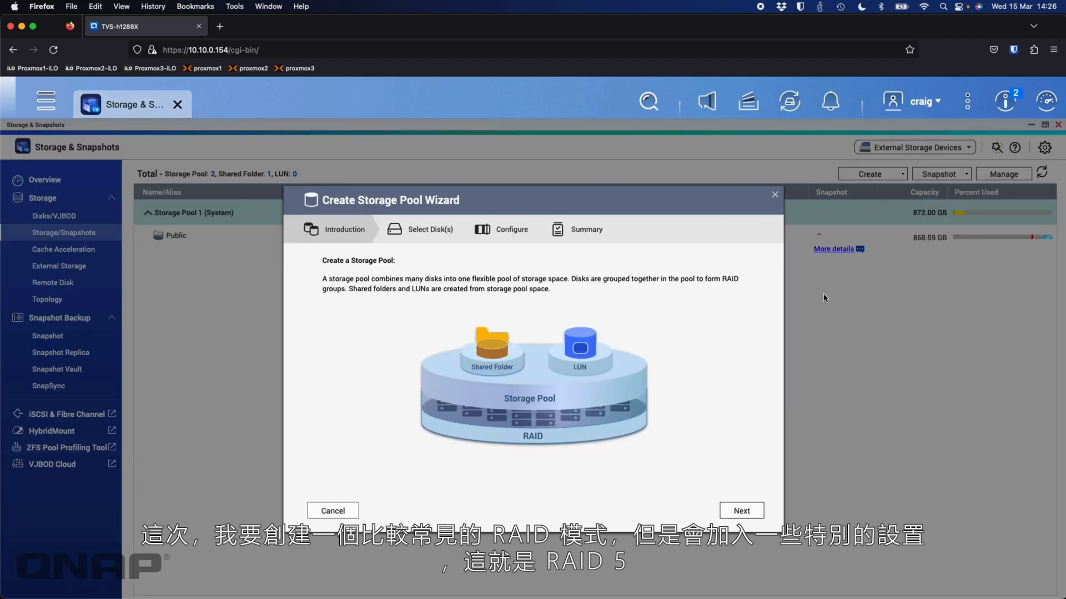
pyautogui.click(741, 511)
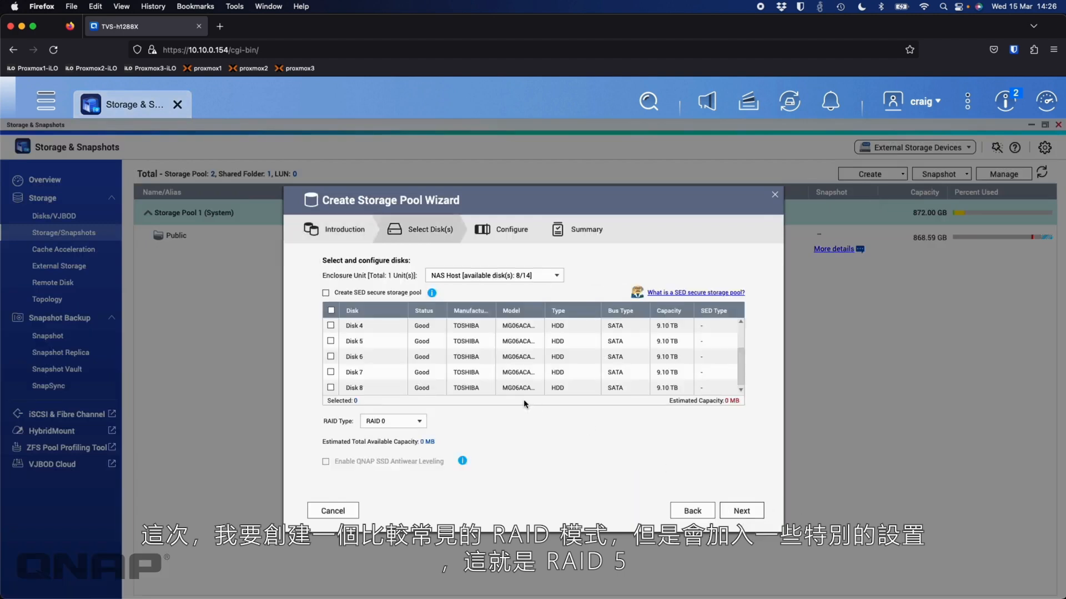
pyautogui.scroll(3)
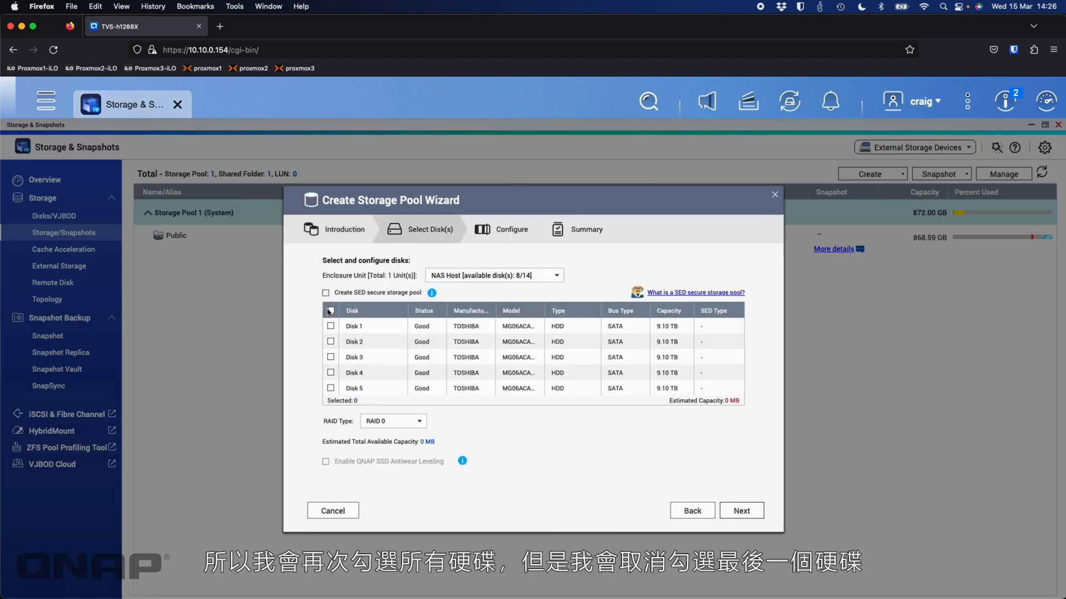
pyautogui.click(331, 311)
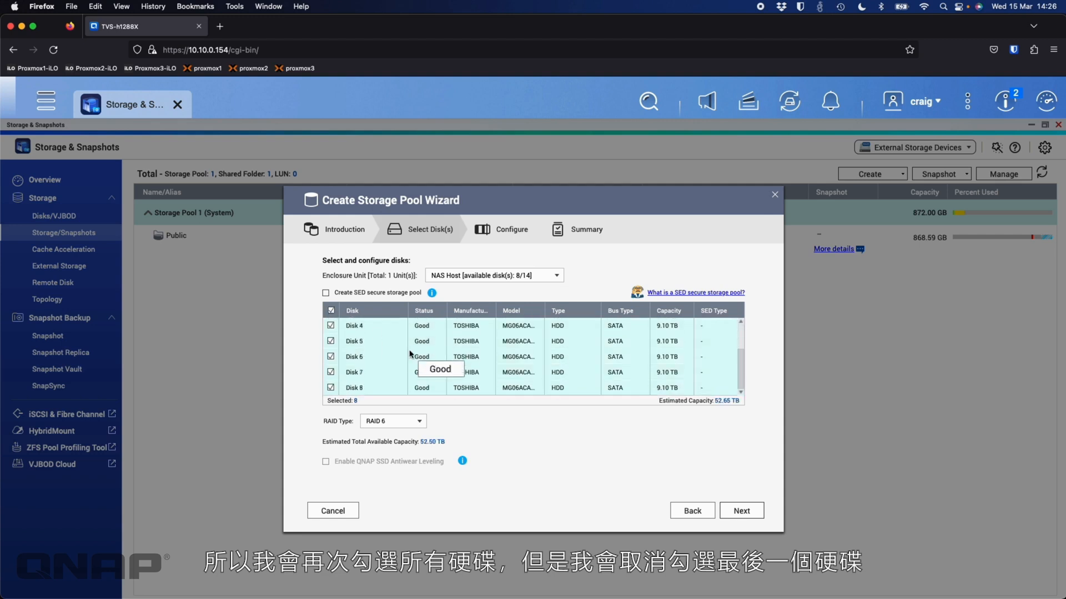
pyautogui.click(331, 387)
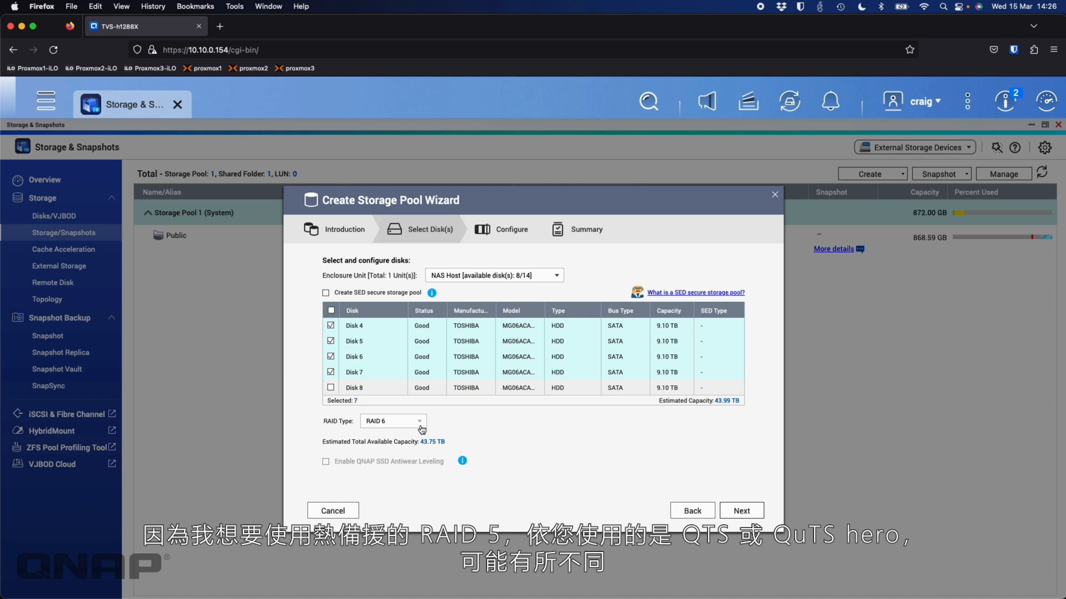
pyautogui.click(393, 420)
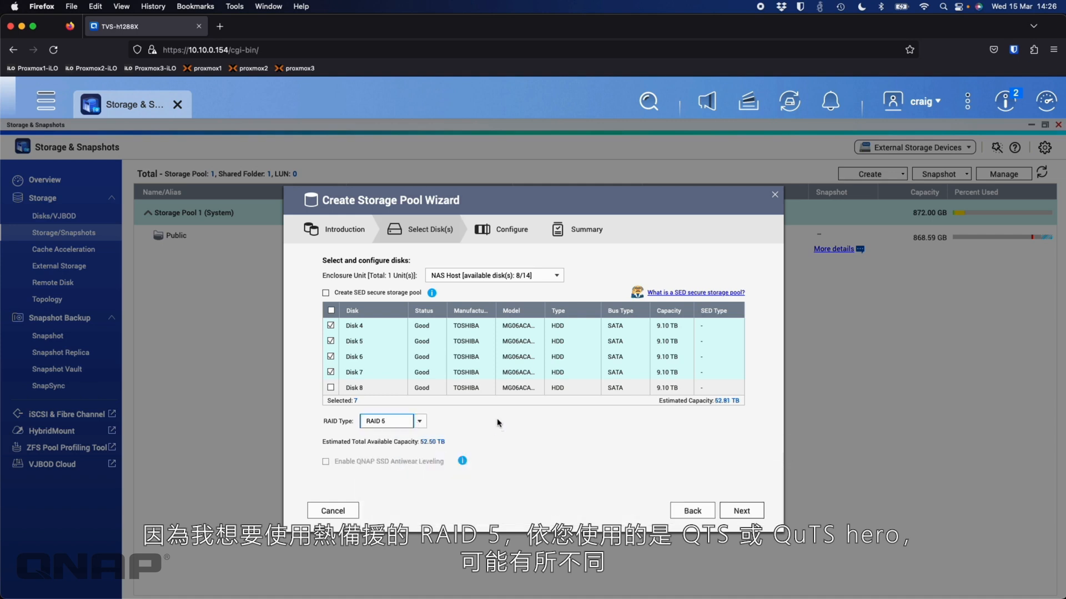
pyautogui.moveTo(492, 334)
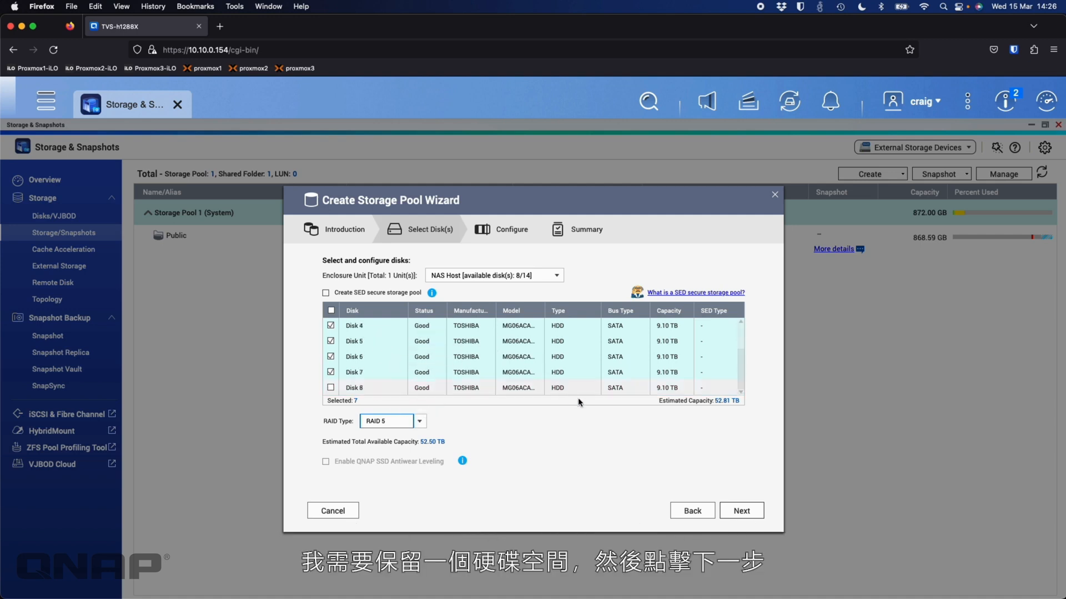
# - Disable Optimize performance, pool over-provisioning and guaranteed snapshot space; summary shows 52.29 TB unallocated
pyautogui.click(740, 510)
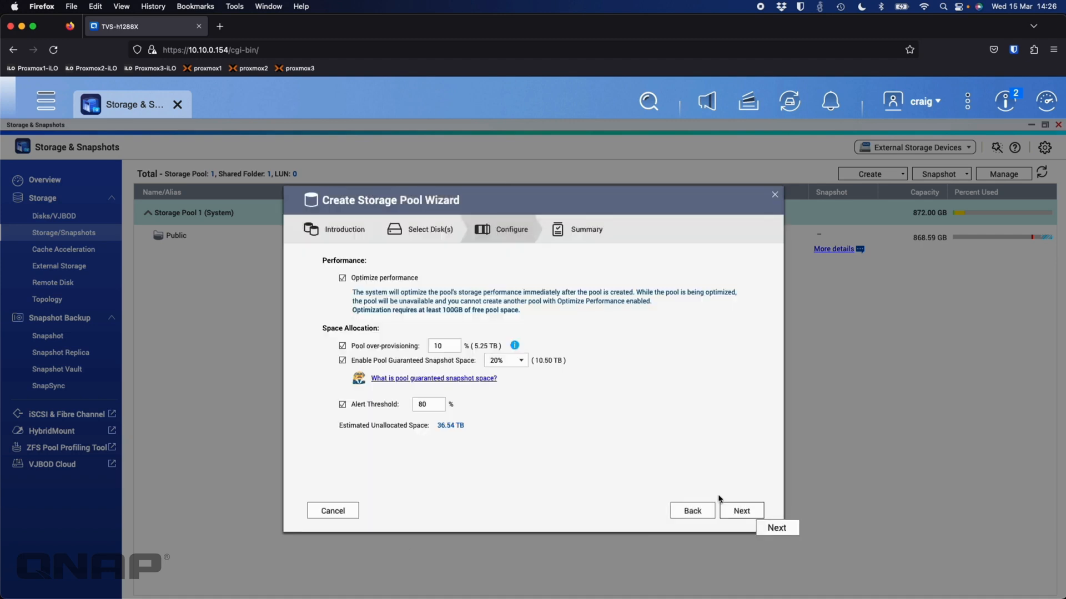
pyautogui.moveTo(444, 440)
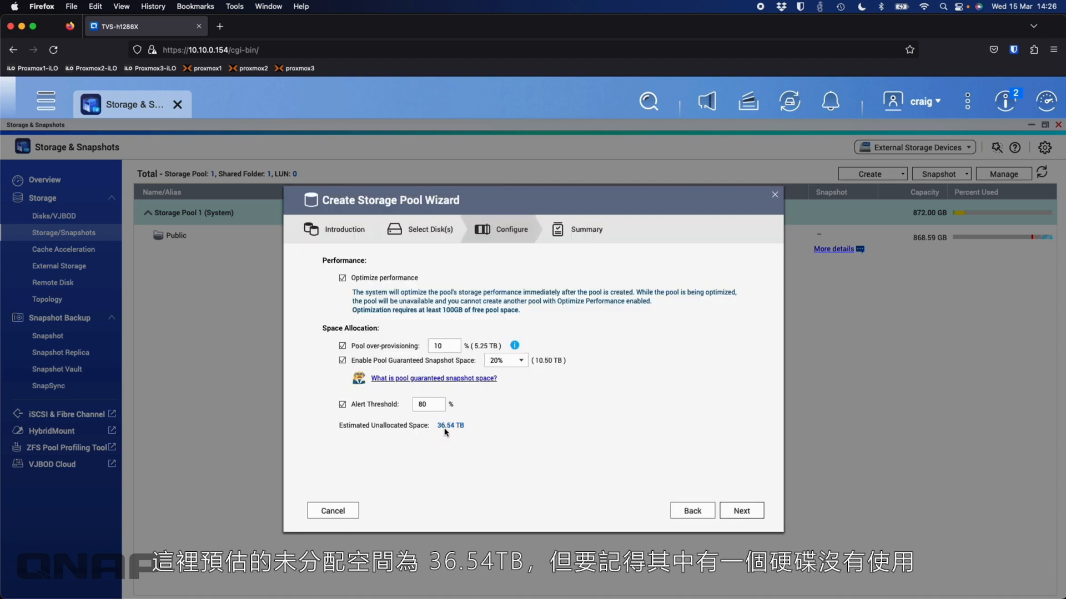
pyautogui.moveTo(449, 430)
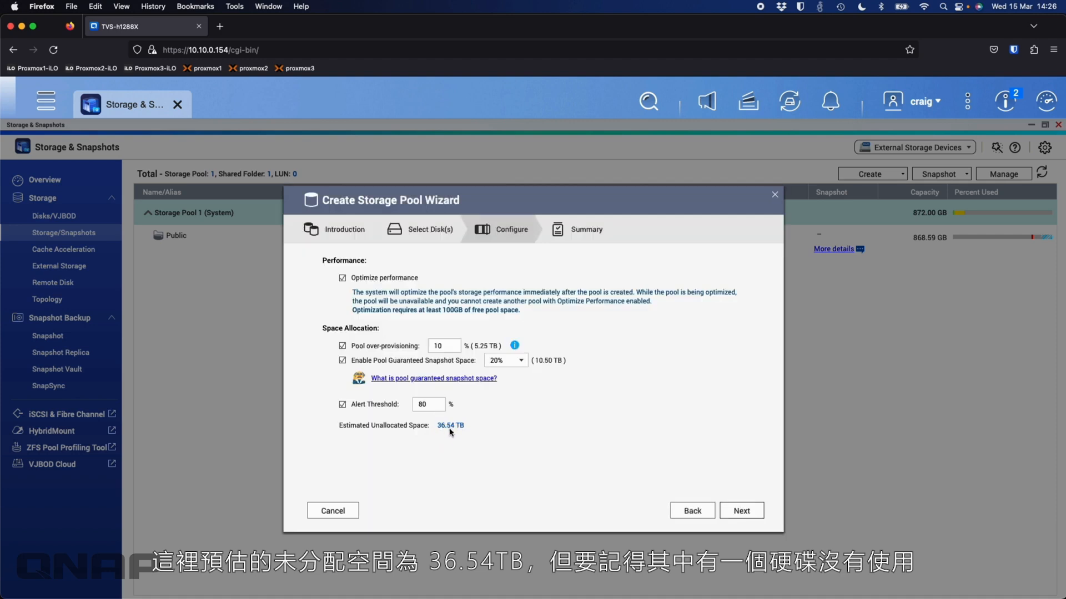
pyautogui.click(343, 278)
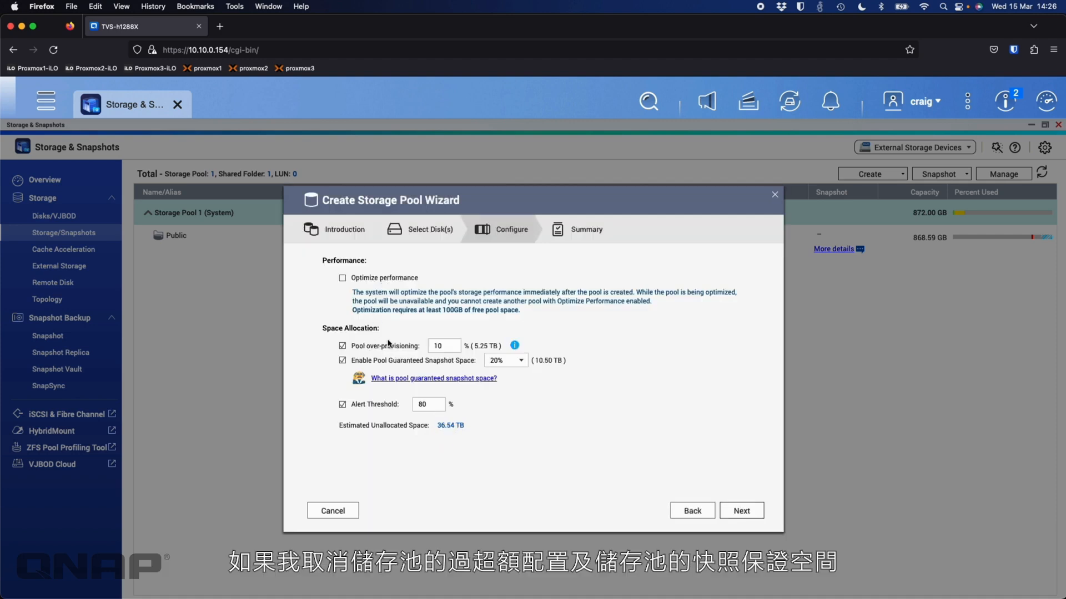
pyautogui.click(343, 346)
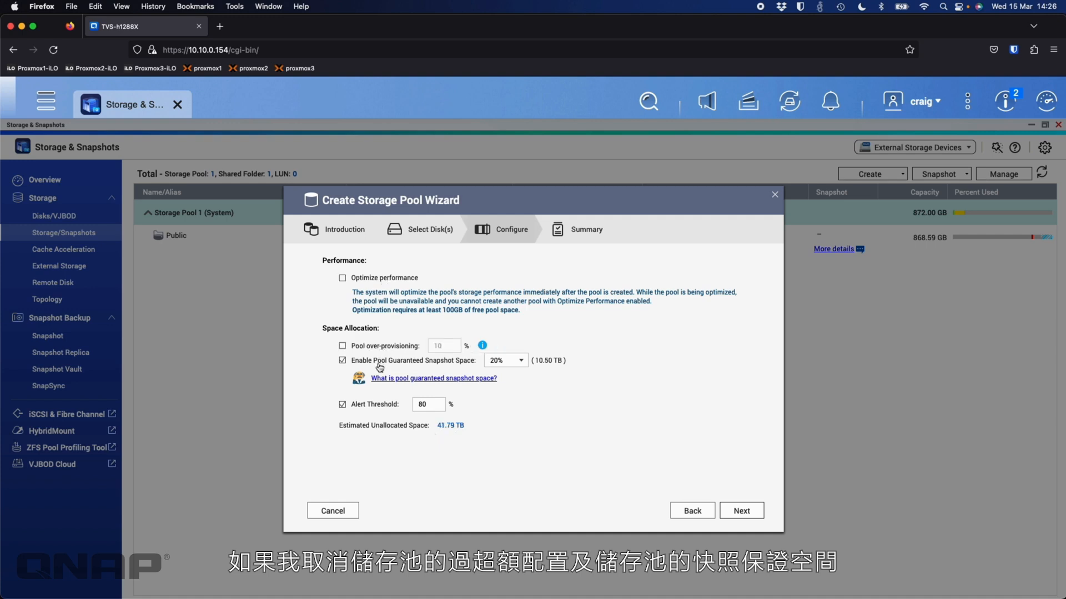
pyautogui.click(342, 360)
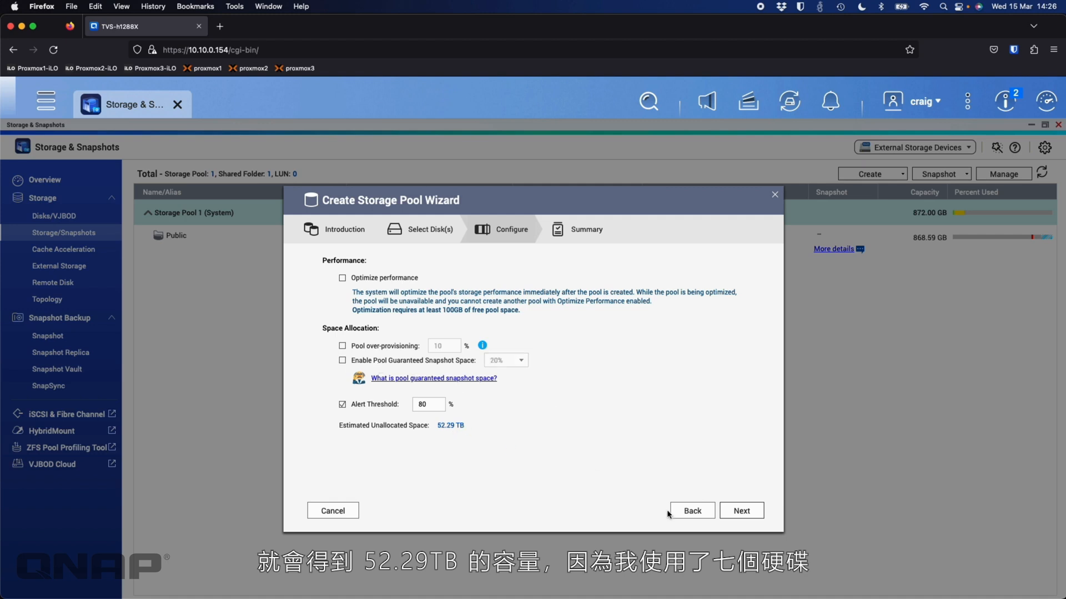
pyautogui.click(740, 511)
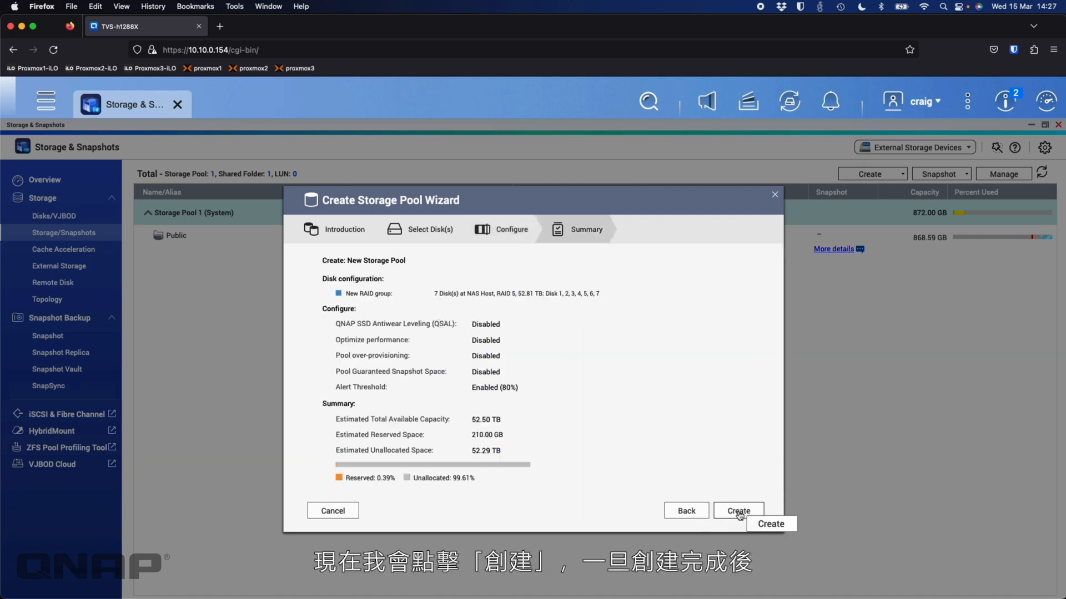
# - Create the seven-disk RAID 5 pool as Storage Pool 2, Ready with 52.63 TB
pyautogui.click(738, 510)
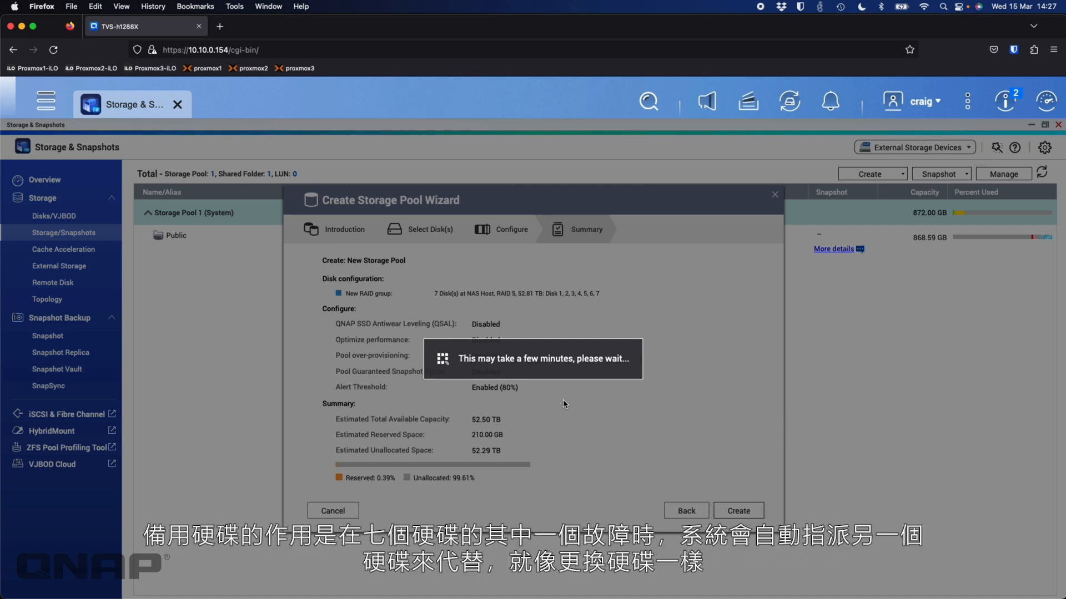
pyautogui.click(738, 511)
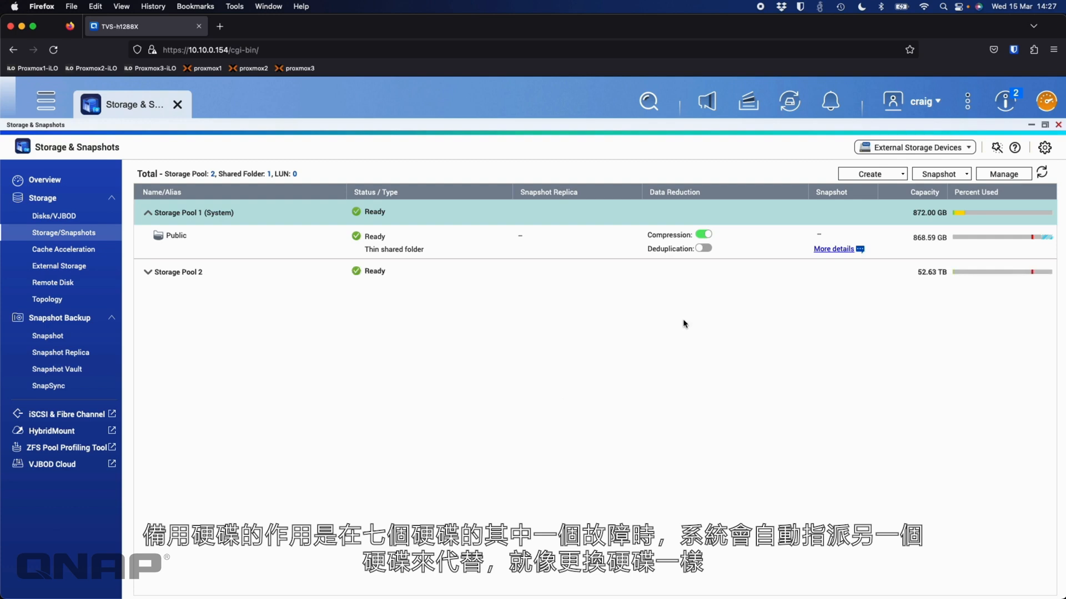
# - Manage Storage Pool 2, RAID 5 group Online, and list its available pool actions
pyautogui.rightClick(178, 272)
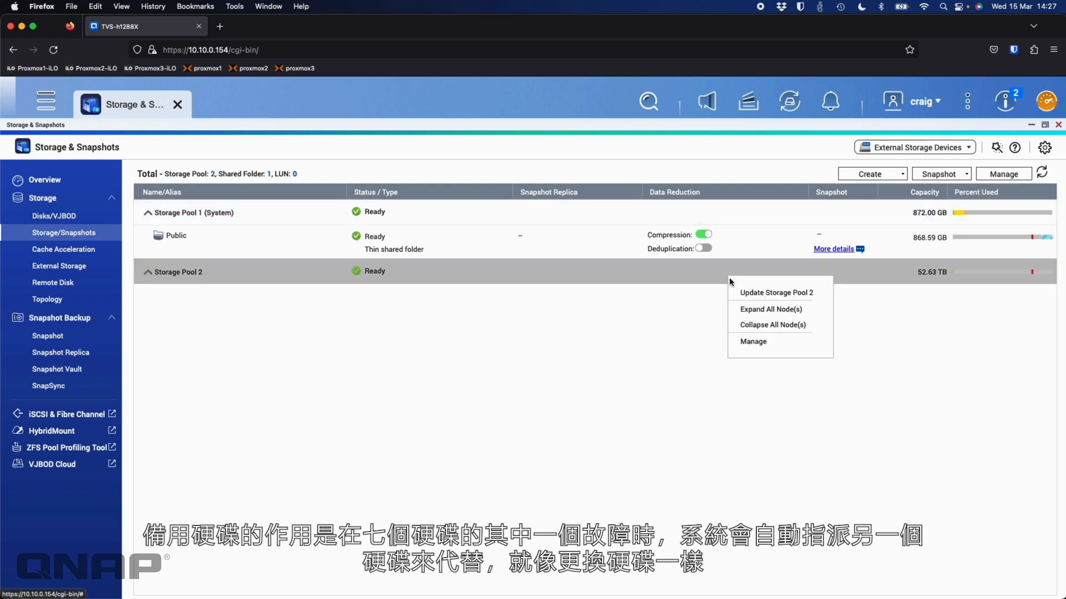
pyautogui.click(752, 340)
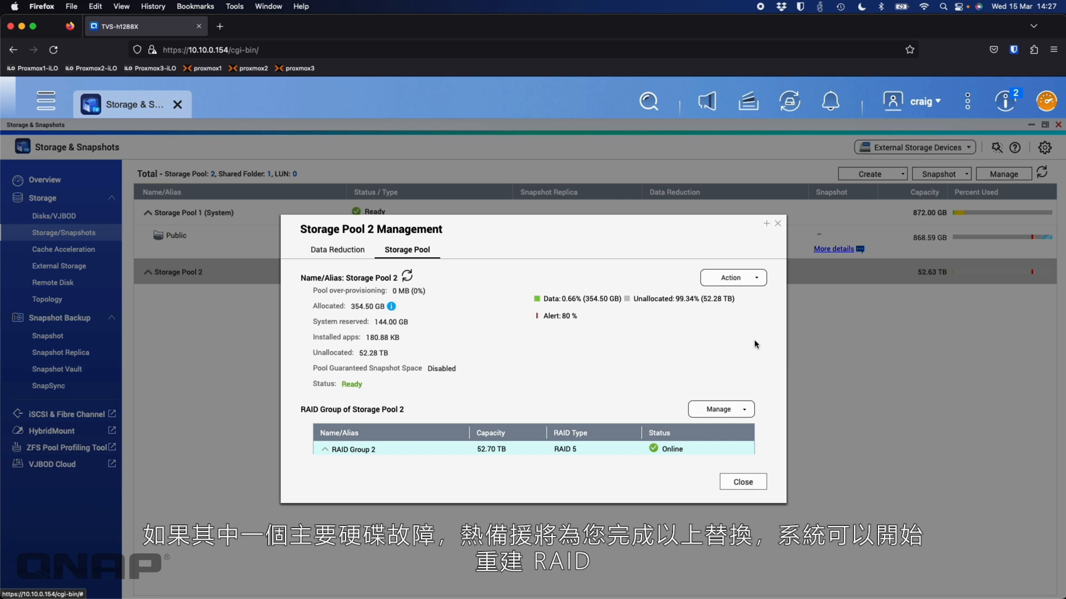
pyautogui.moveTo(755, 286)
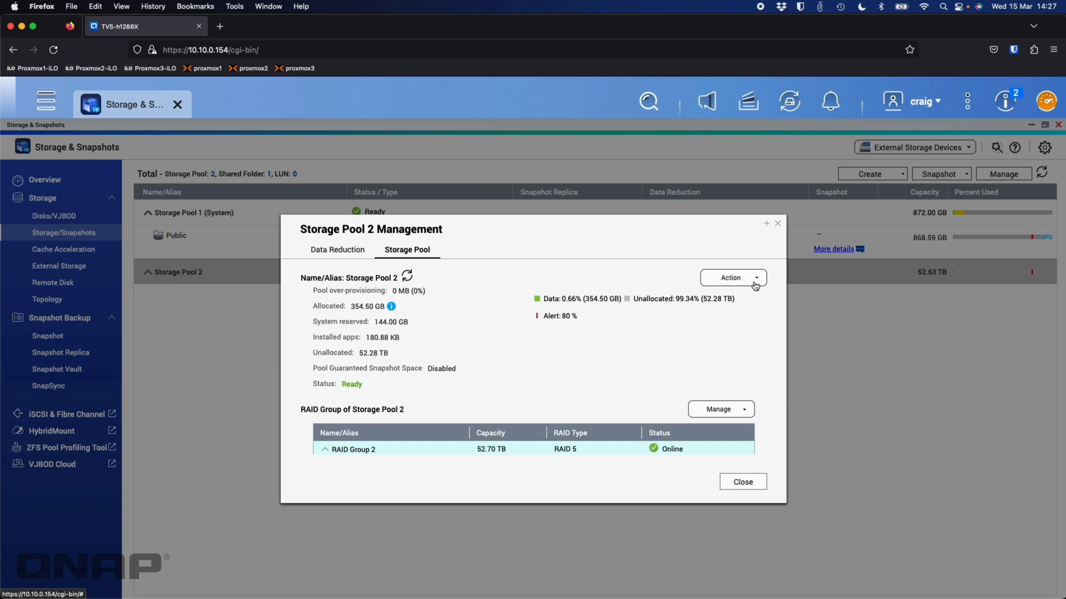
pyautogui.click(730, 278)
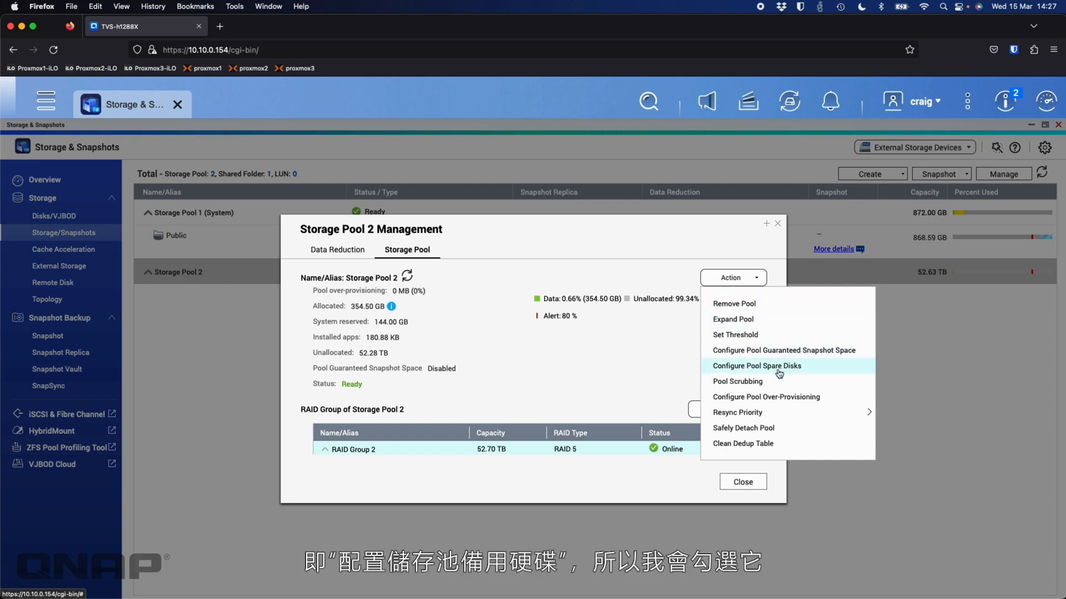
# - Configure Disk 8 as Storage Pool 2's spare disk with Predictive S.M.A.R.T Migration enabled
pyautogui.click(756, 365)
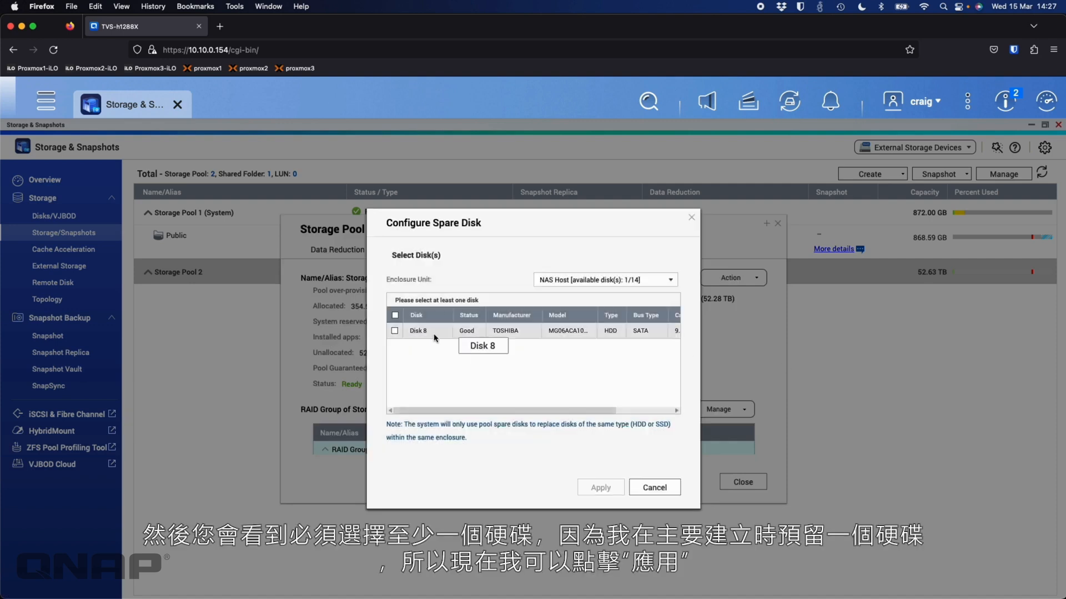
pyautogui.moveTo(465, 365)
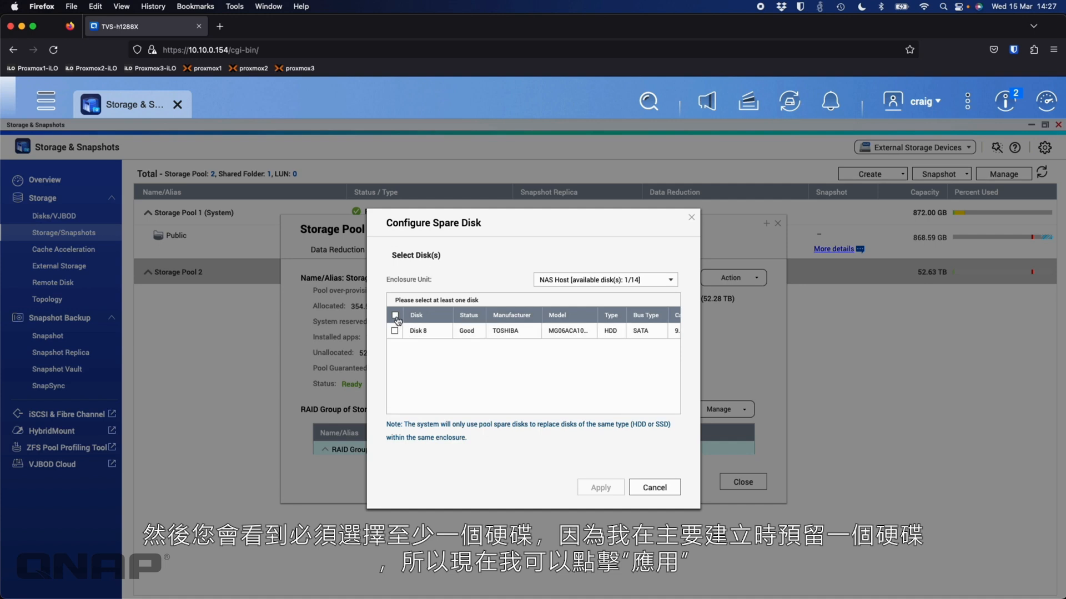
pyautogui.click(599, 487)
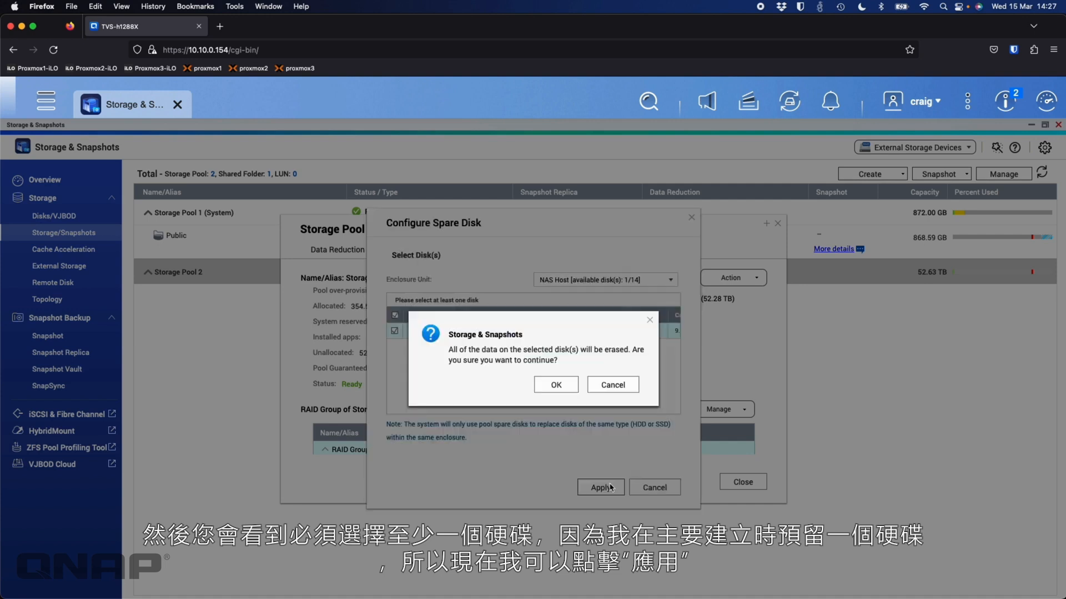
pyautogui.click(555, 385)
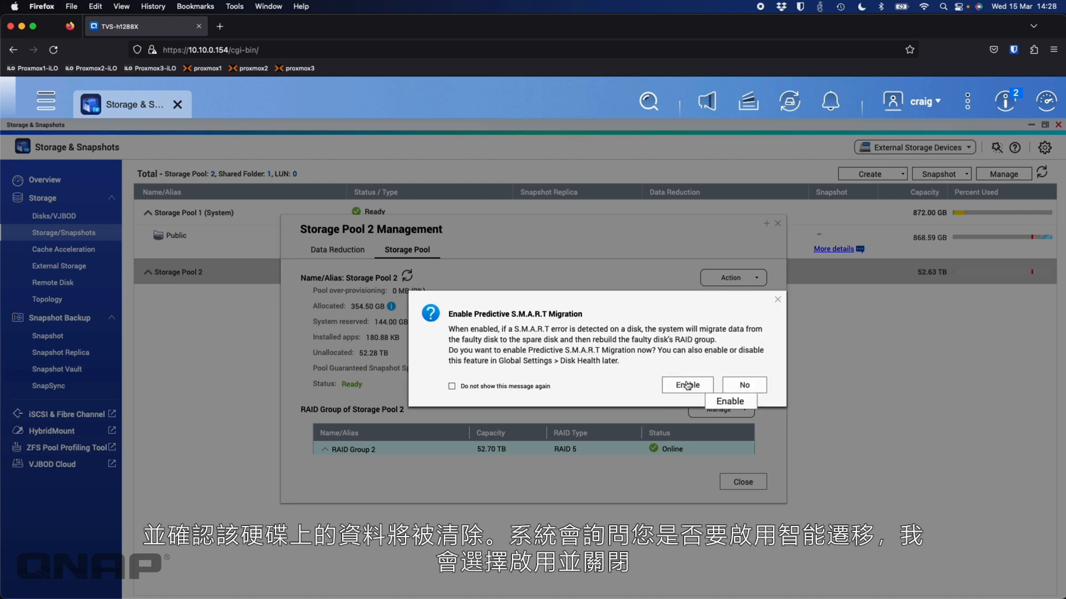
pyautogui.click(686, 385)
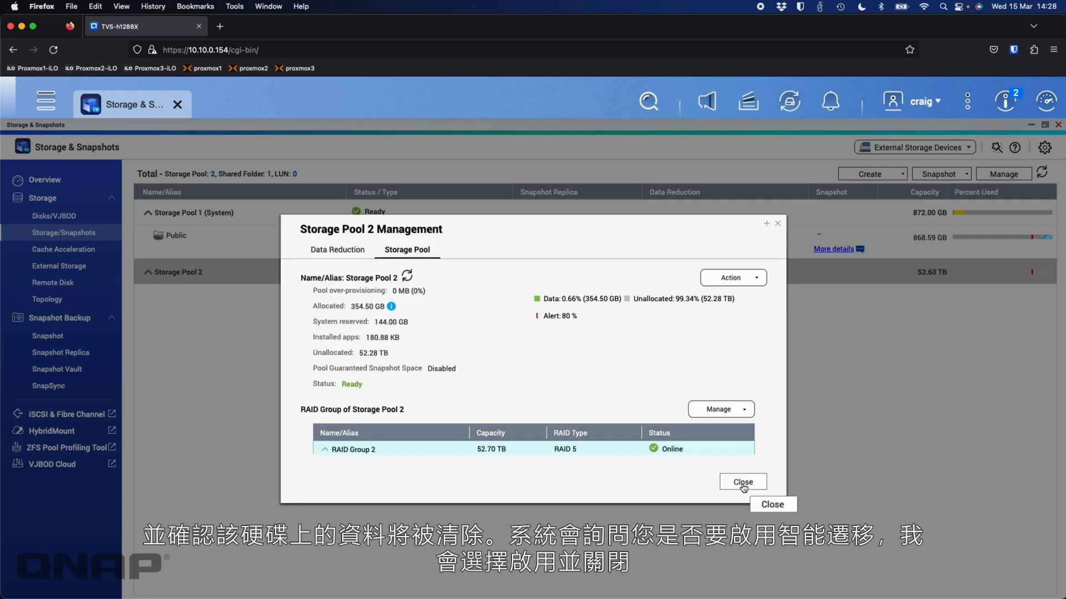
pyautogui.click(742, 482)
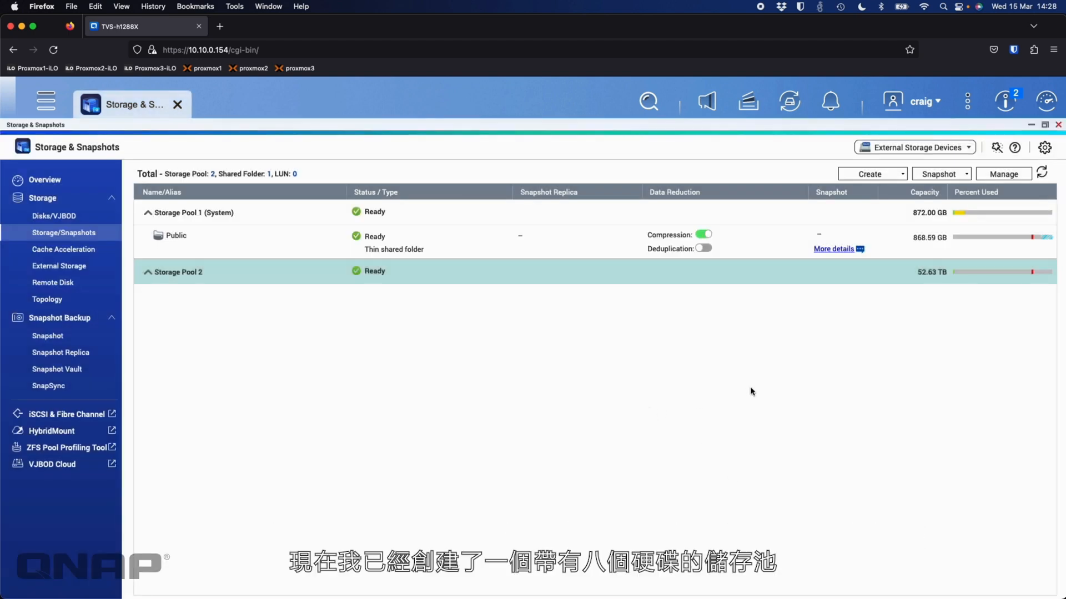
pyautogui.moveTo(517, 273)
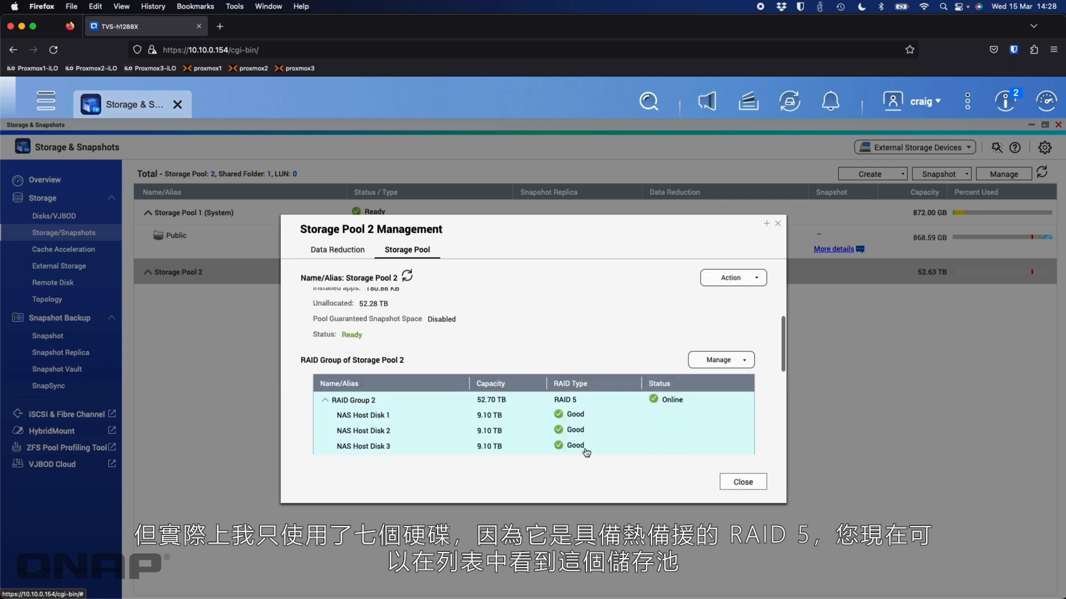
# - Scroll the RAID group list to review seven Good RAID 5 disks plus Disk 8 as spare
pyautogui.scroll(-3)
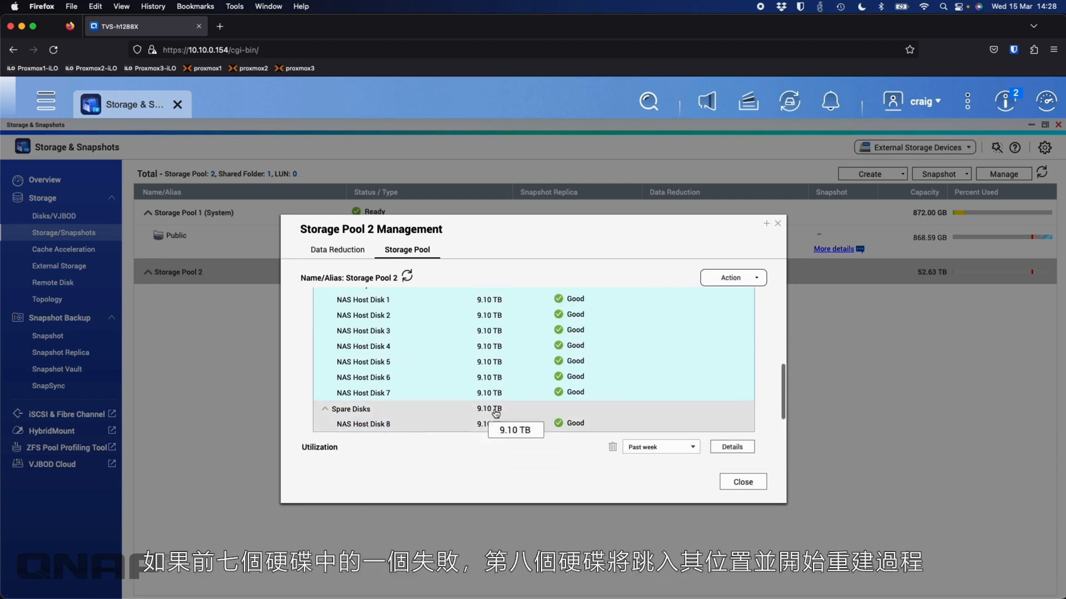
pyautogui.scroll(3)
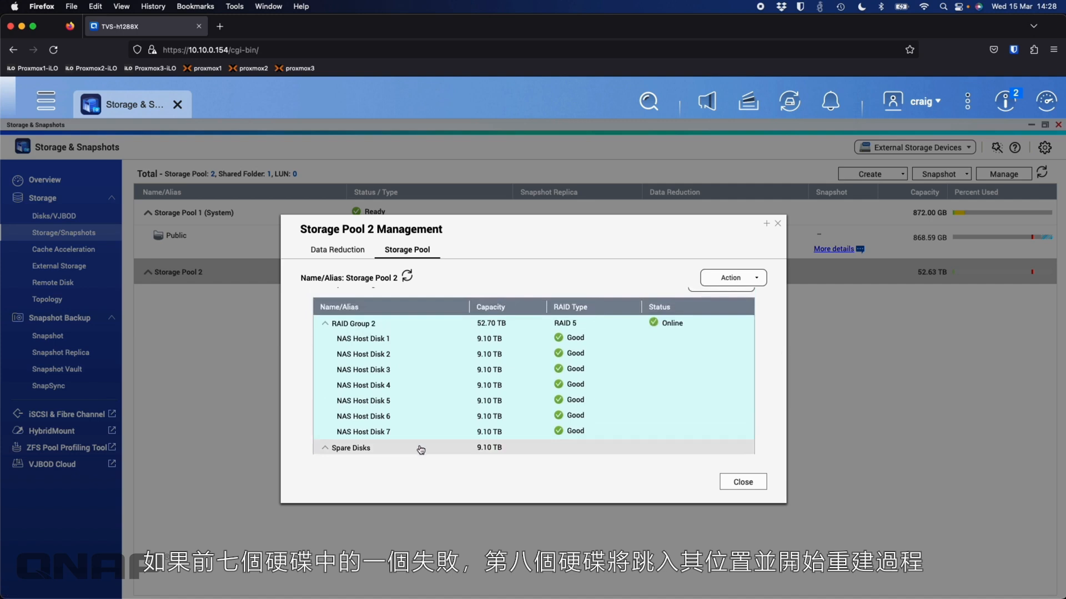
pyautogui.scroll(-3)
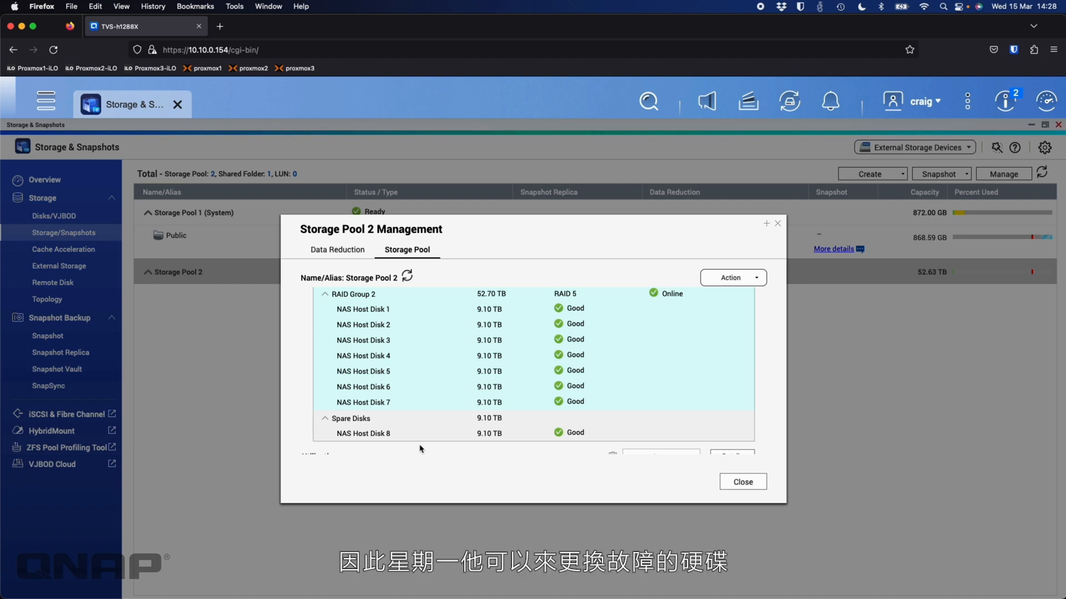
pyautogui.moveTo(384, 355)
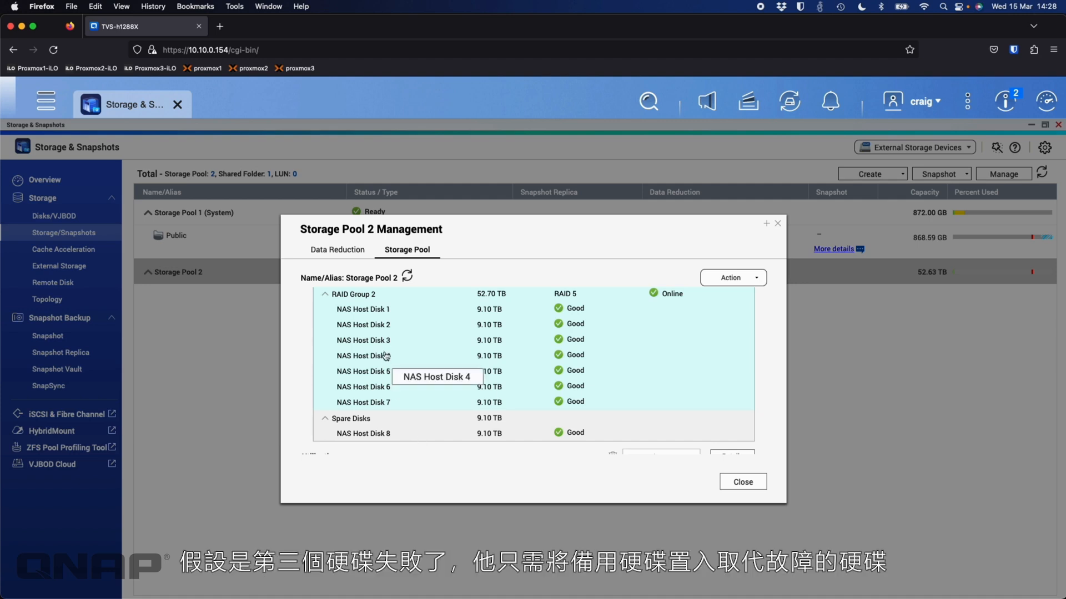
pyautogui.moveTo(364, 340)
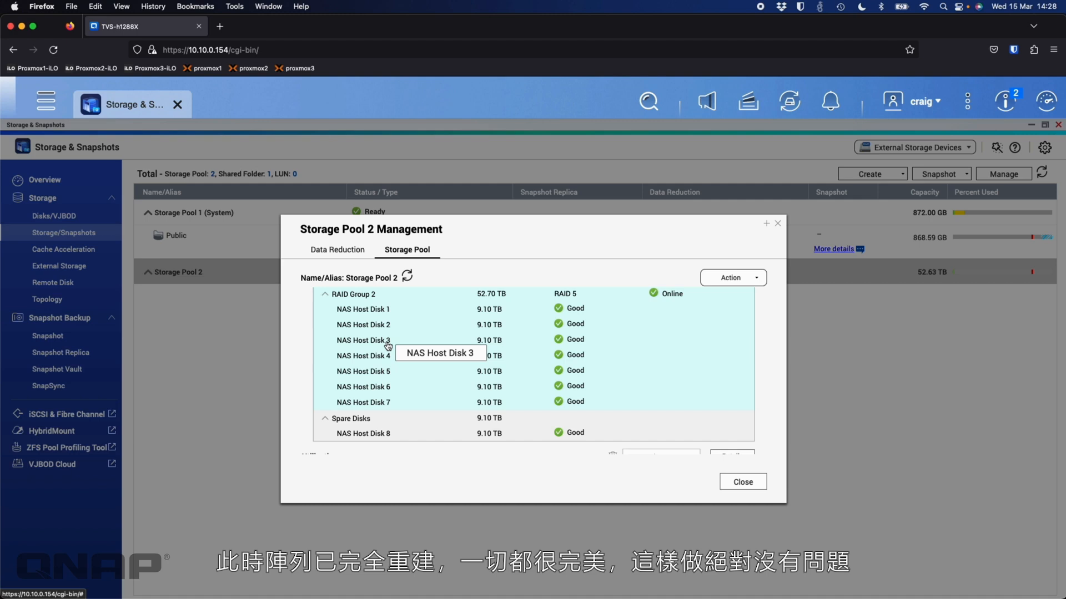
pyautogui.moveTo(568, 303)
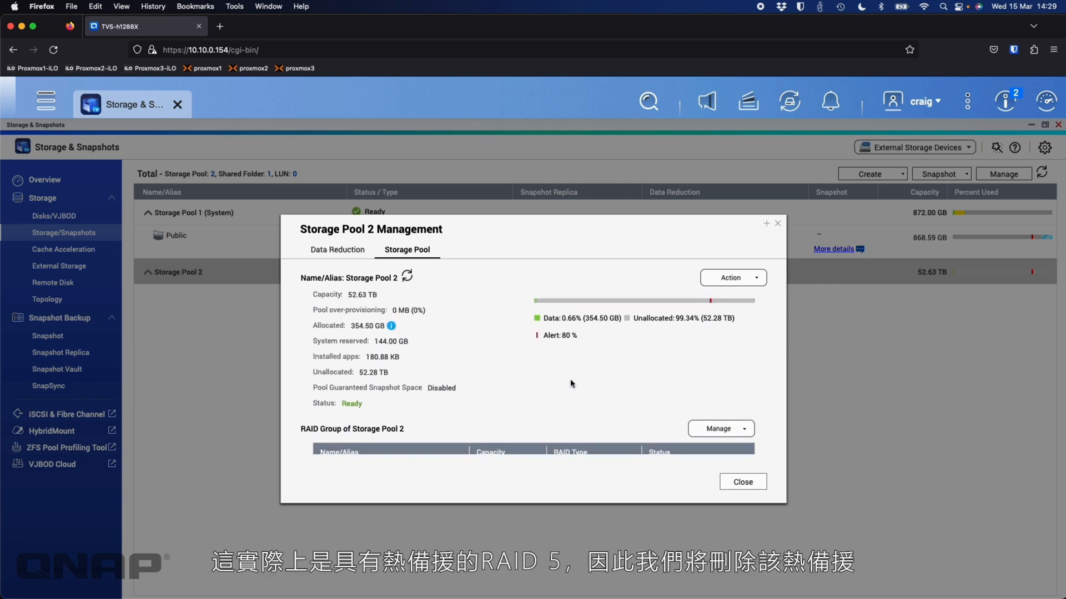
# - Remove Storage Pool 2 and all its data via Remove Pool, confirmed with the password
pyautogui.click(731, 278)
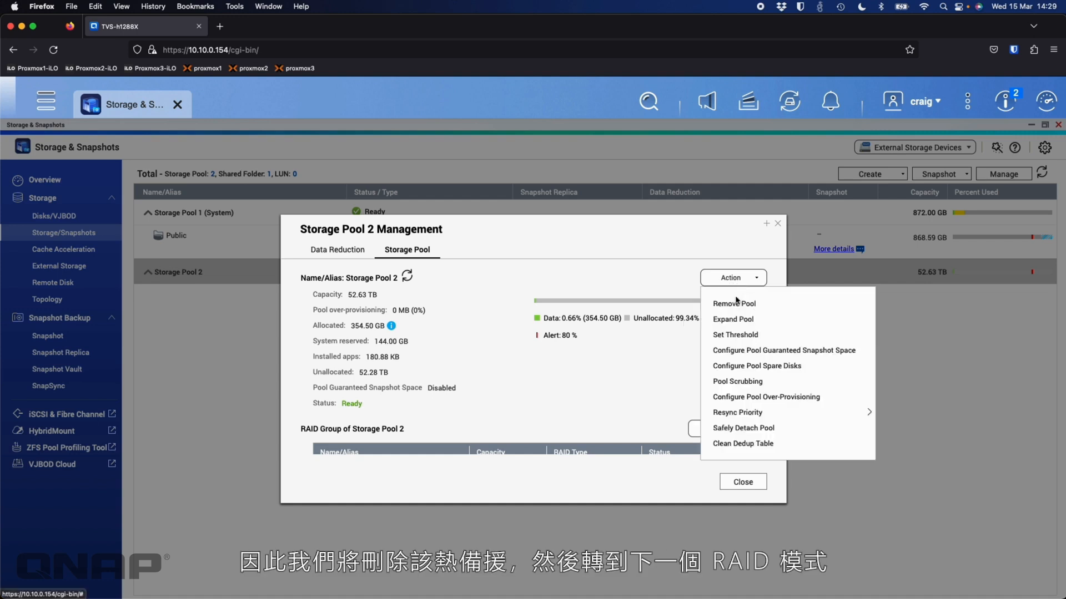
pyautogui.click(734, 304)
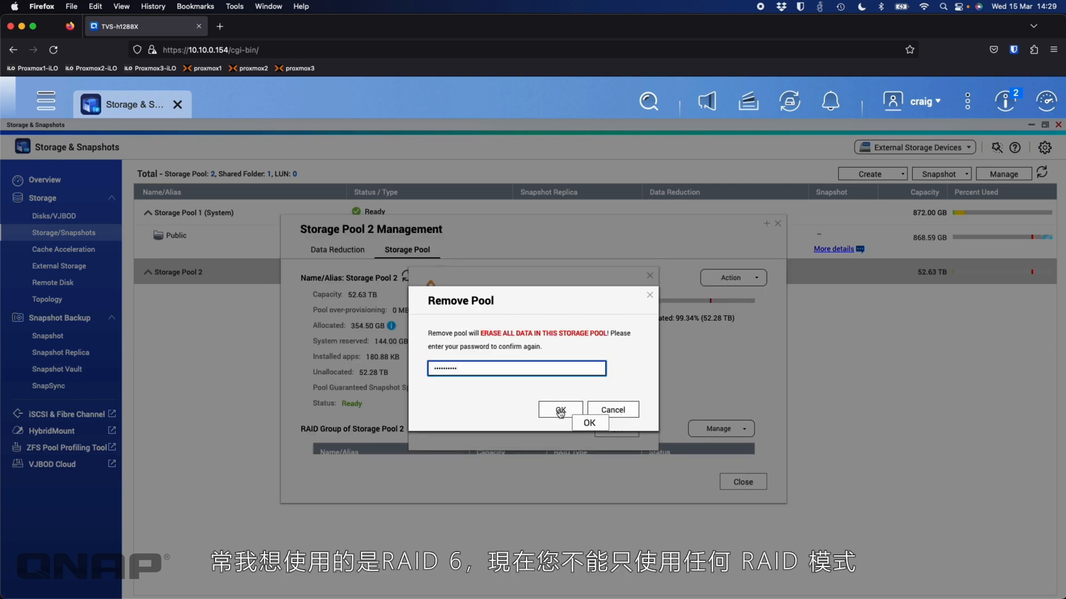
pyautogui.click(560, 410)
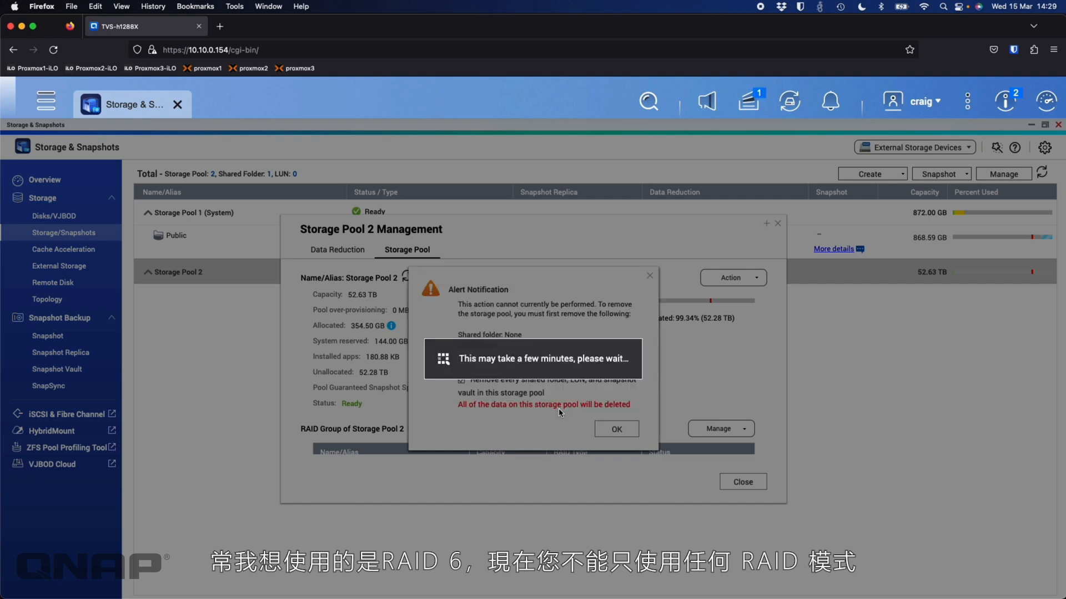
pyautogui.click(615, 428)
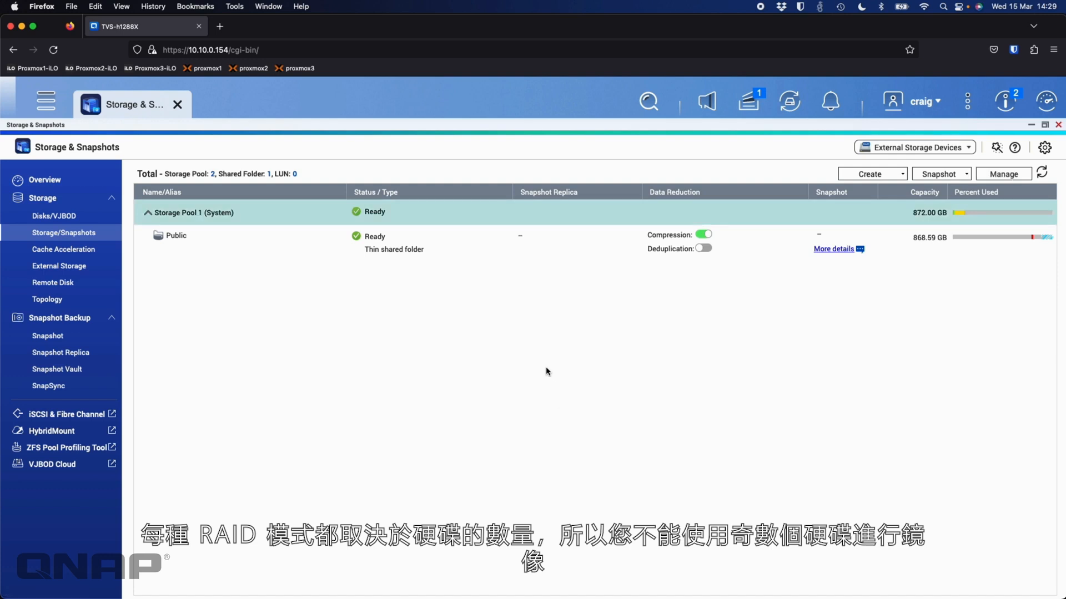
pyautogui.click(871, 173)
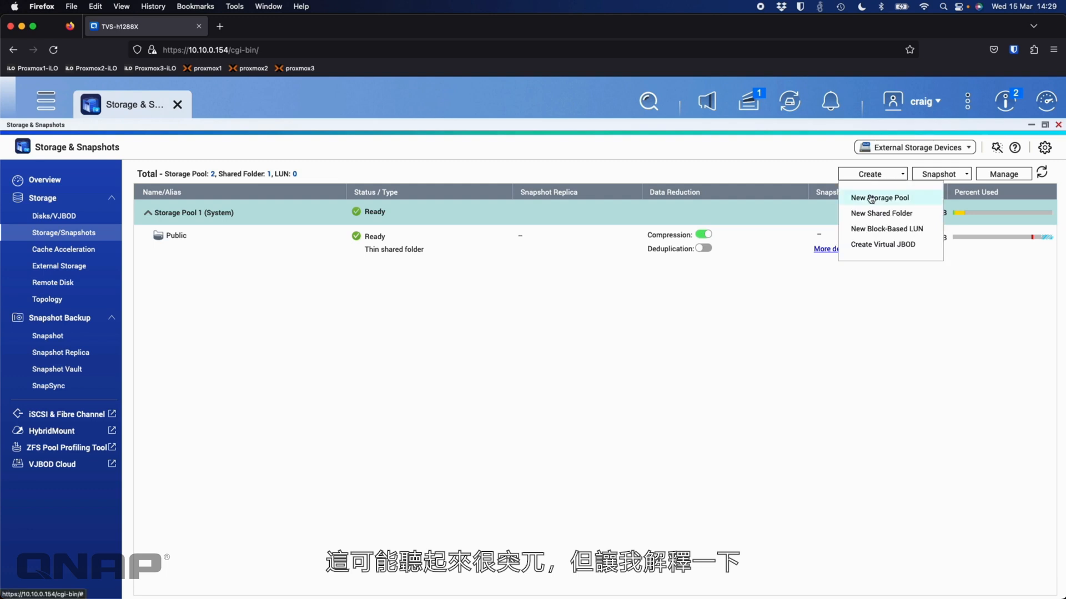
# - In a new pool wizard, tick the first disks one by one, checking available RAID types toward RAID 6
pyautogui.click(879, 197)
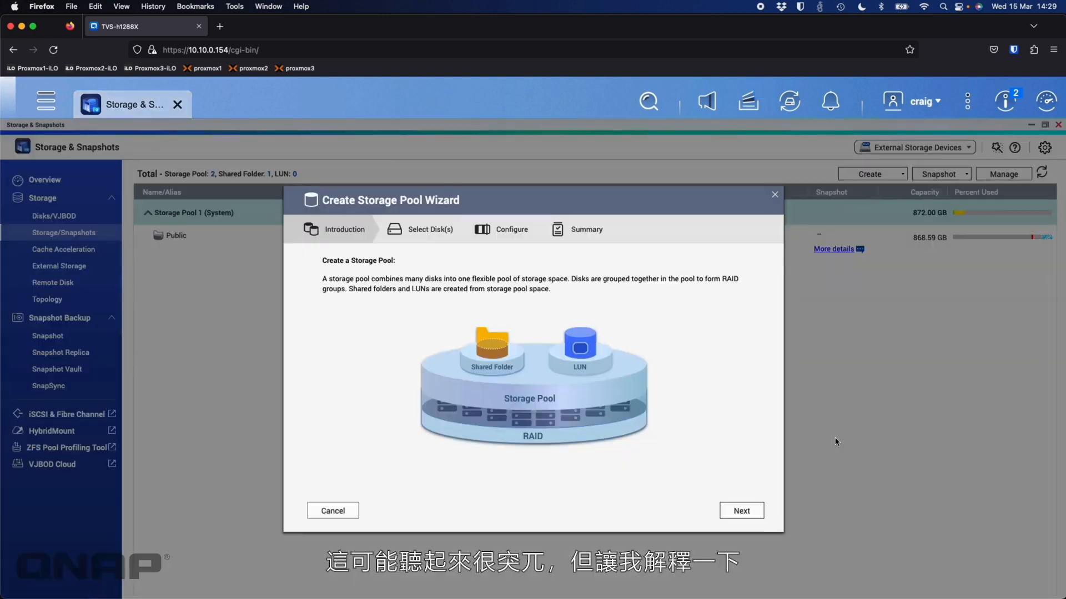
pyautogui.click(740, 511)
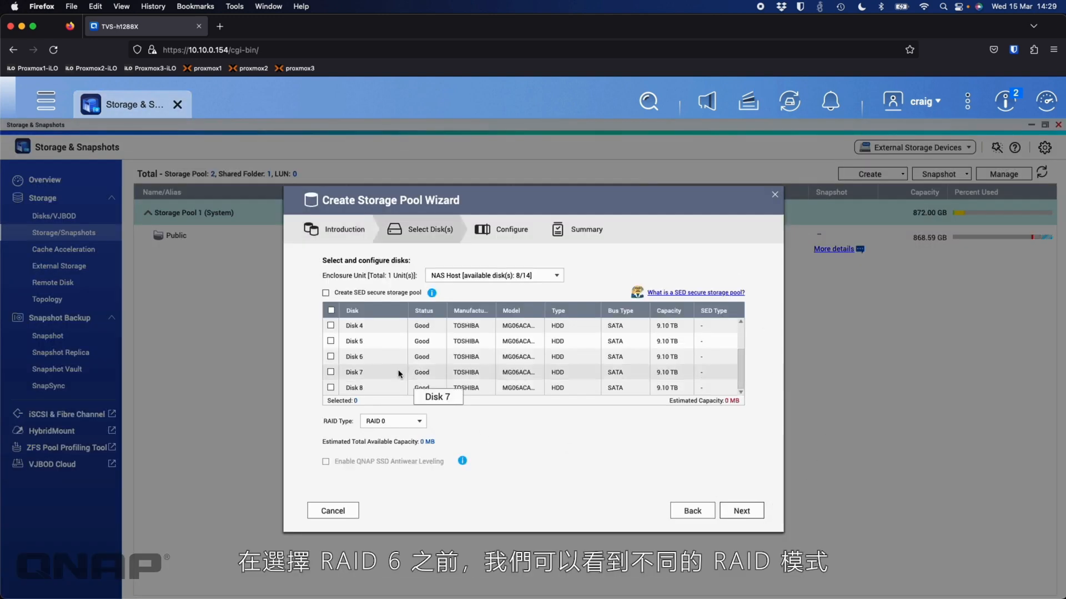
pyautogui.moveTo(389, 358)
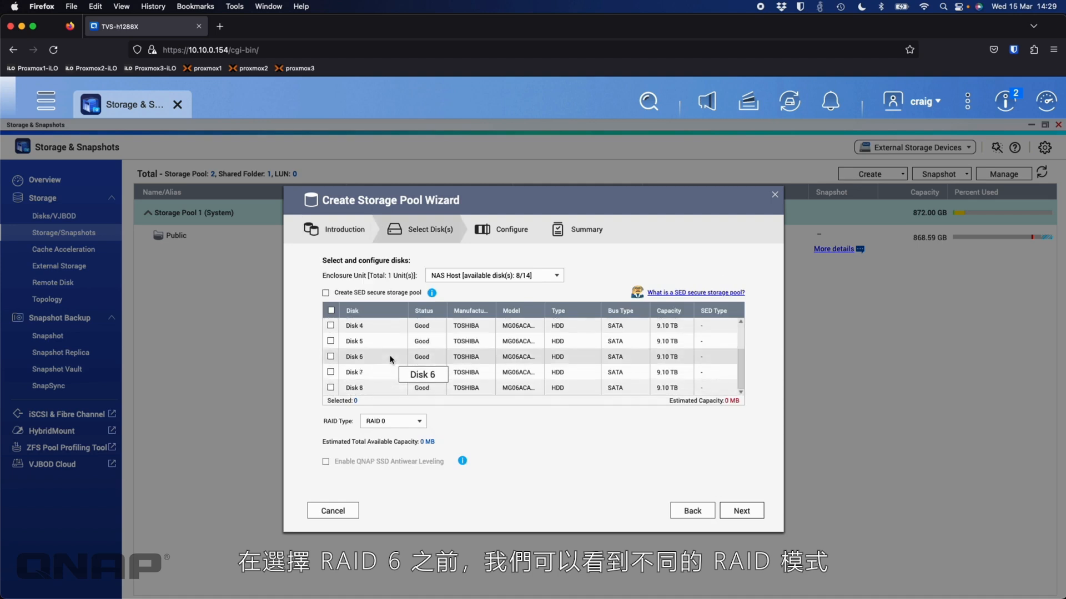
pyautogui.click(331, 326)
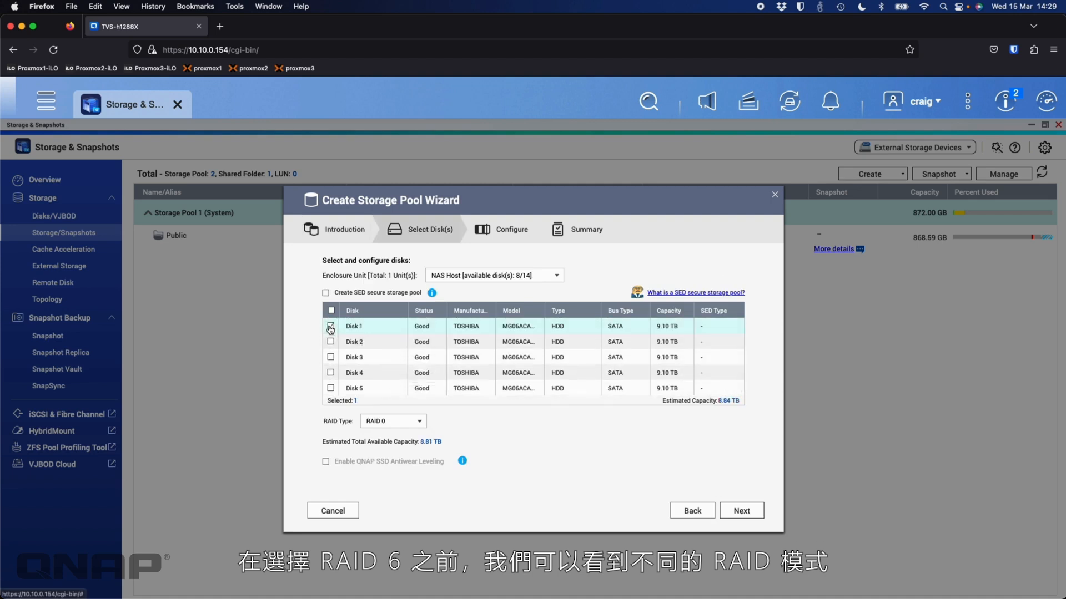
pyautogui.click(392, 420)
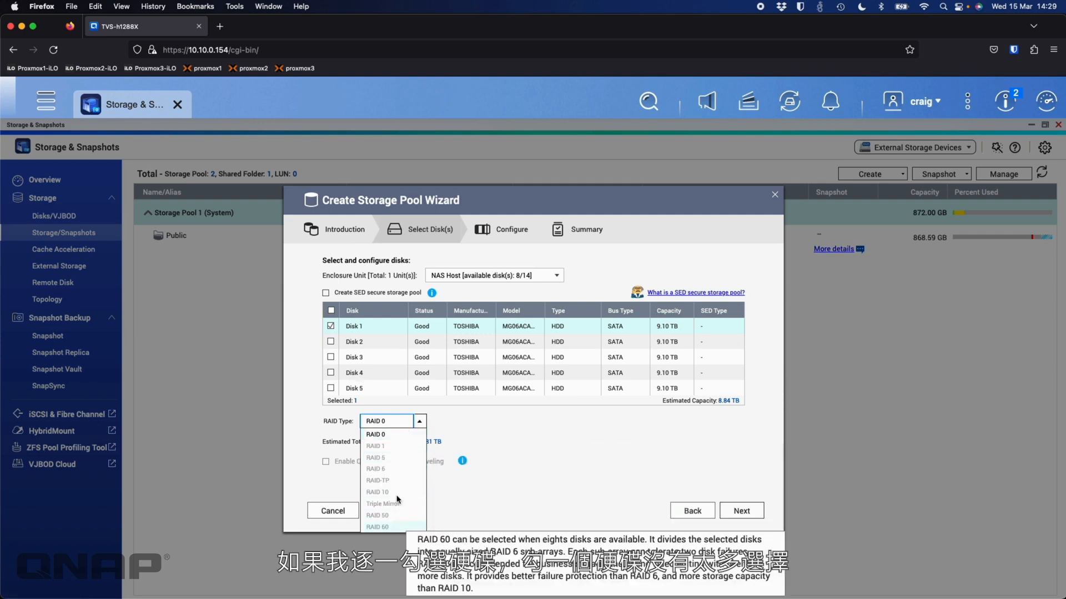
pyautogui.click(375, 434)
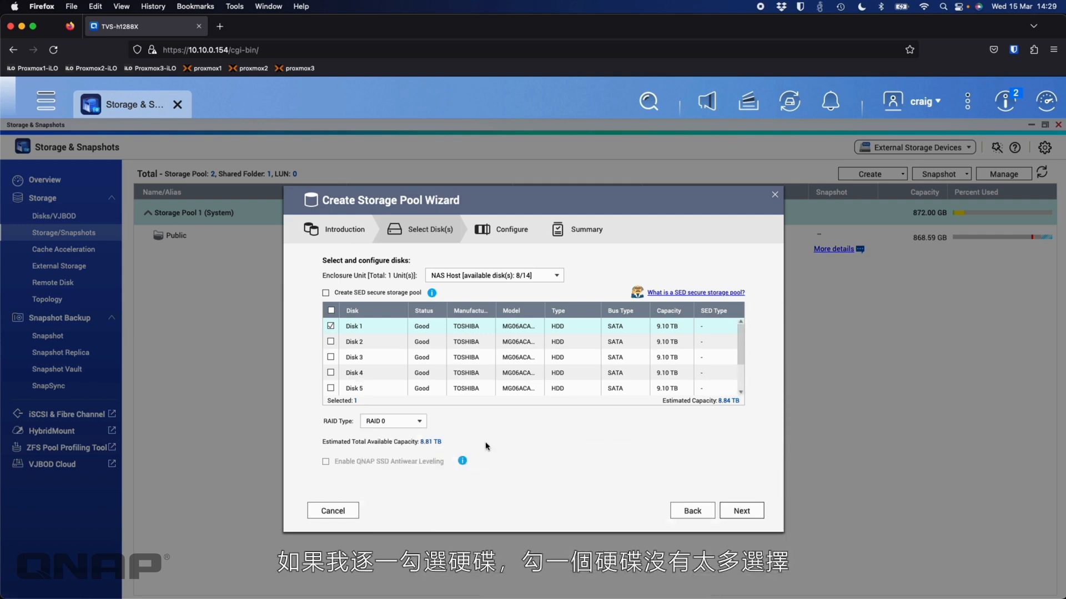
pyautogui.click(330, 342)
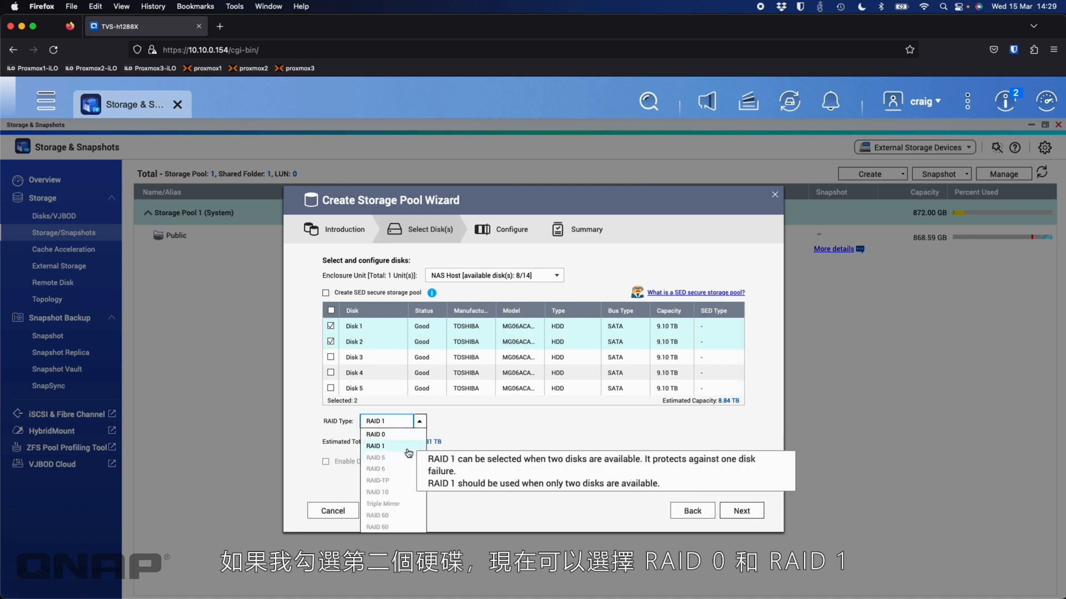
pyautogui.click(331, 358)
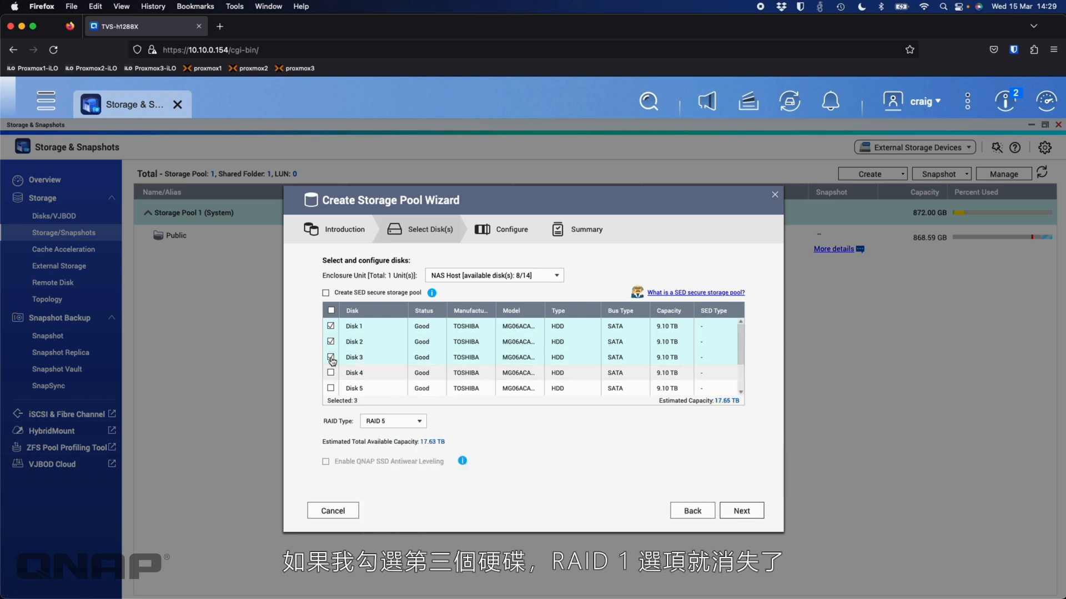
pyautogui.click(392, 421)
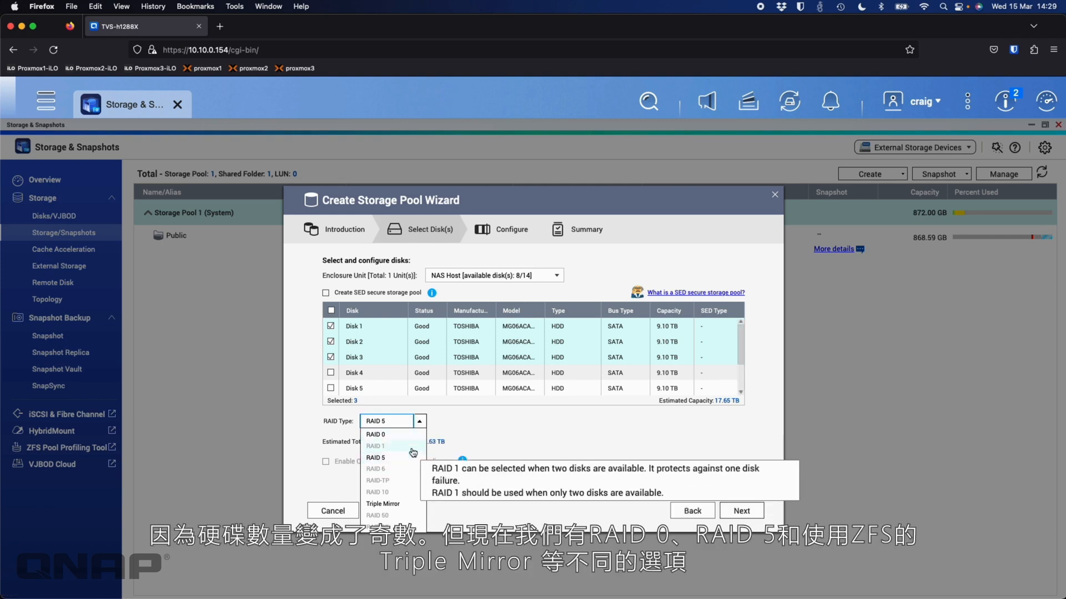
pyautogui.moveTo(376, 434)
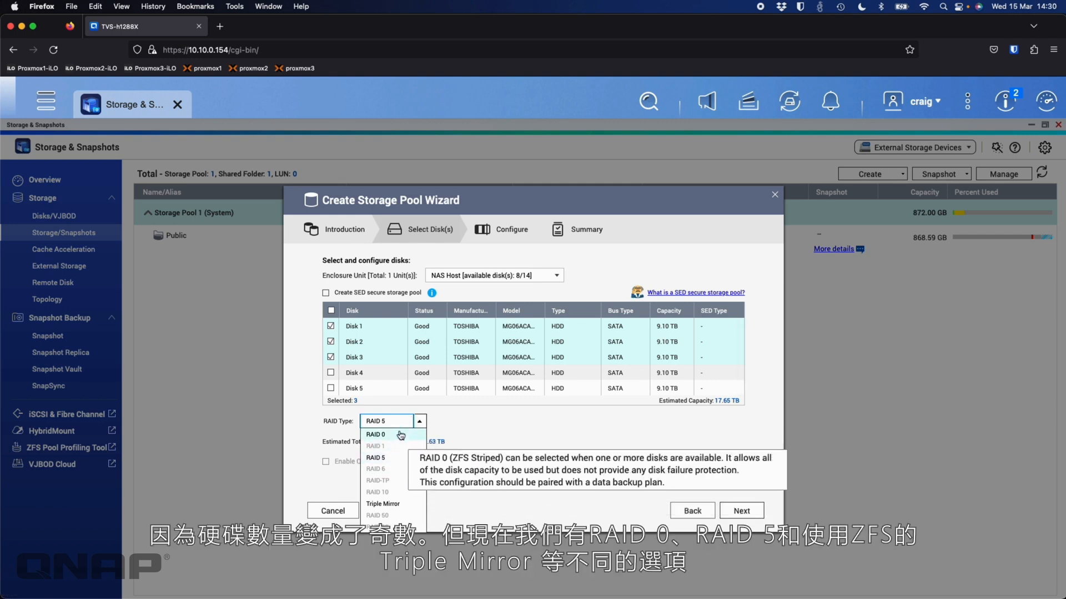
pyautogui.moveTo(472, 506)
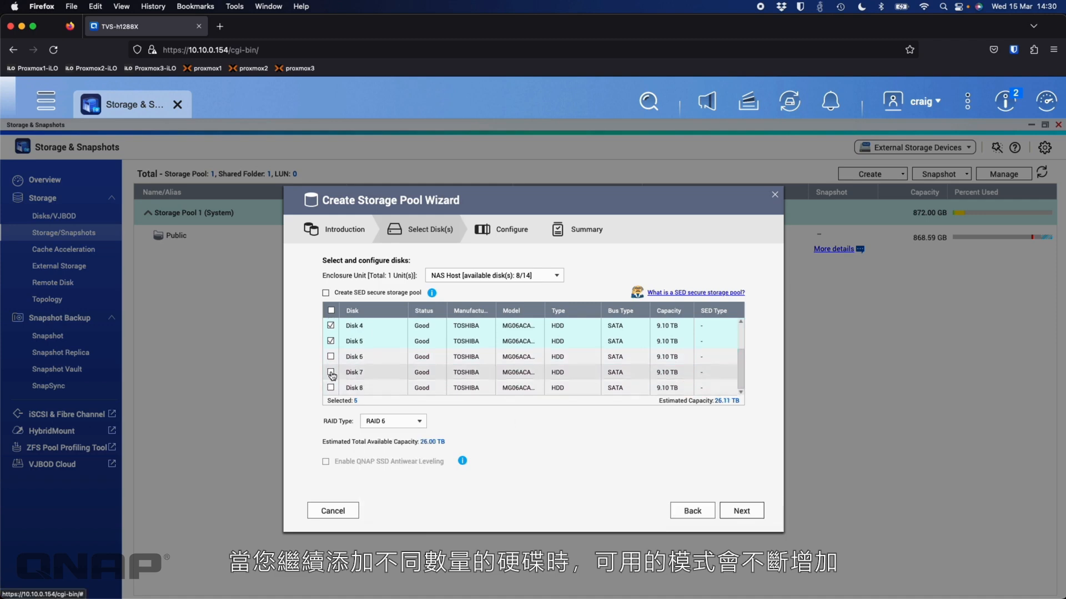
pyautogui.click(331, 372)
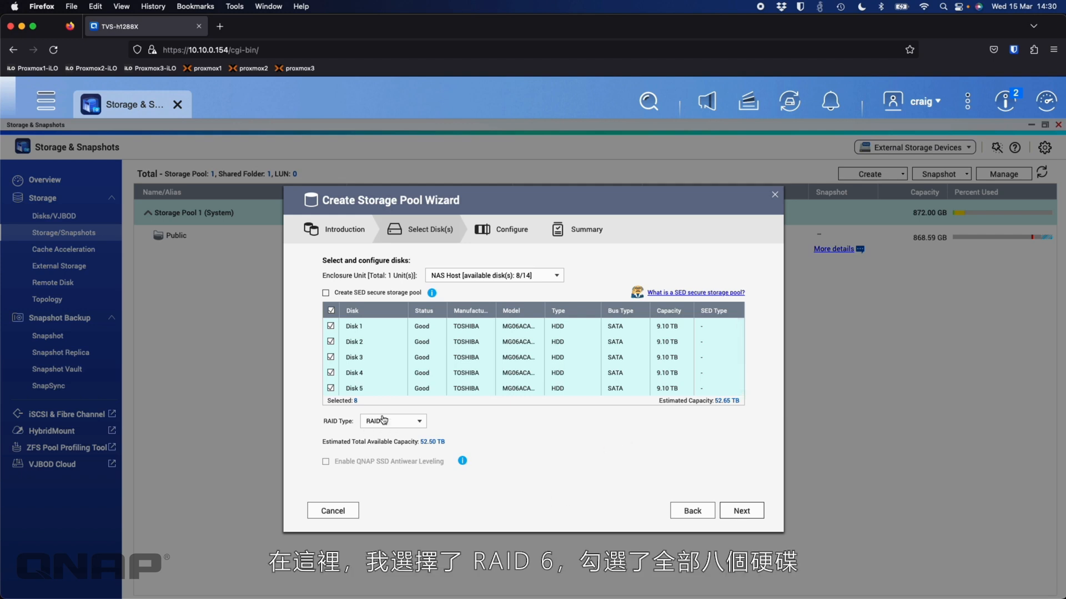
# - Compare RAID 5 and RAID 6 for the eight disks, keep RAID 6 and continue to configuration
pyautogui.scroll(-3)
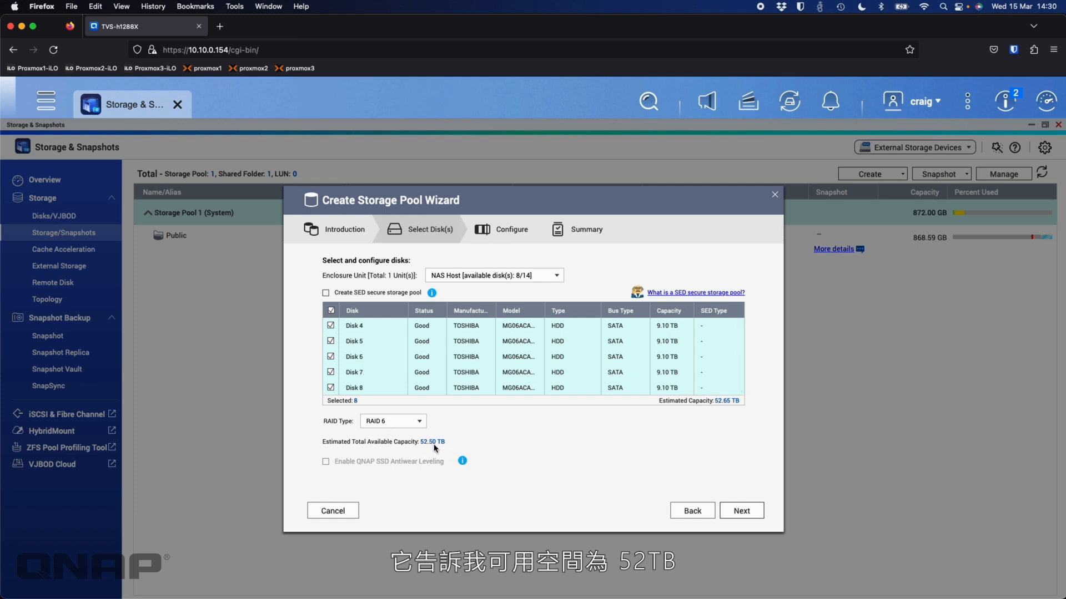
pyautogui.click(392, 420)
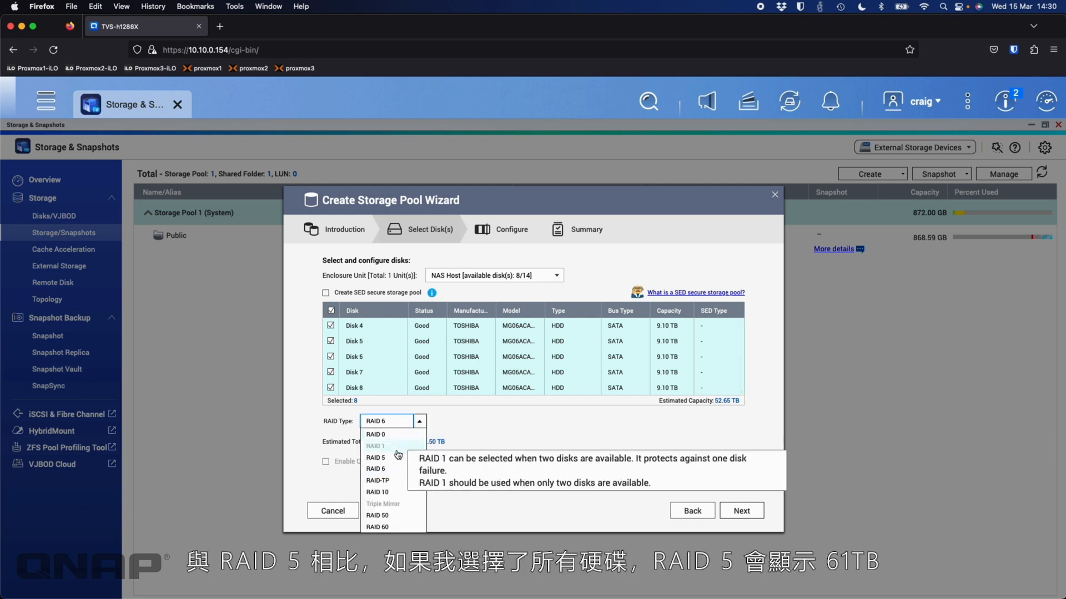
pyautogui.click(374, 456)
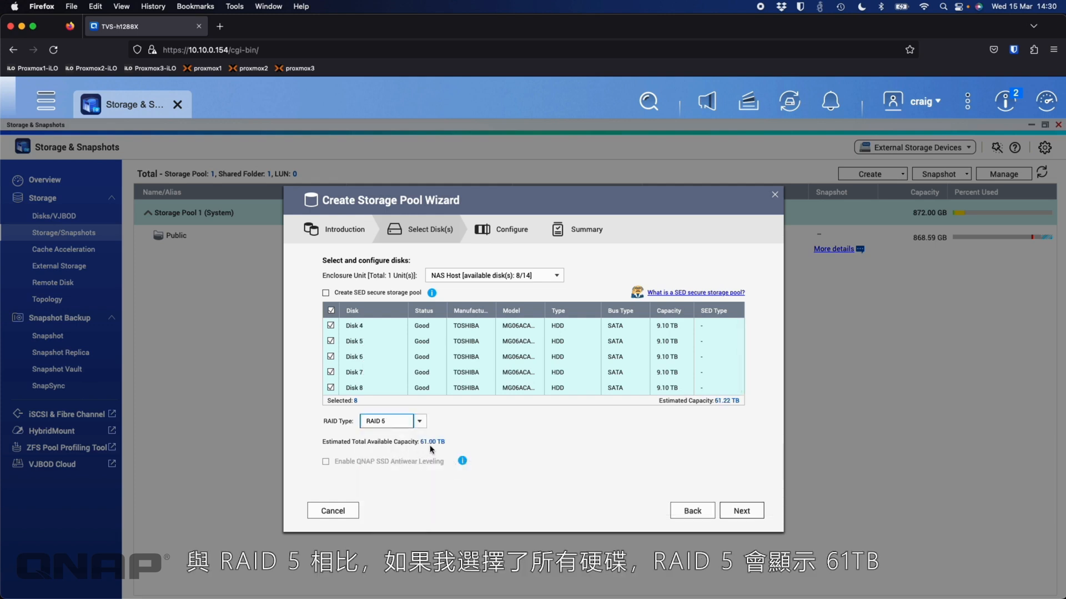
pyautogui.click(418, 422)
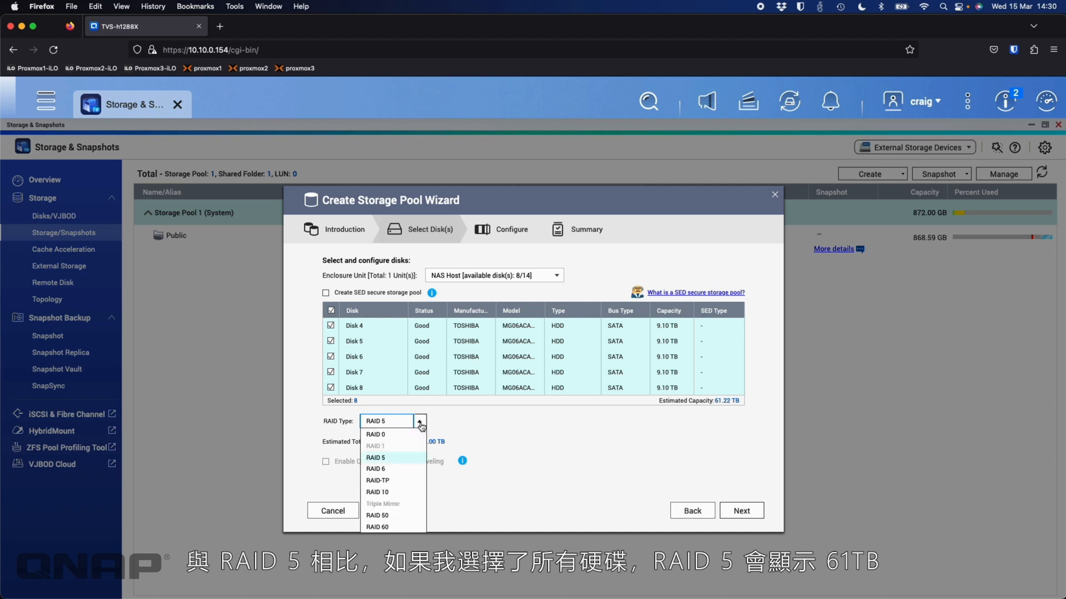
pyautogui.click(375, 468)
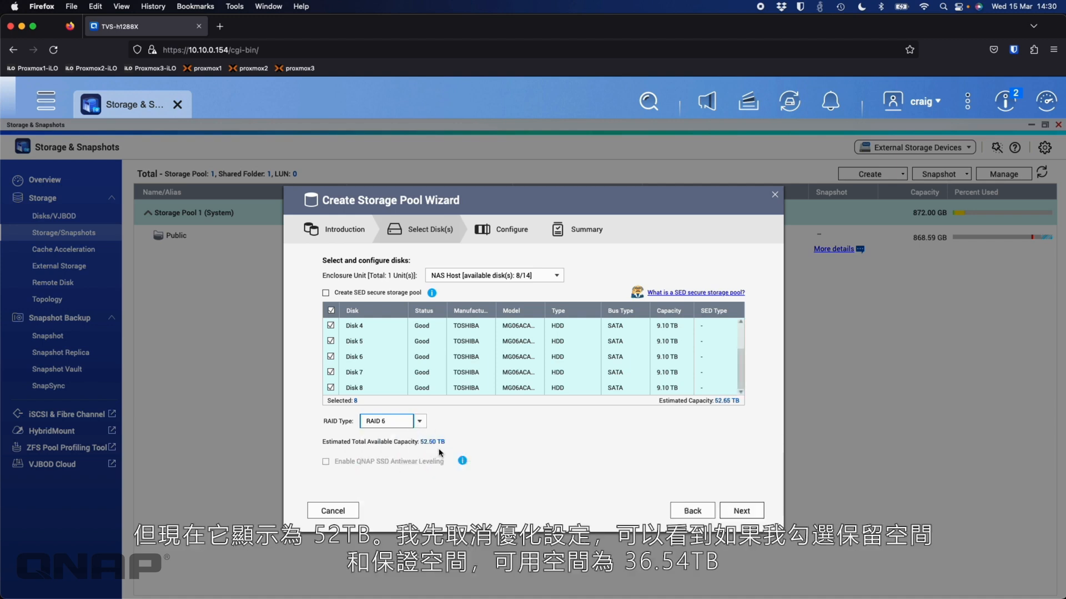
pyautogui.click(740, 511)
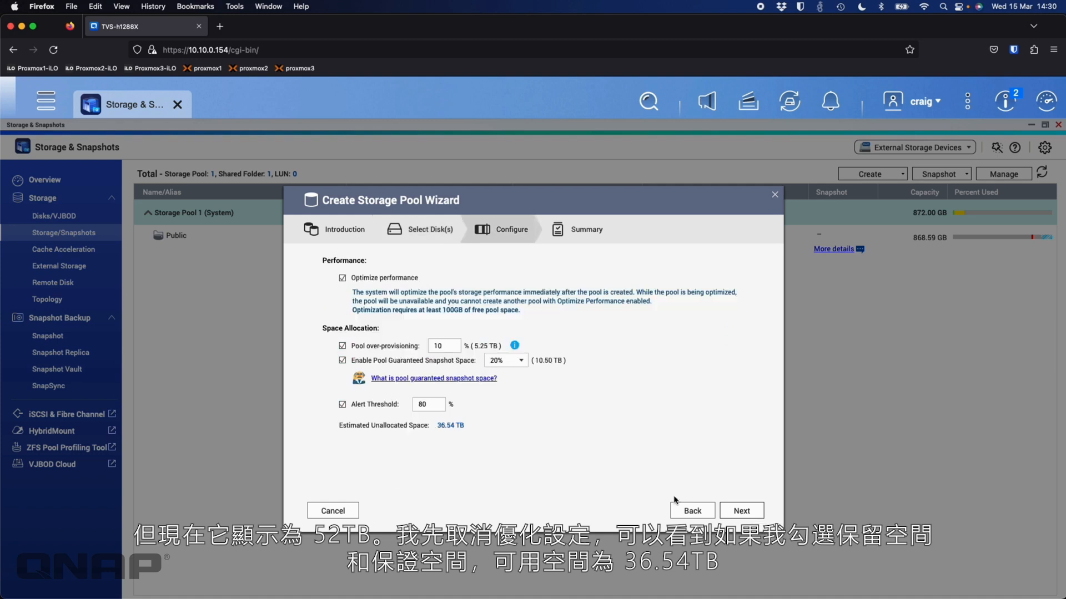
# - Turn off performance optimization, over-provisioning and snapshot space, create the pool and enter its management
pyautogui.click(343, 278)
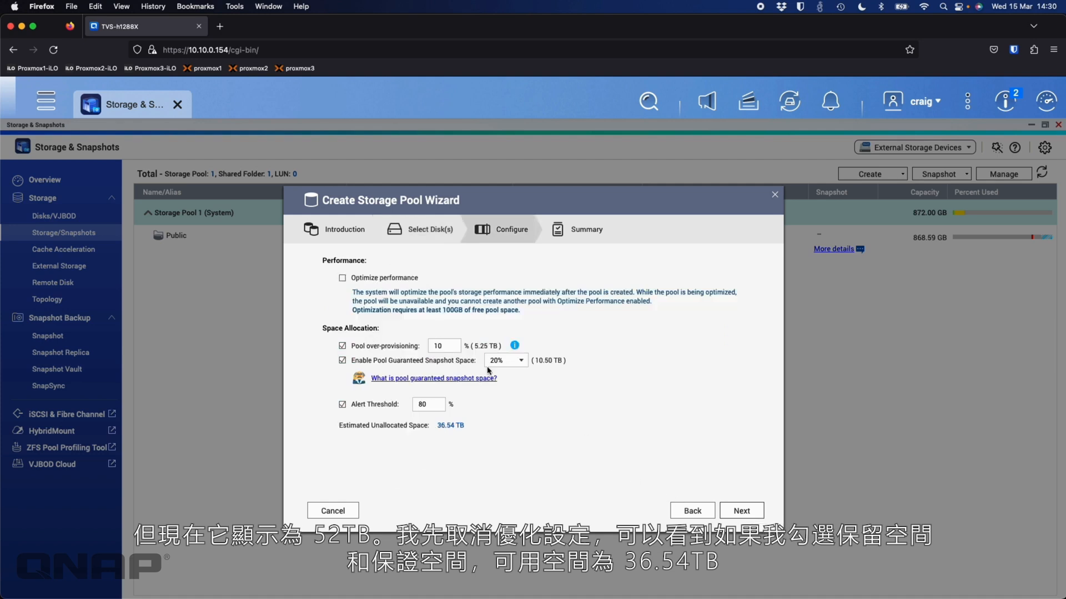
pyautogui.moveTo(450, 428)
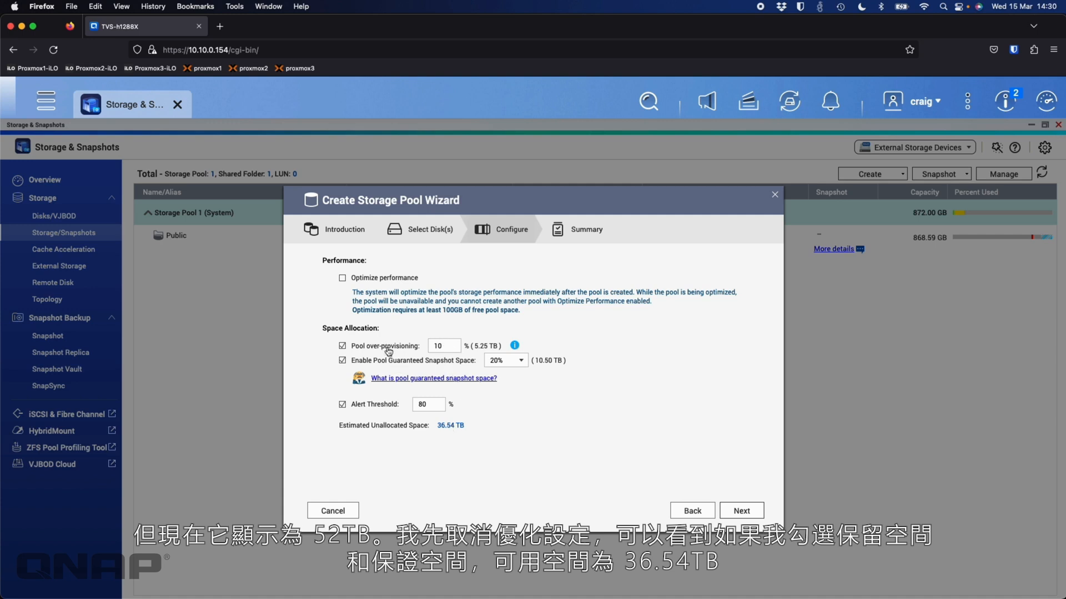
pyautogui.click(343, 346)
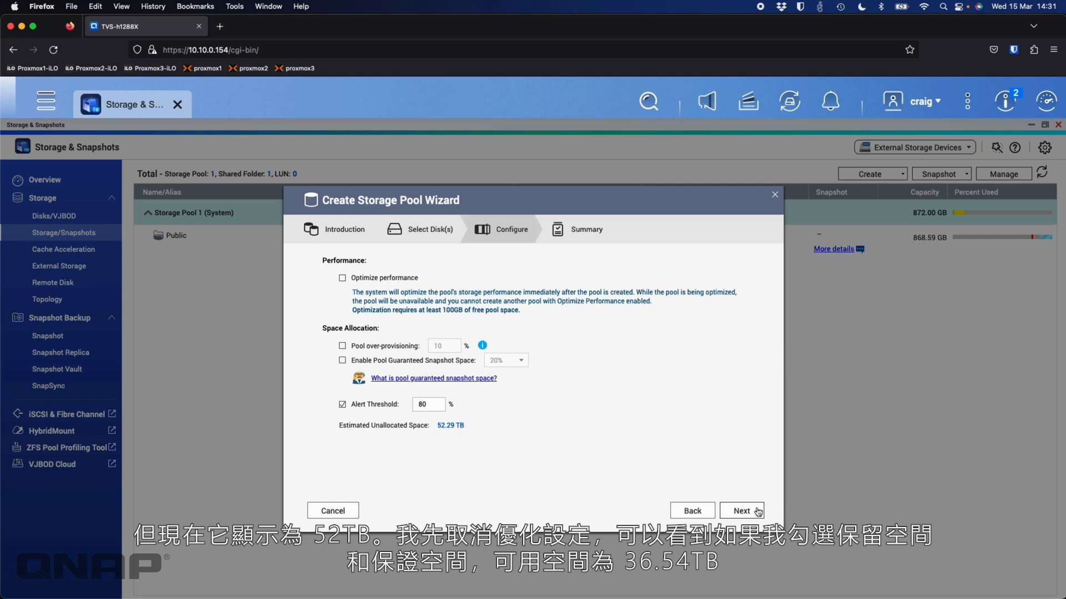
pyautogui.click(740, 511)
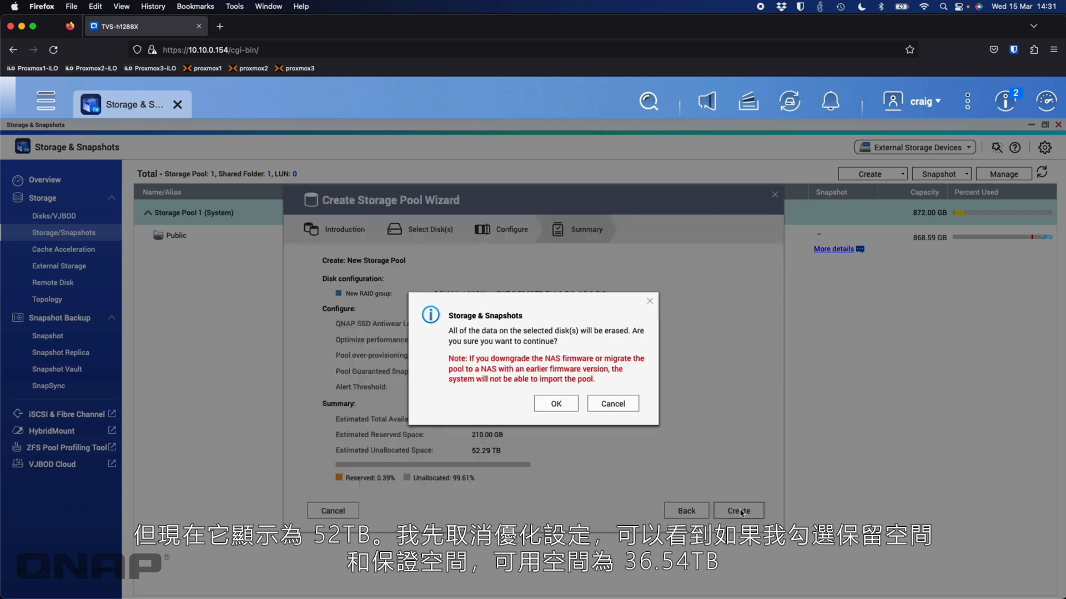
pyautogui.click(555, 403)
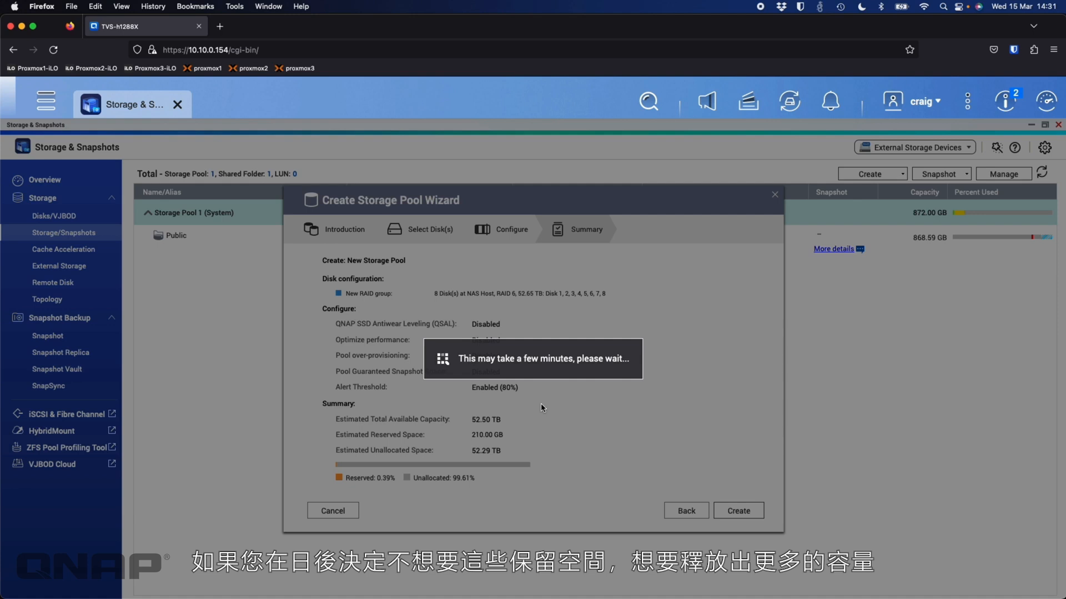
pyautogui.click(737, 511)
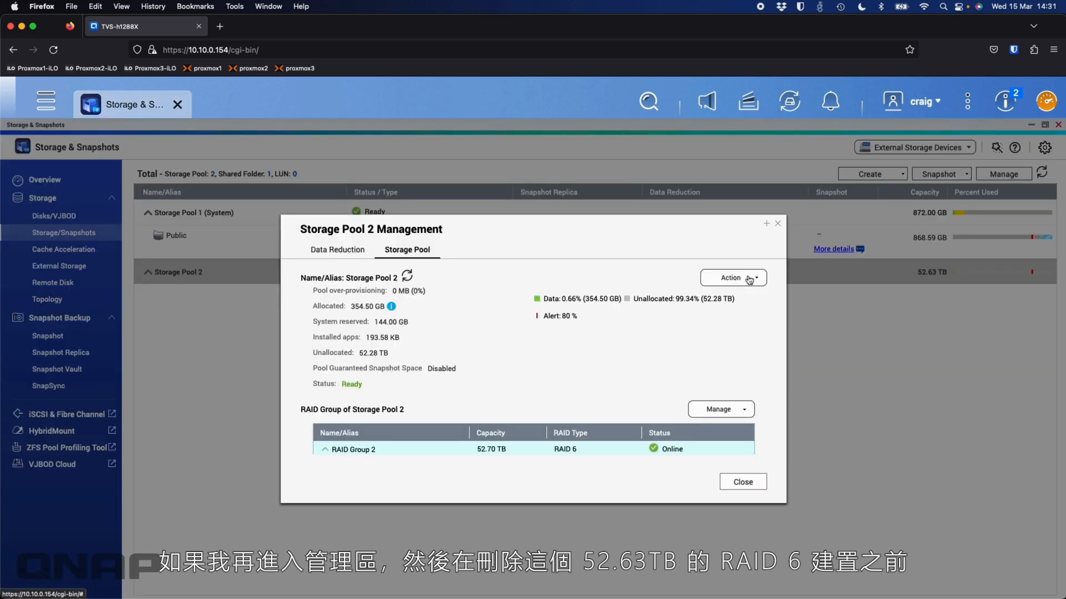
pyautogui.moveTo(928, 275)
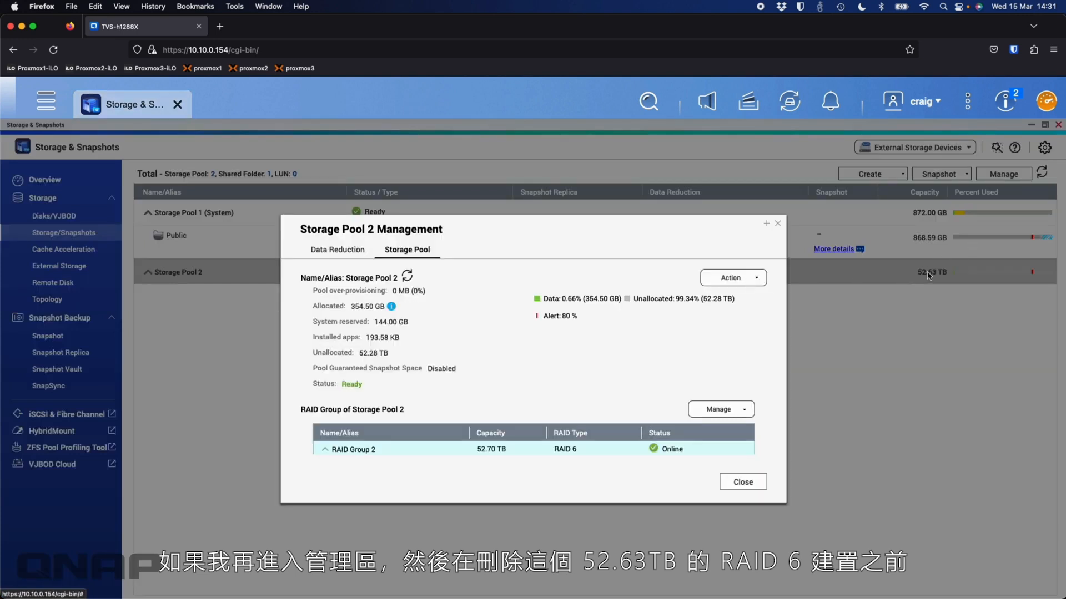
# - Show the Action list for Storage Pool 2 in its management window
pyautogui.click(733, 277)
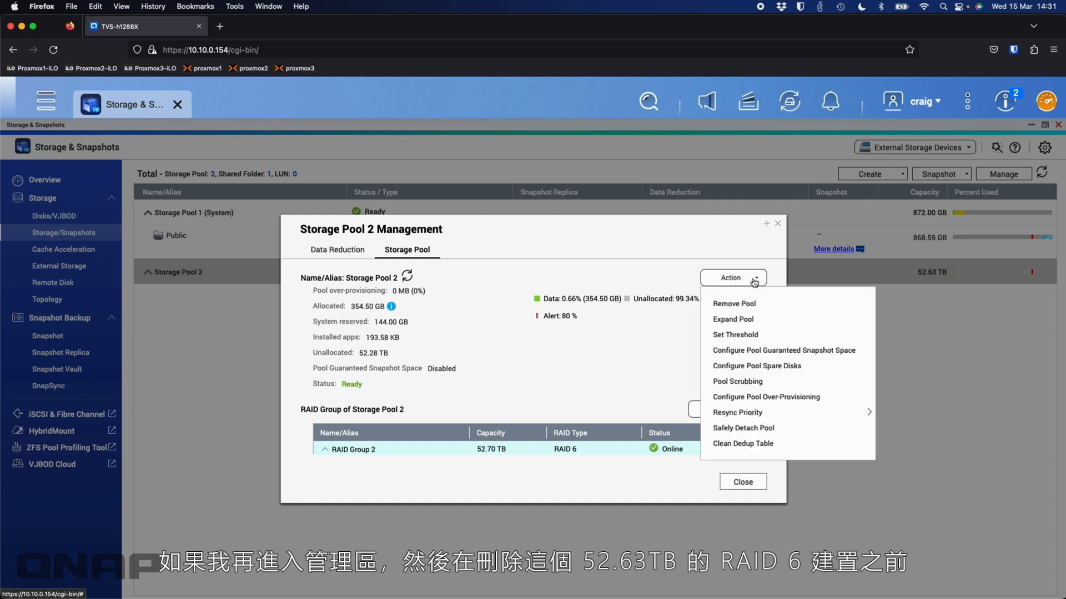
pyautogui.moveTo(782, 350)
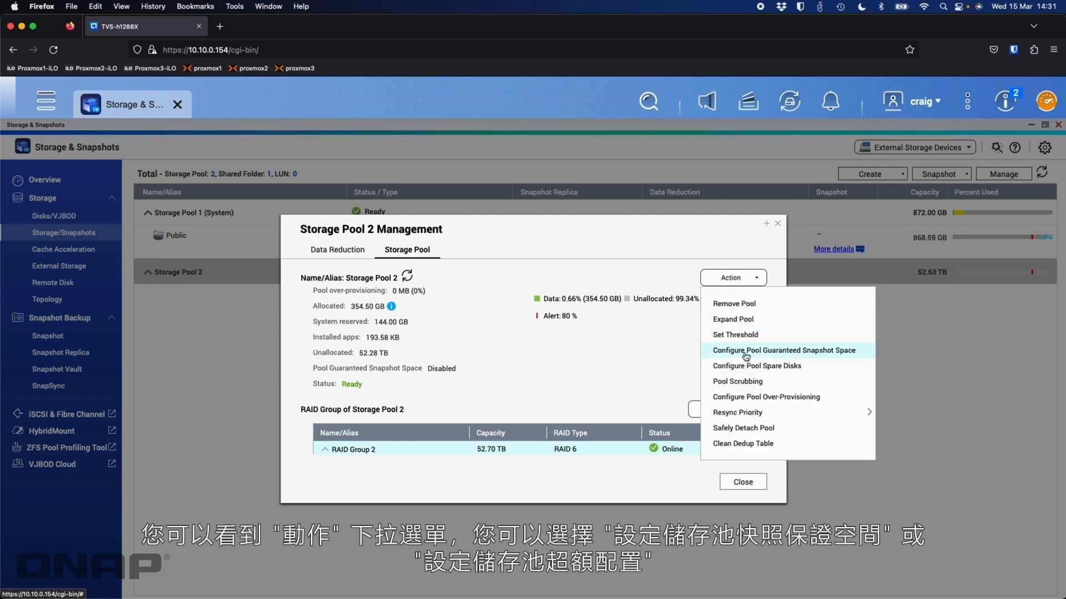
pyautogui.moveTo(765, 398)
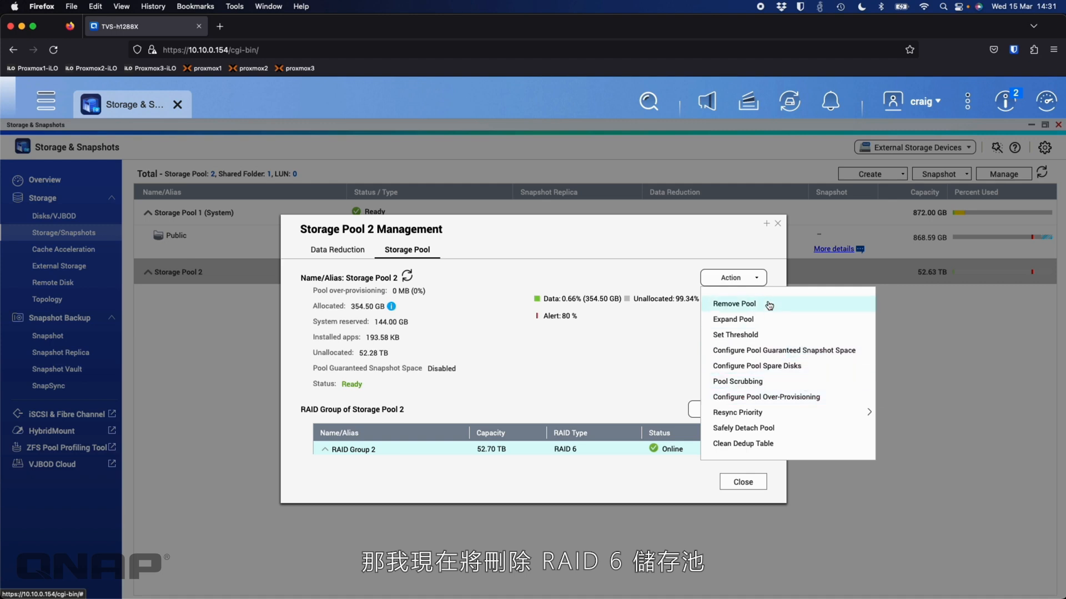
# - Remove Storage Pool 2 with all its contents, confirming with the account password
pyautogui.click(734, 304)
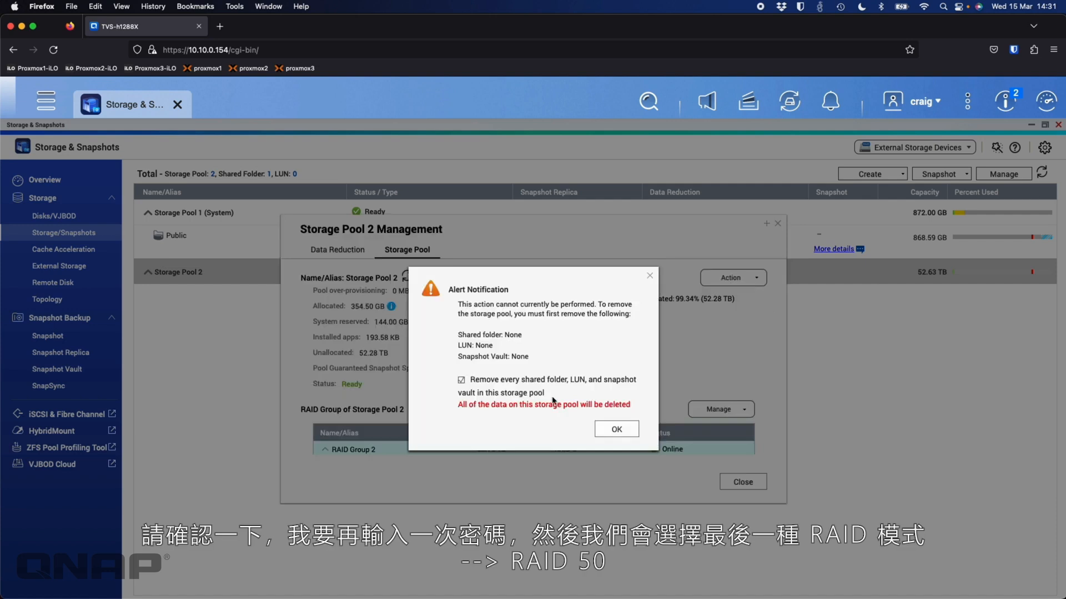
pyautogui.click(615, 429)
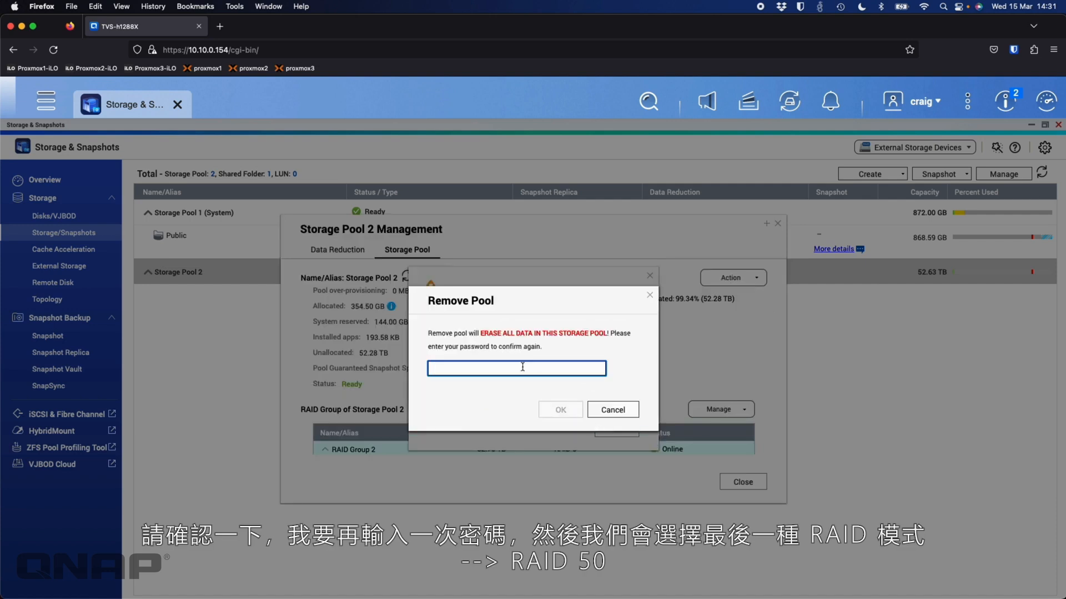
pyautogui.write('password')
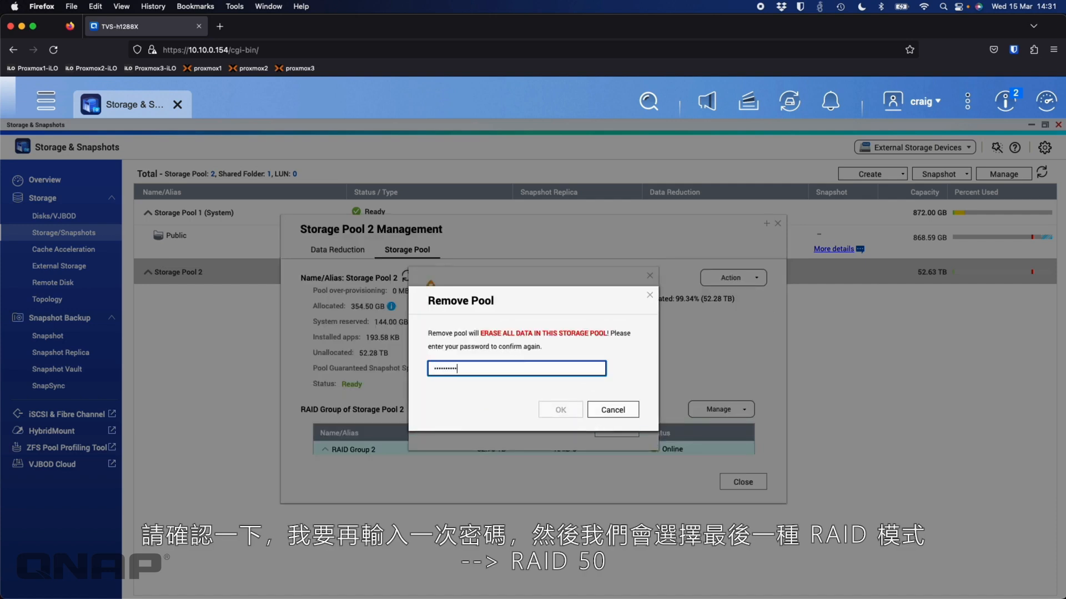
pyautogui.click(559, 409)
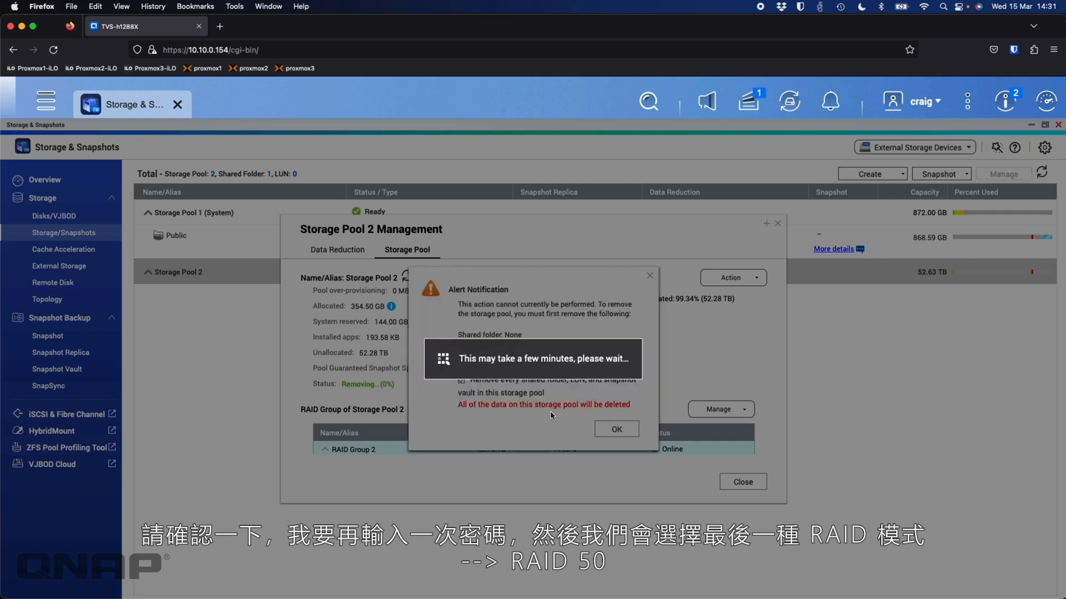
pyautogui.click(615, 428)
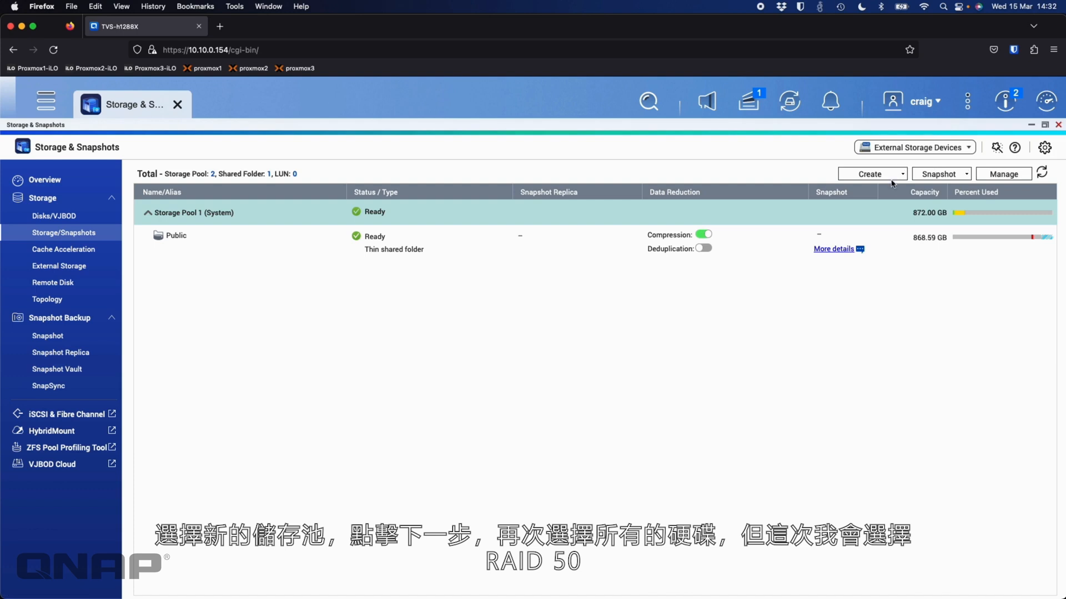
# - Start the New Storage Pool wizard from Storage/Snapshots and reach disk selection
pyautogui.click(868, 174)
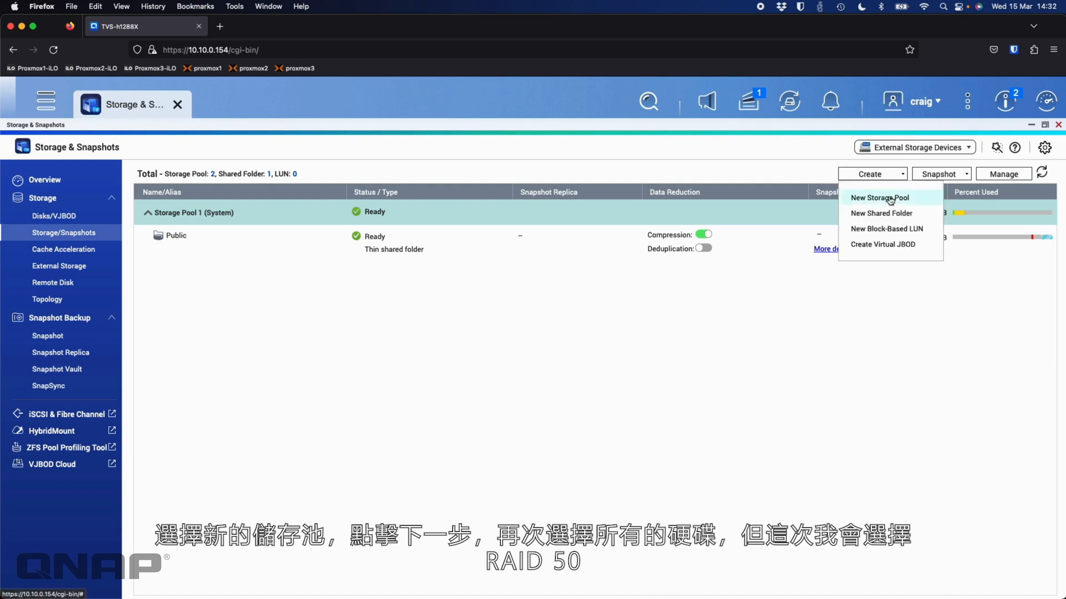
pyautogui.click(879, 197)
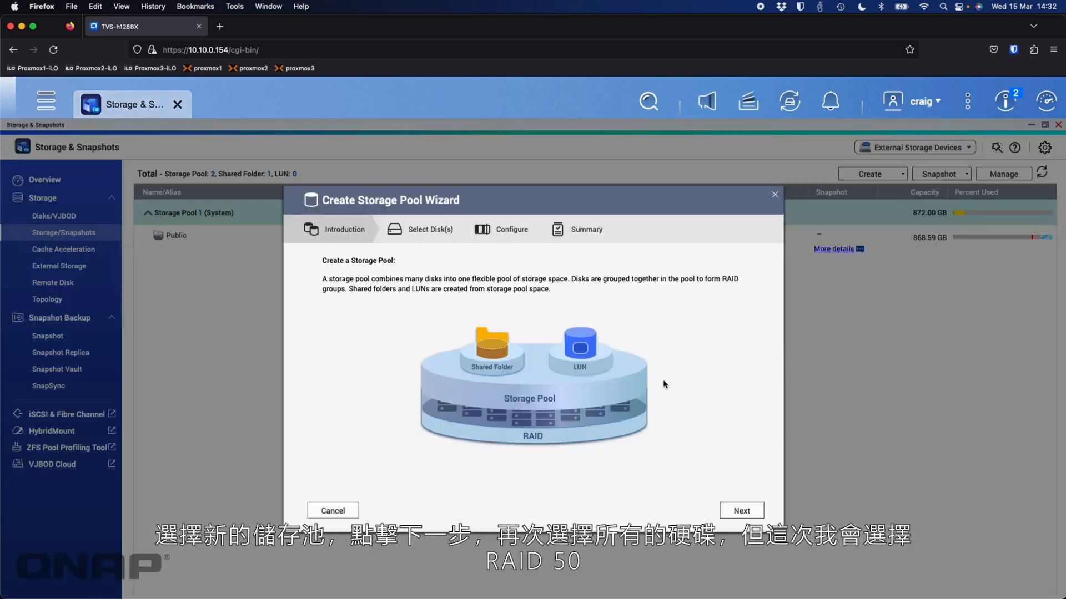
pyautogui.click(741, 511)
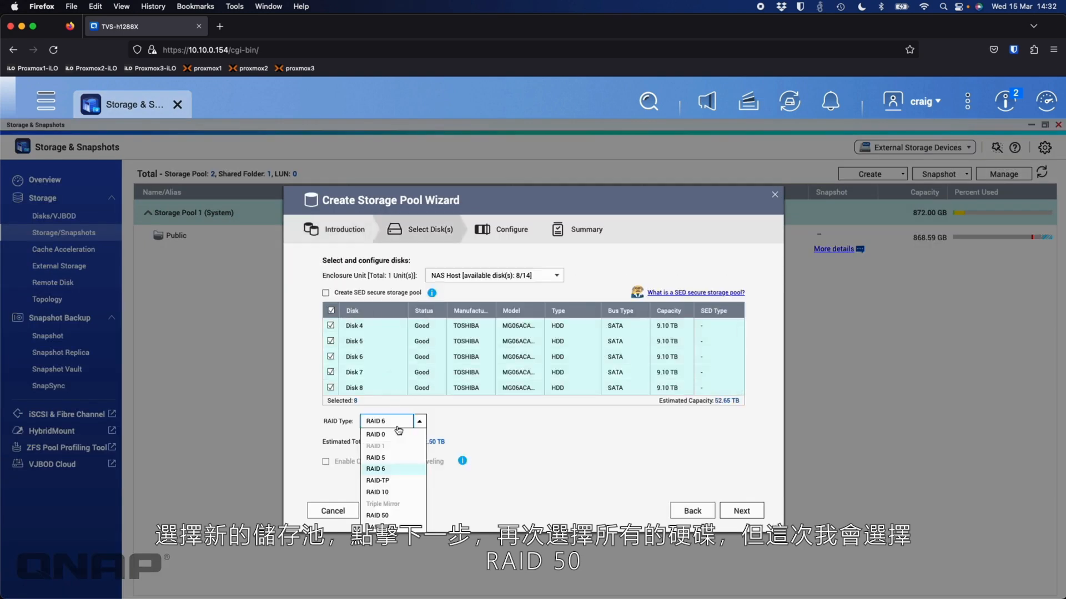
# - Set the eight selected disks to RAID 50 with two sub-arrays
pyautogui.click(378, 515)
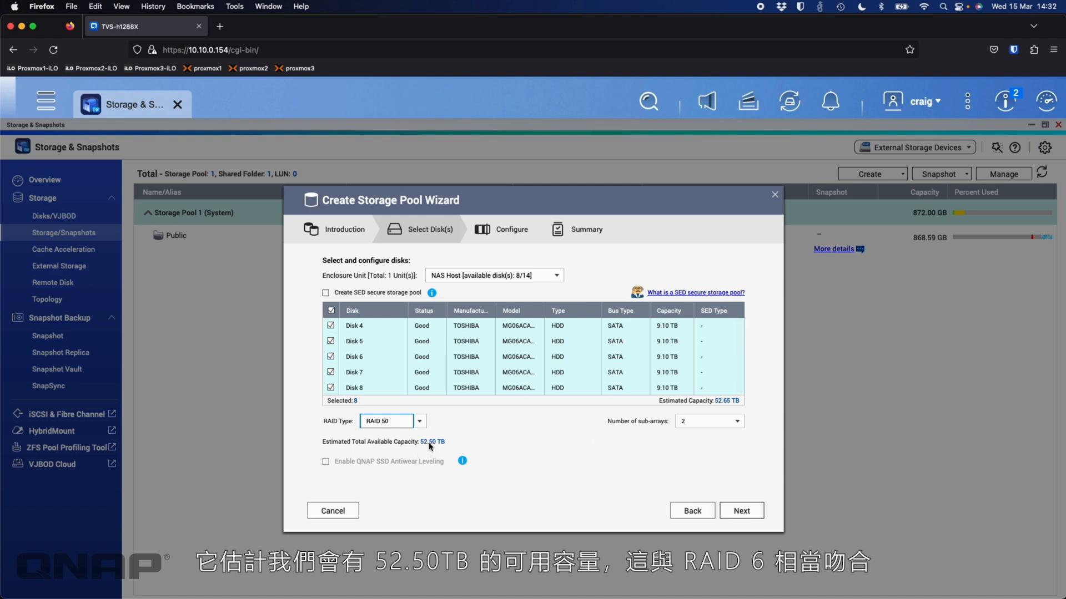
pyautogui.click(387, 421)
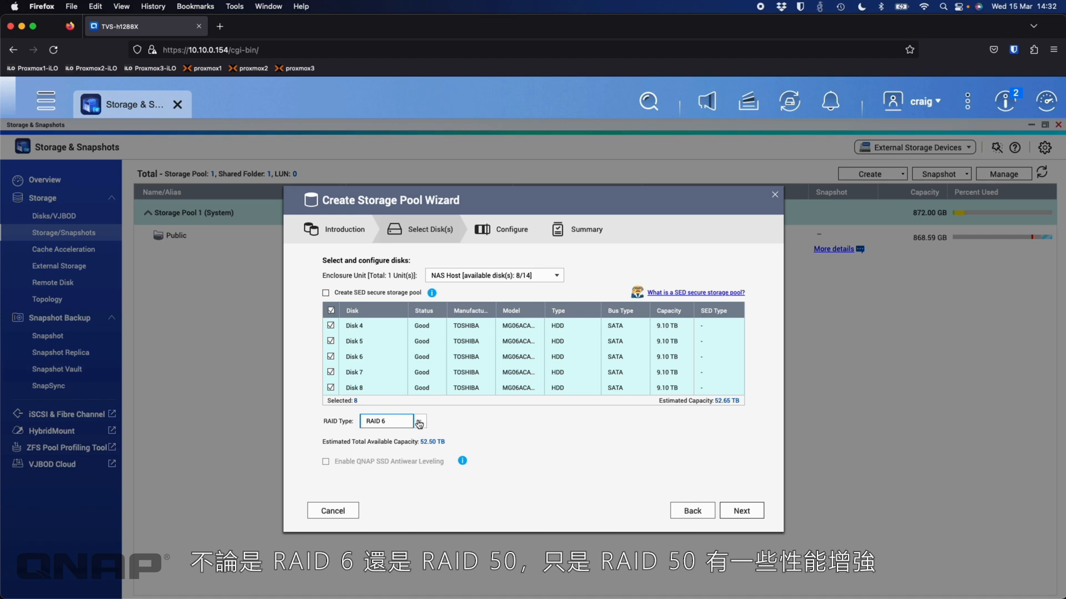
pyautogui.click(418, 421)
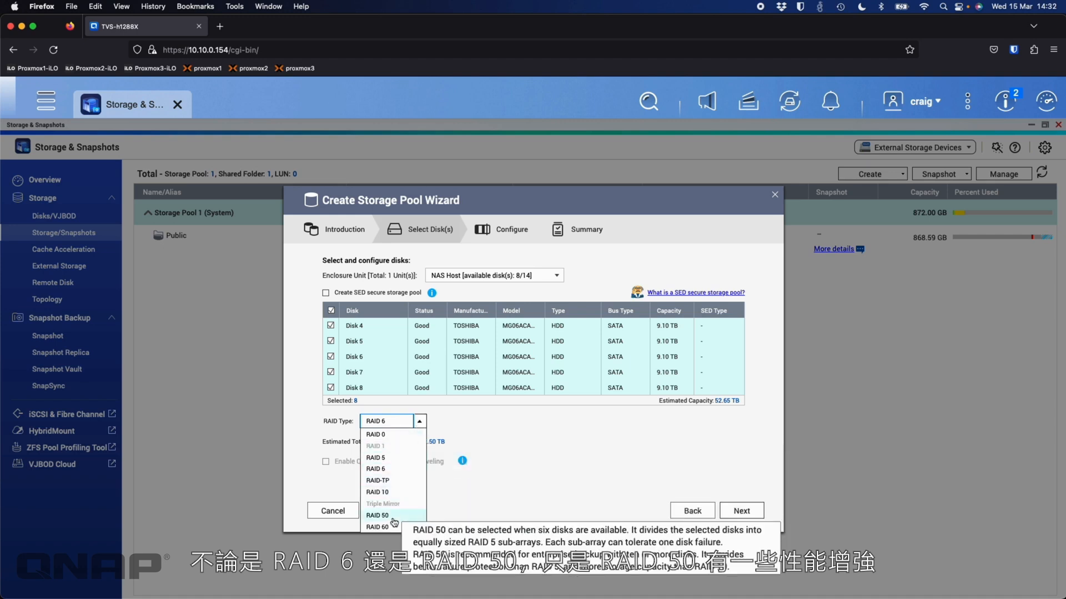
pyautogui.click(376, 515)
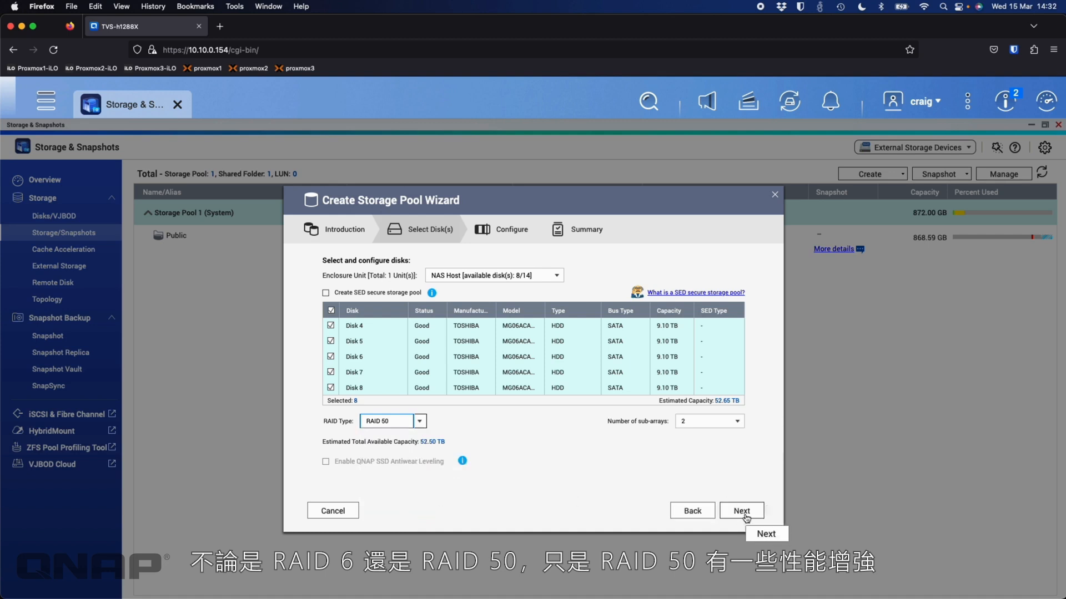
# - Disable optimization, over-provisioning and snapshot space, then create the eight-disk RAID 50 Storage Pool 2
pyautogui.click(740, 511)
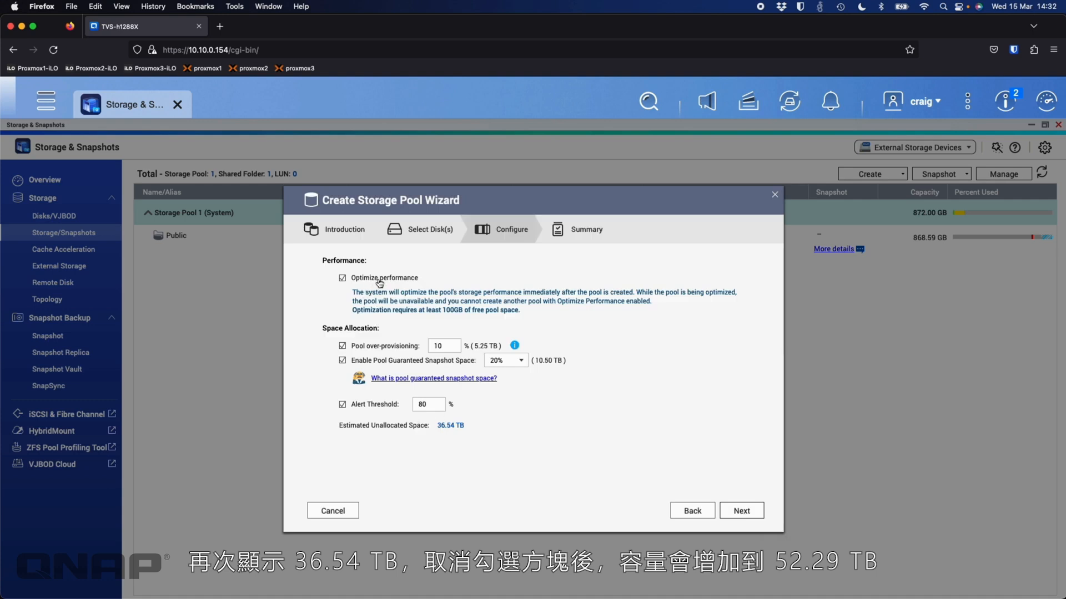
pyautogui.click(343, 277)
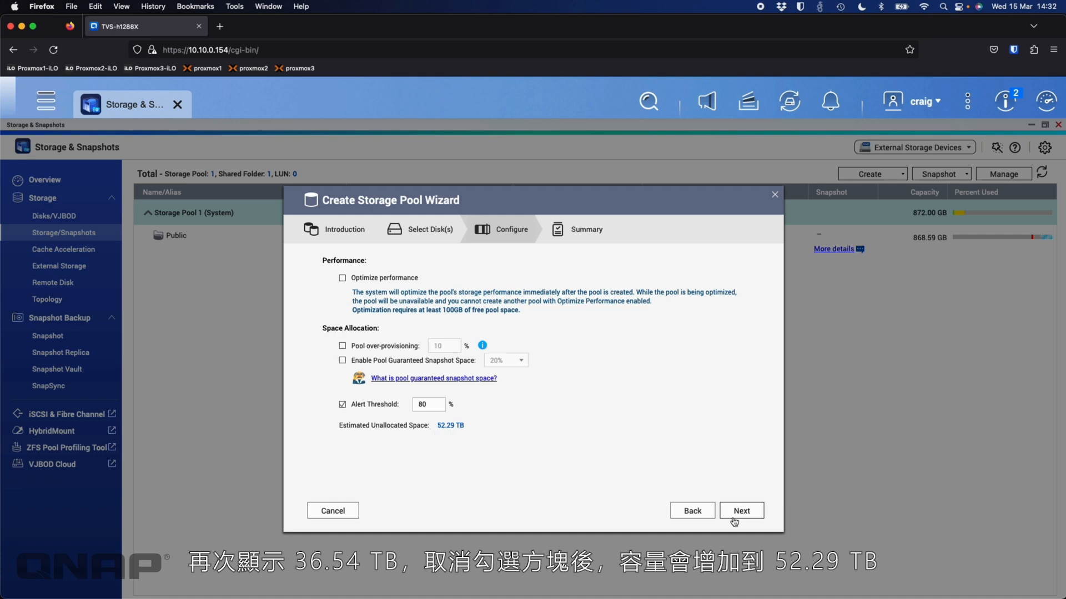
pyautogui.click(740, 511)
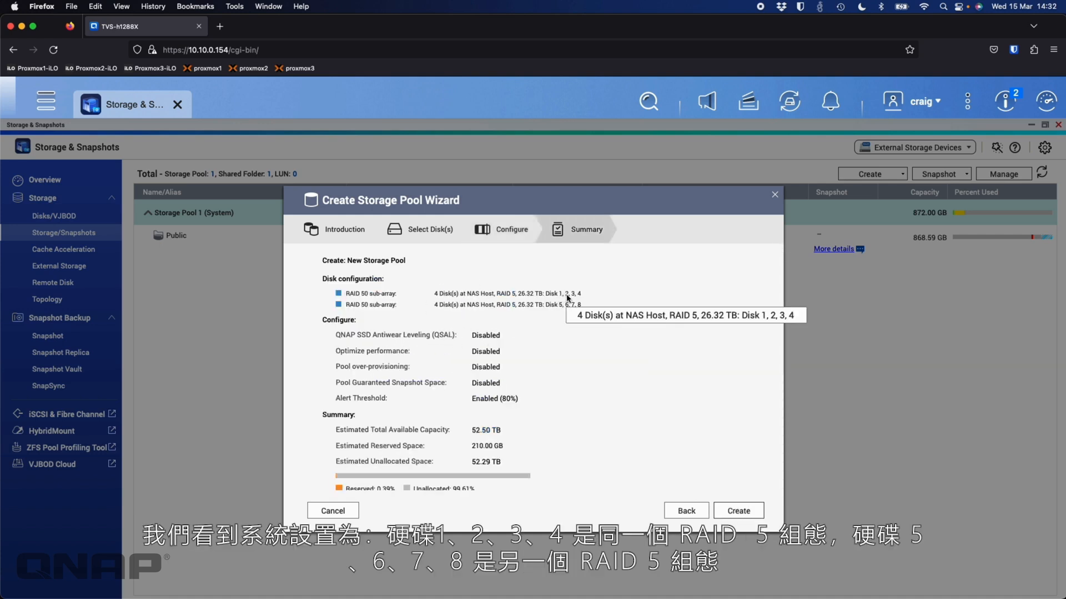
pyautogui.moveTo(565, 304)
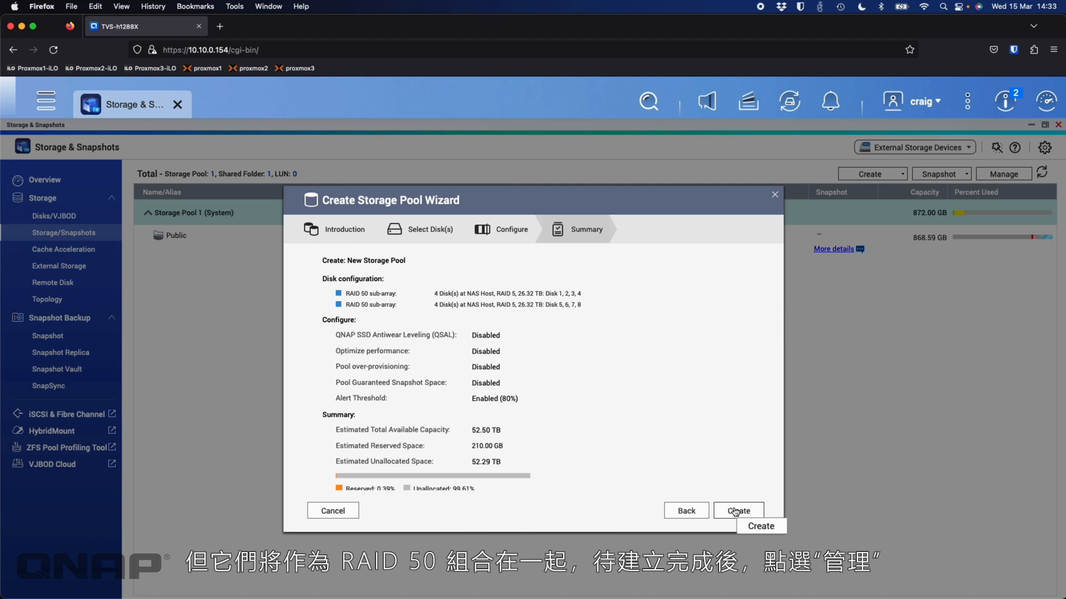
pyautogui.click(738, 511)
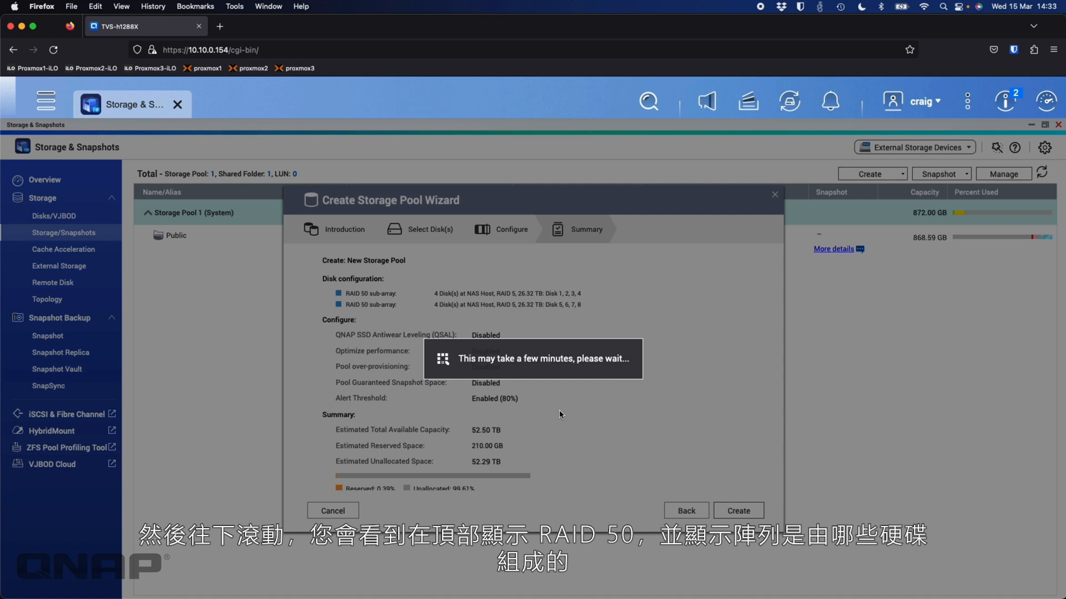
pyautogui.click(738, 511)
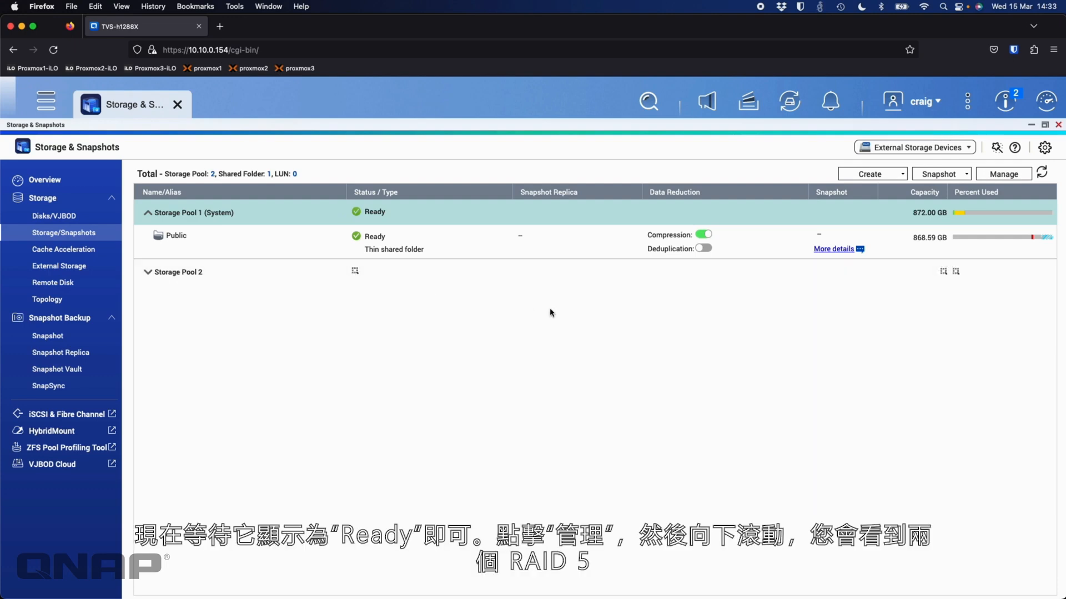
pyautogui.moveTo(628, 286)
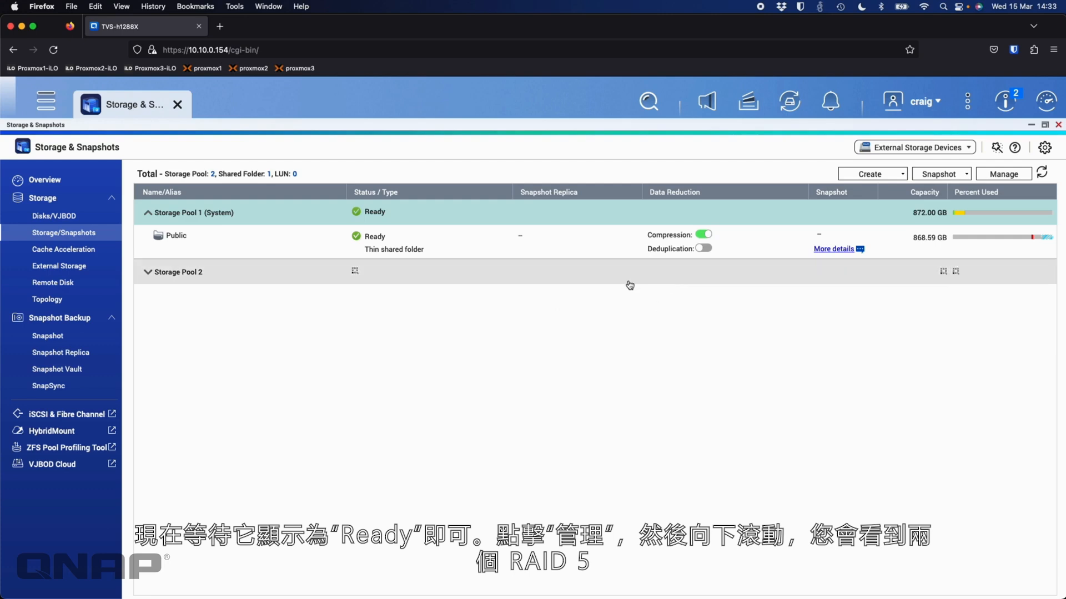
pyautogui.moveTo(580, 334)
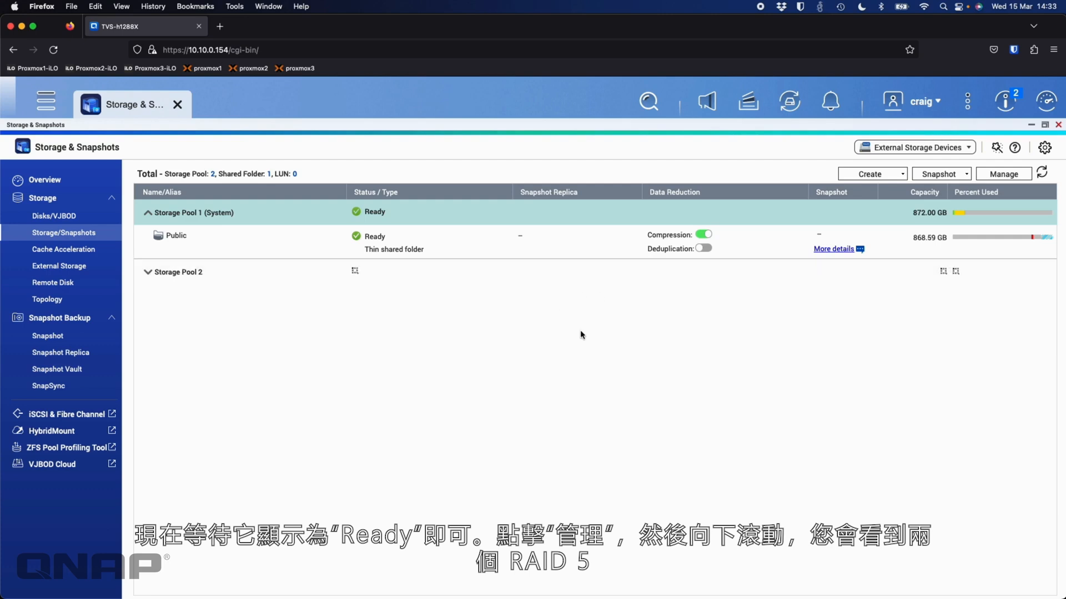
pyautogui.moveTo(558, 360)
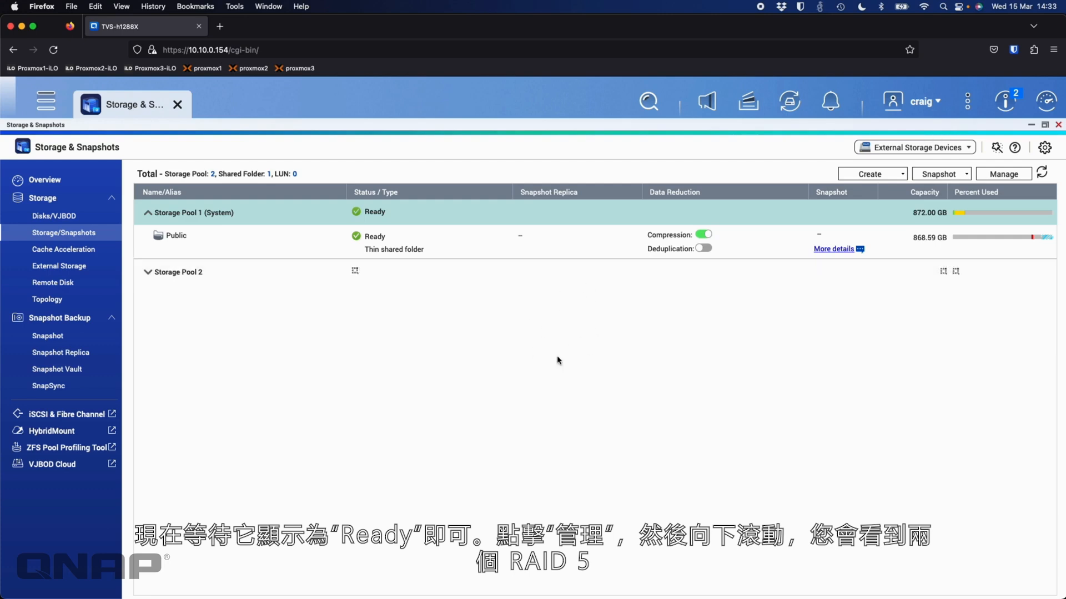
pyautogui.moveTo(578, 332)
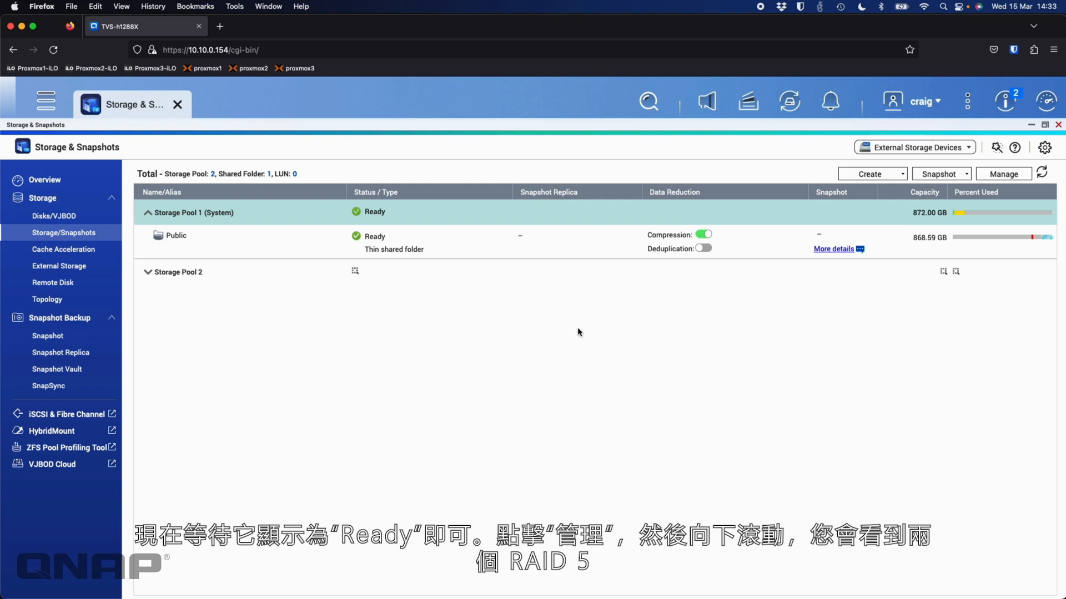
pyautogui.moveTo(596, 311)
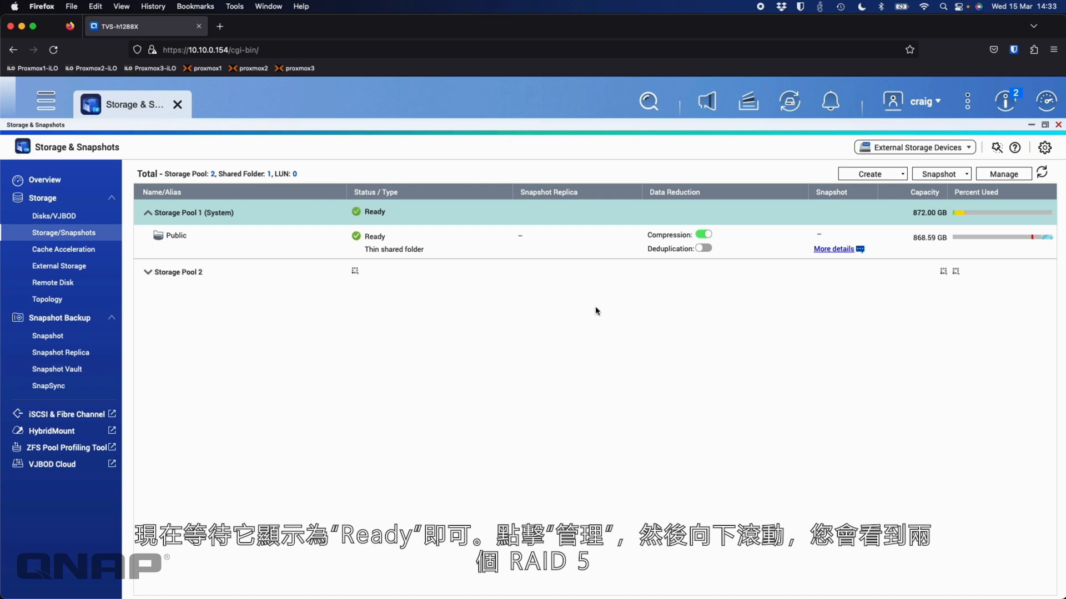
pyautogui.click(146, 272)
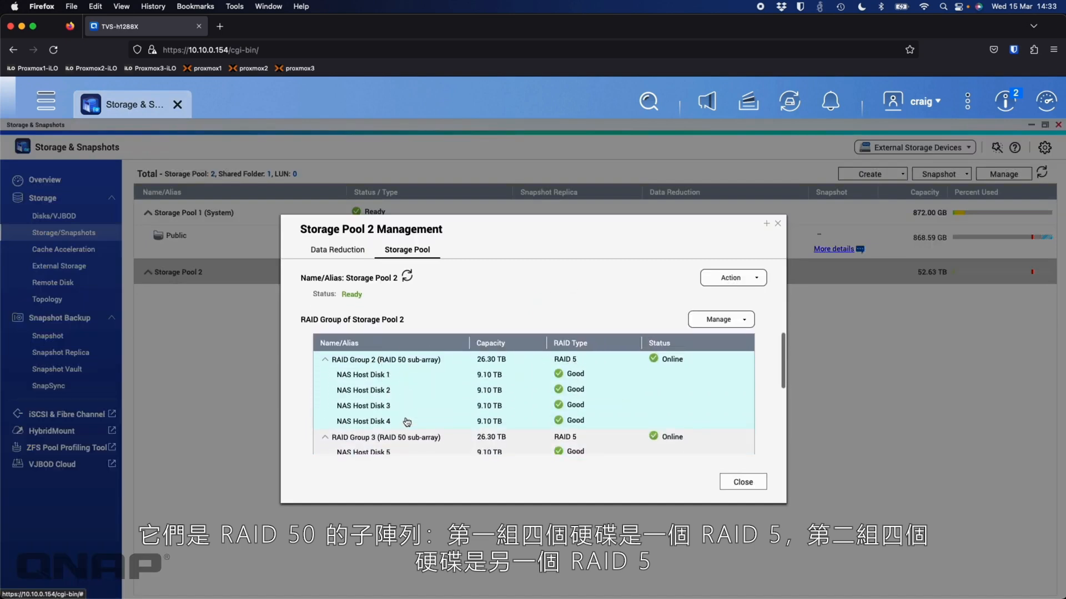
pyautogui.scroll(-3)
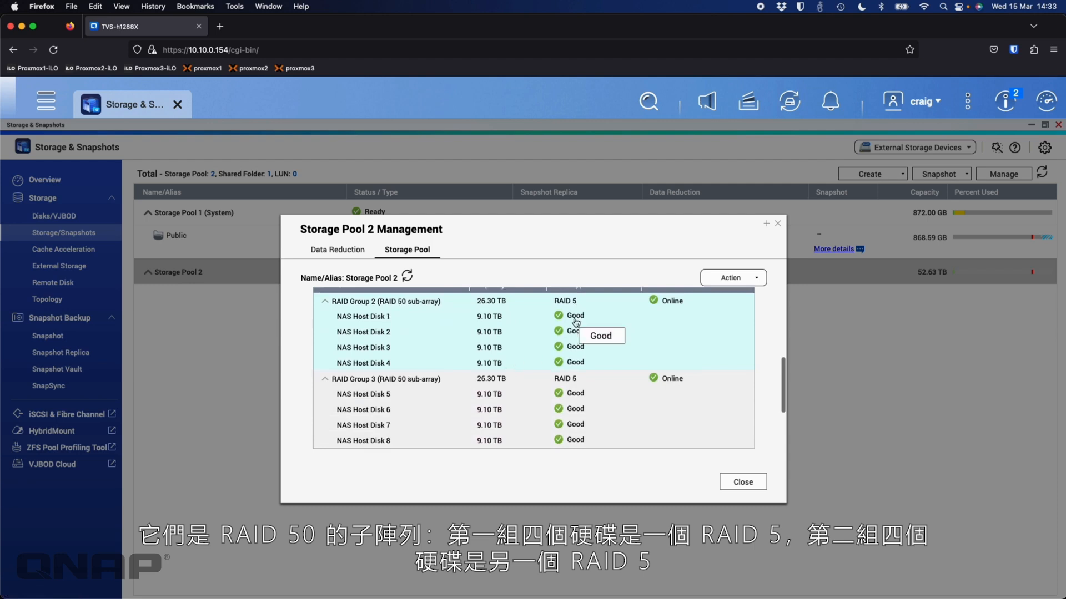
pyautogui.moveTo(574, 427)
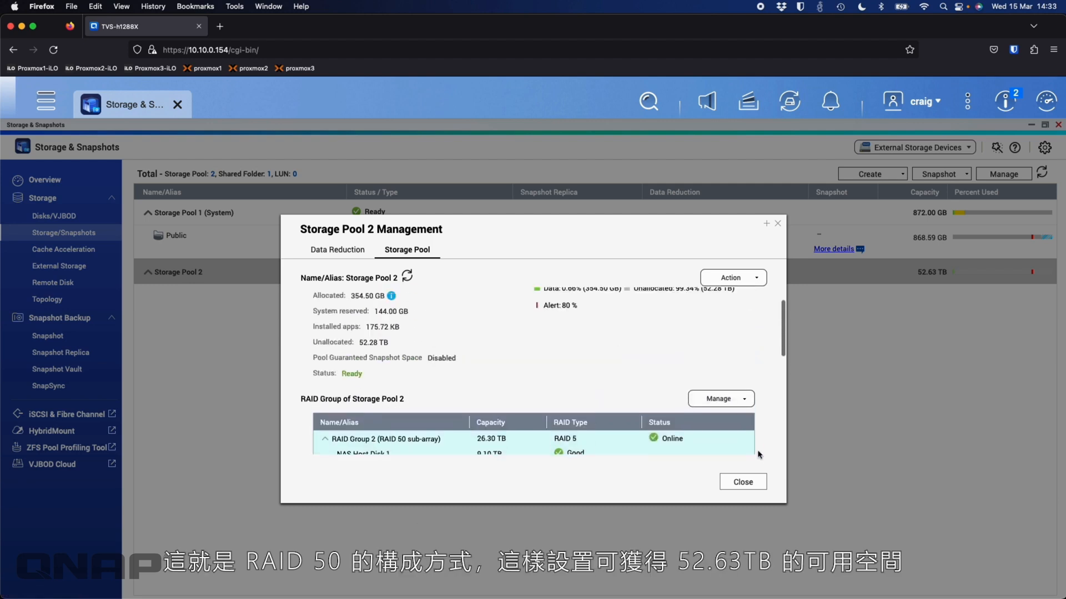
pyautogui.click(743, 481)
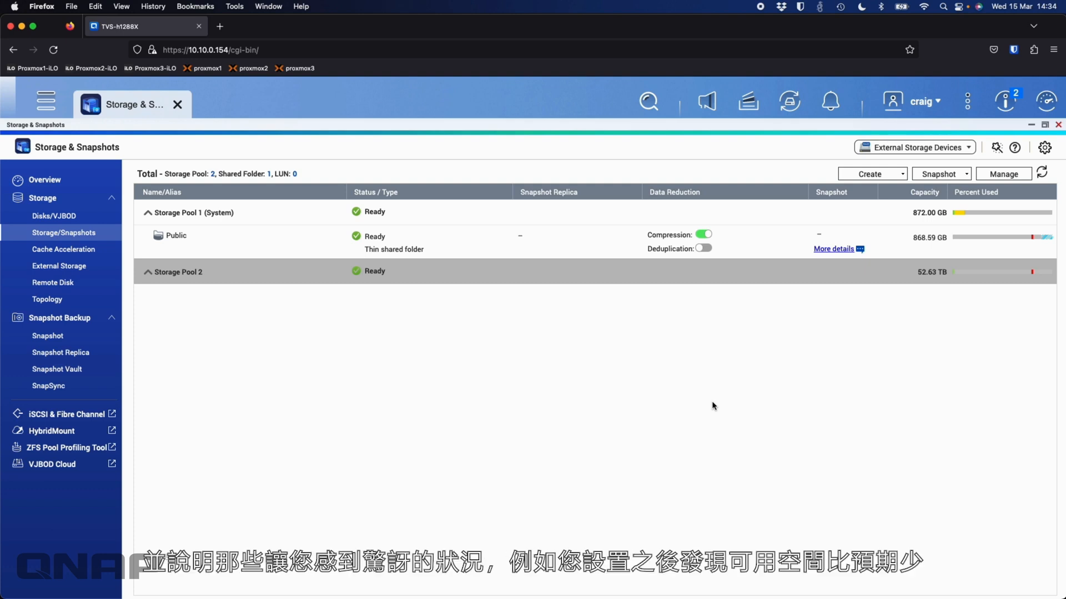
pyautogui.moveTo(725, 328)
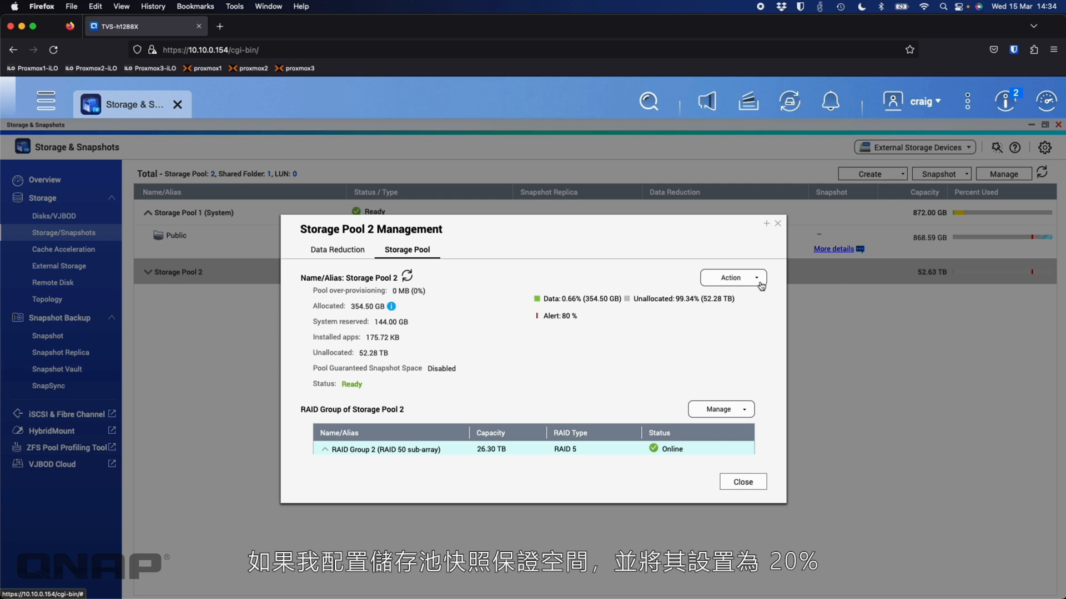
# - Enable 20% Pool Guaranteed Snapshot Space on Storage Pool 2 and close its management window
pyautogui.click(731, 278)
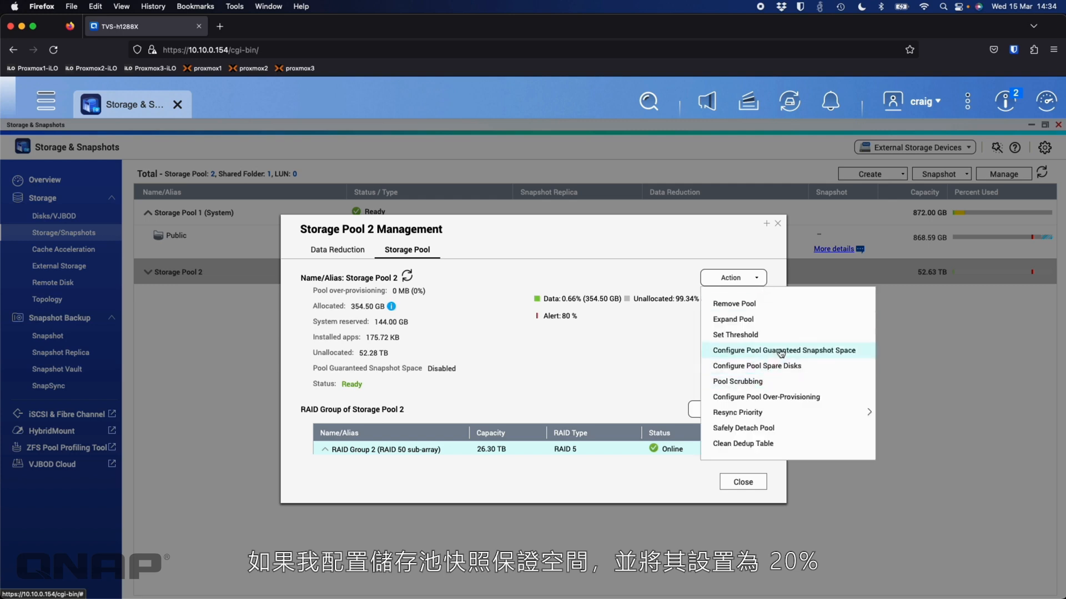
pyautogui.click(784, 349)
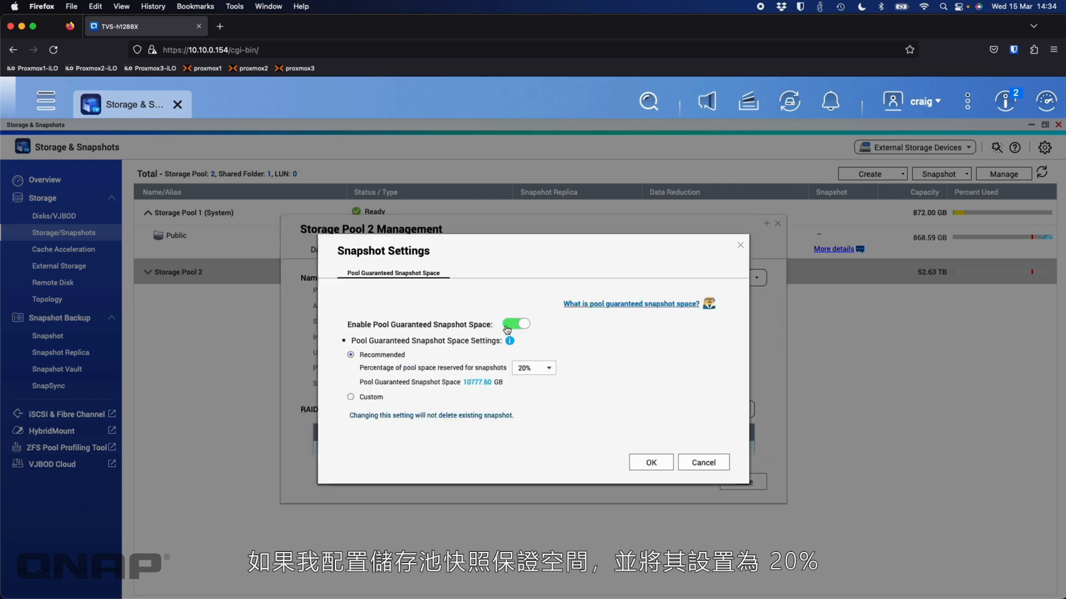
pyautogui.click(650, 462)
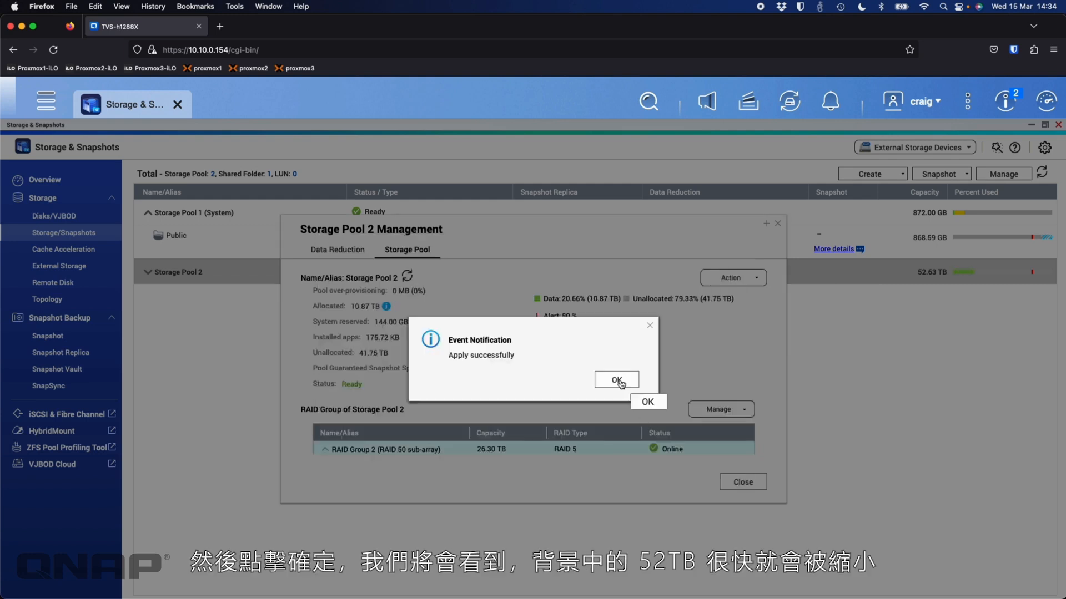
pyautogui.click(614, 379)
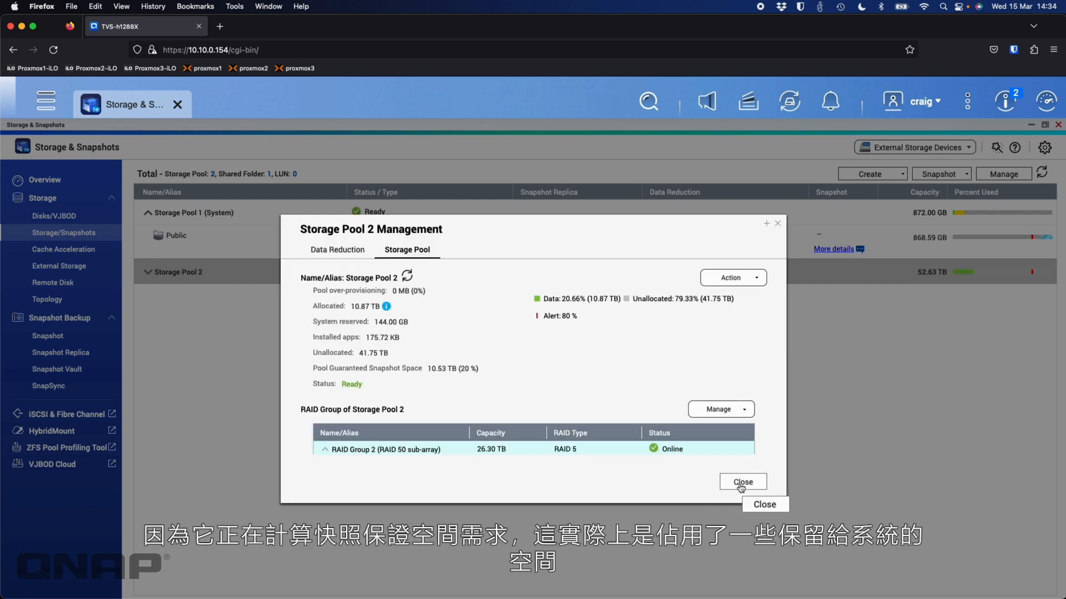
pyautogui.click(743, 482)
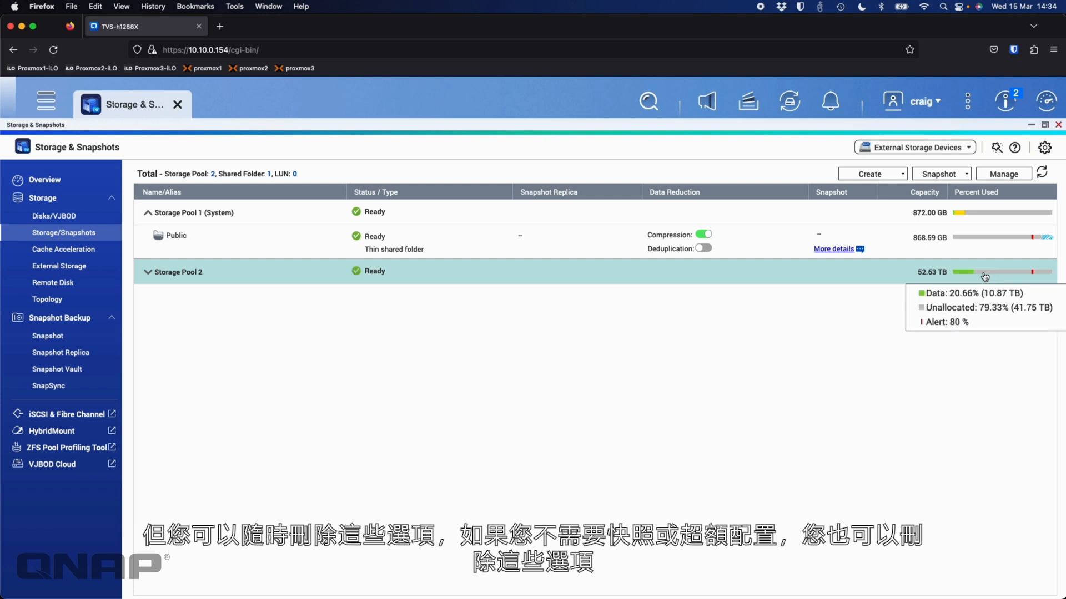
pyautogui.moveTo(829, 357)
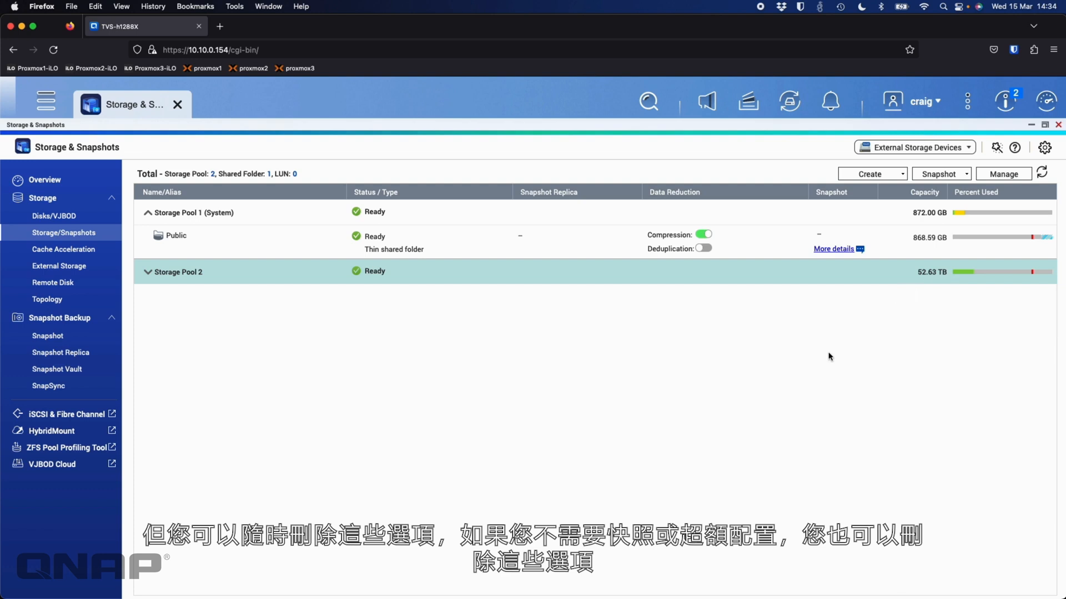
pyautogui.moveTo(775, 277)
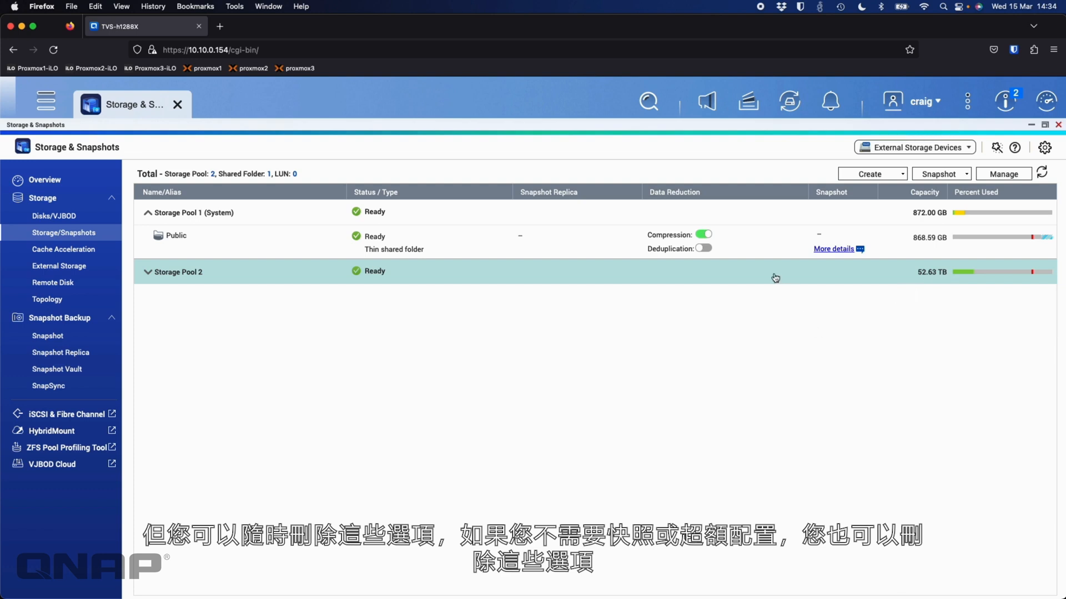
pyautogui.moveTo(686, 283)
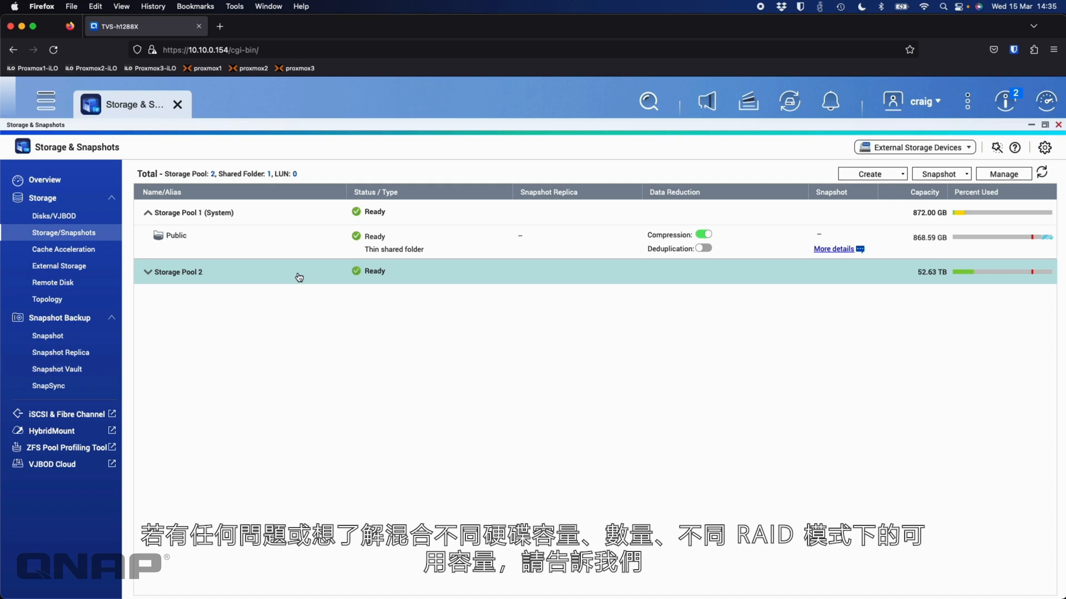
pyautogui.moveTo(350, 391)
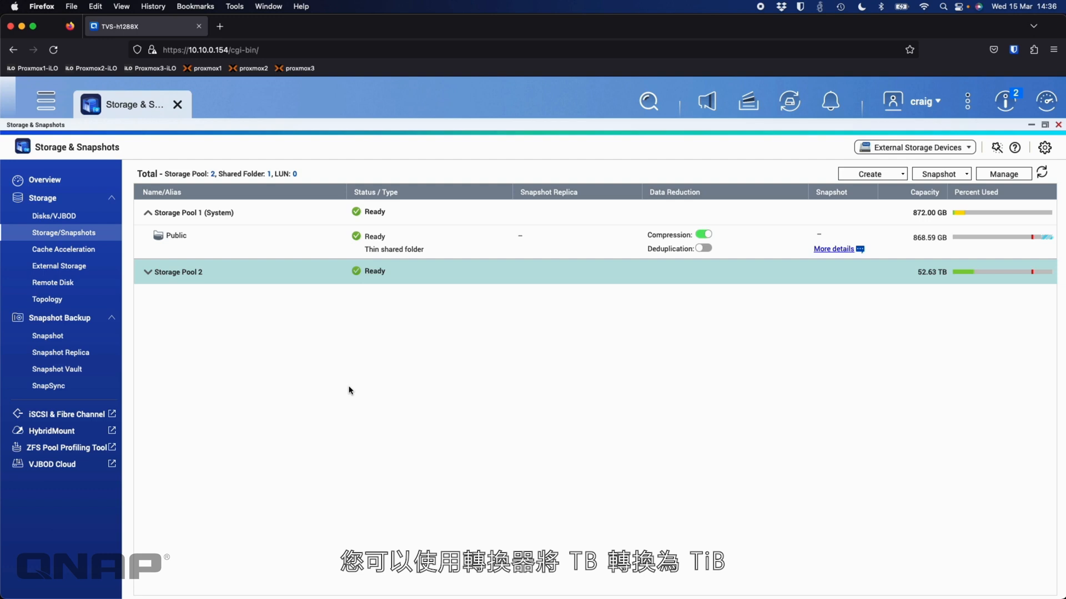
pyautogui.moveTo(474, 362)
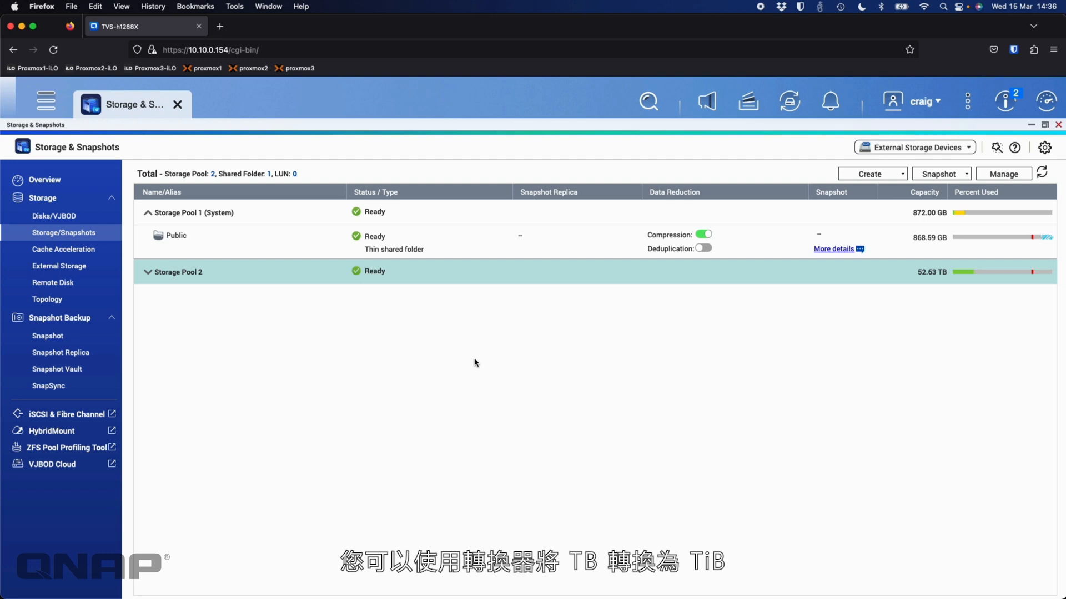